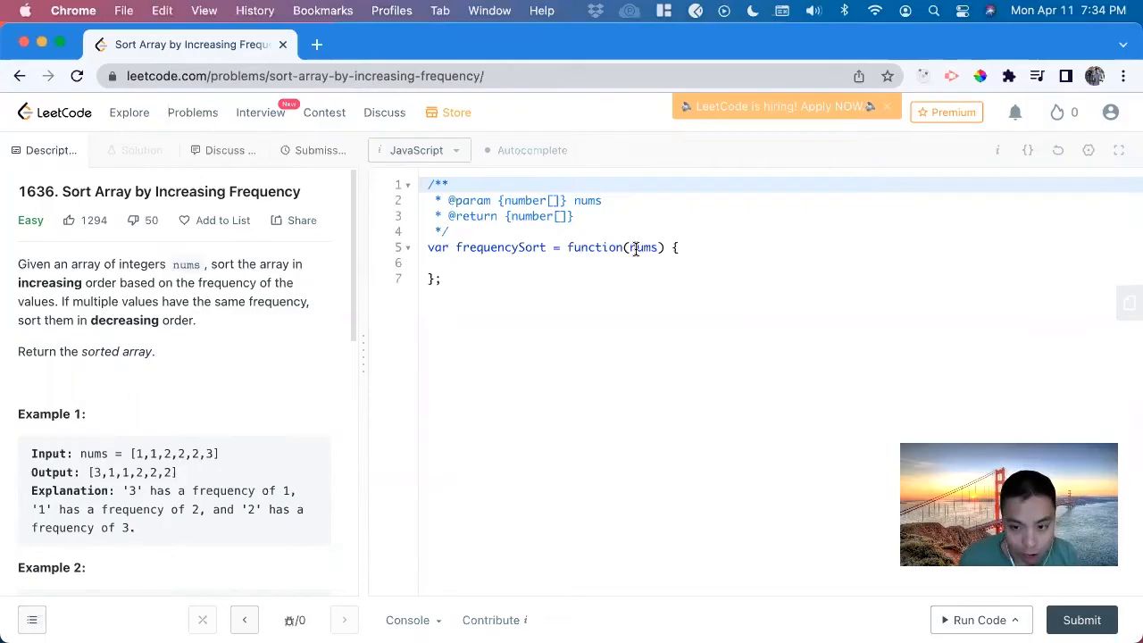
# Step: Review Example 1's output and place the cursor below the empty function
pyautogui.scroll(-3)
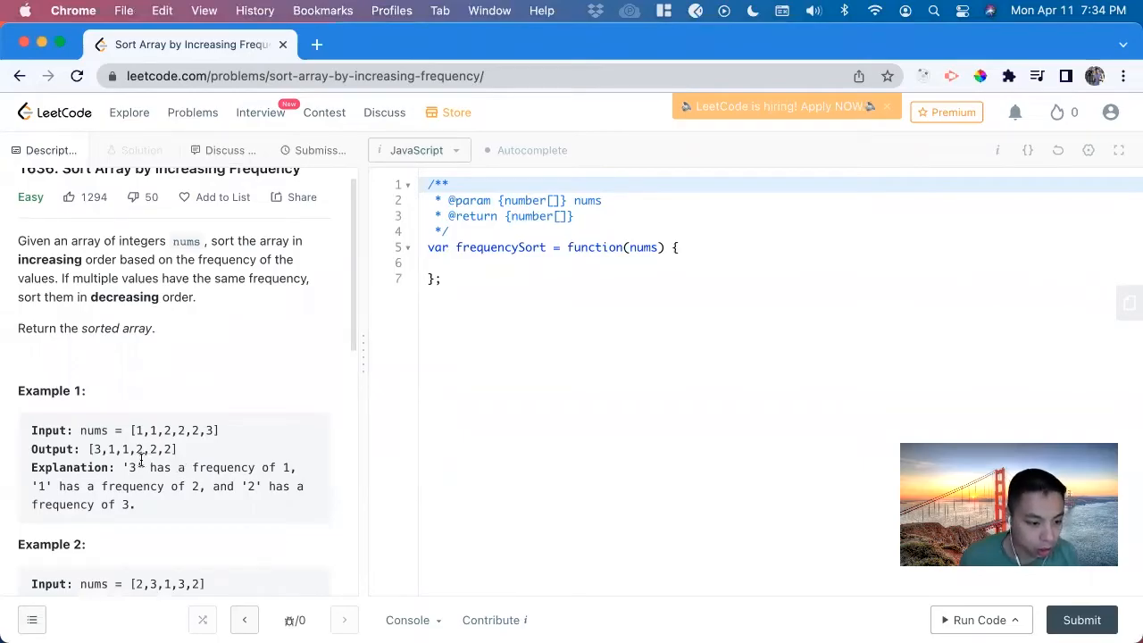
pyautogui.doubleClick(140, 430)
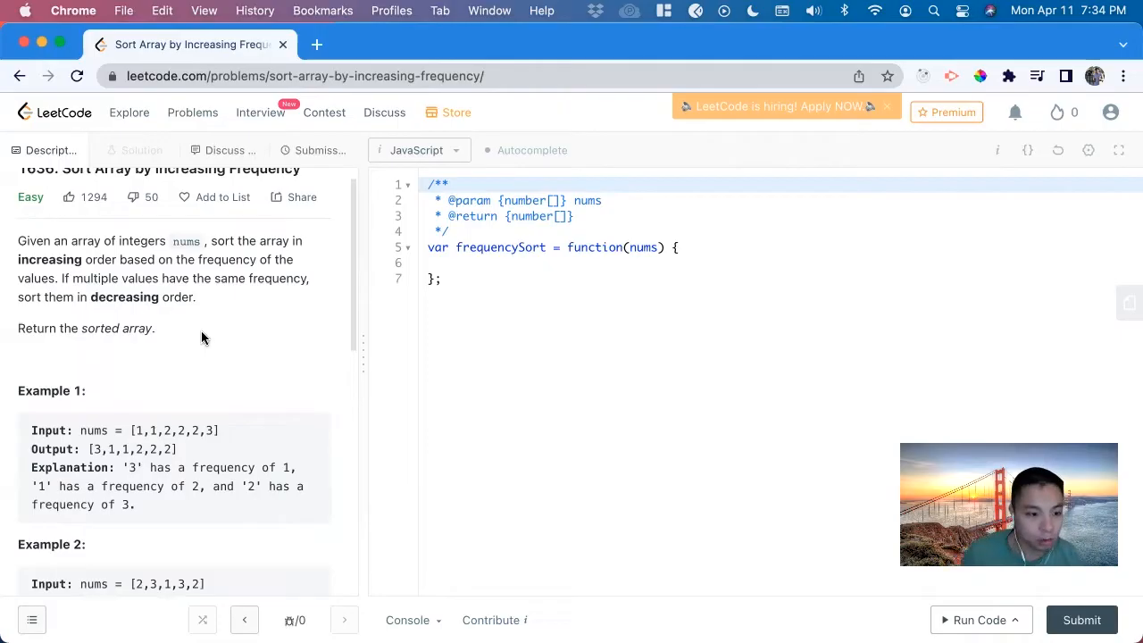
pyautogui.doubleClick(95, 449)
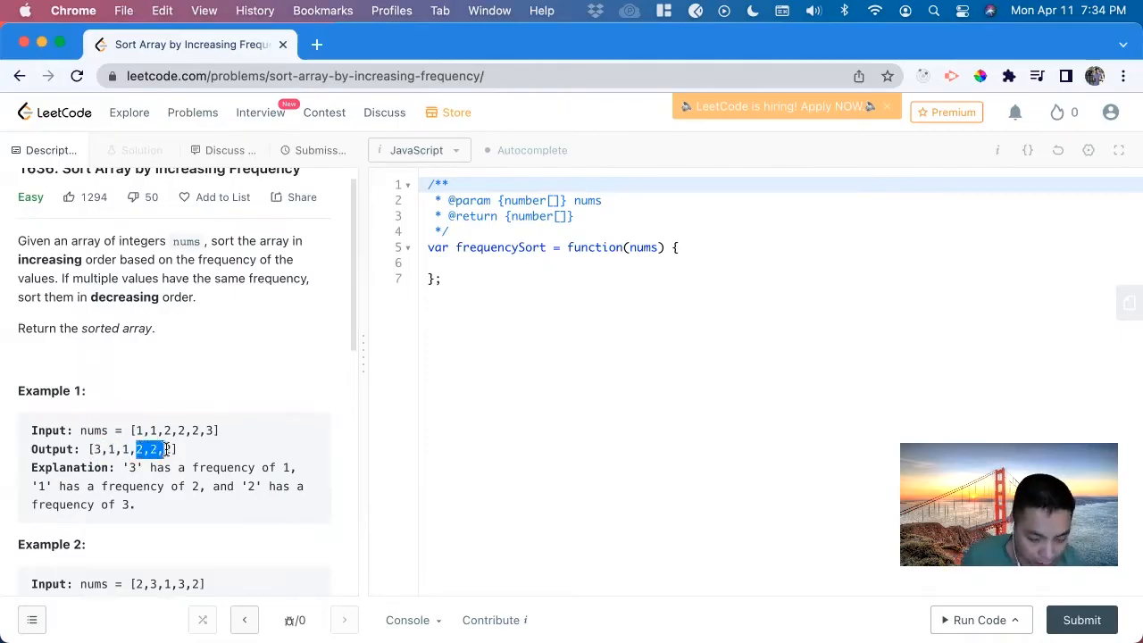
pyautogui.scroll(-3)
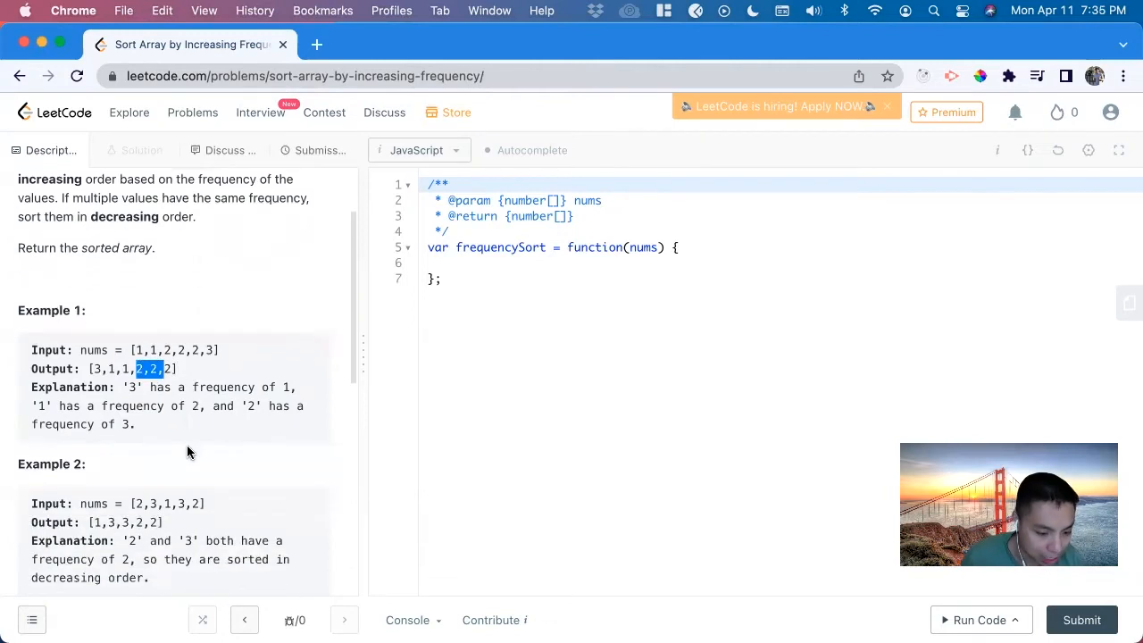
pyautogui.scroll(-3)
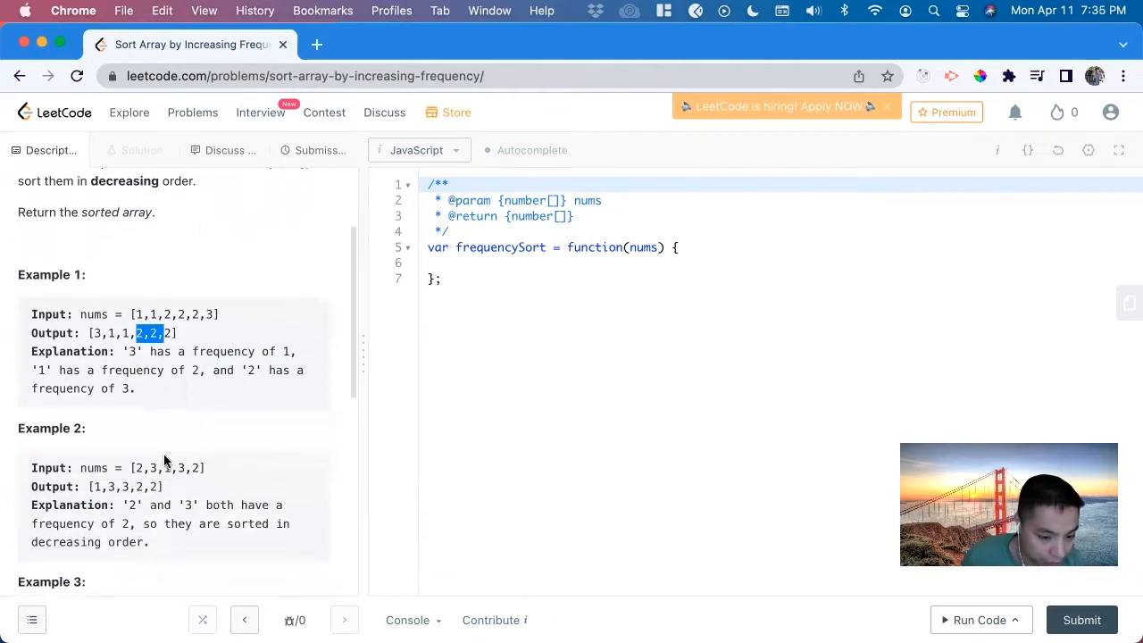
pyautogui.moveTo(176, 524)
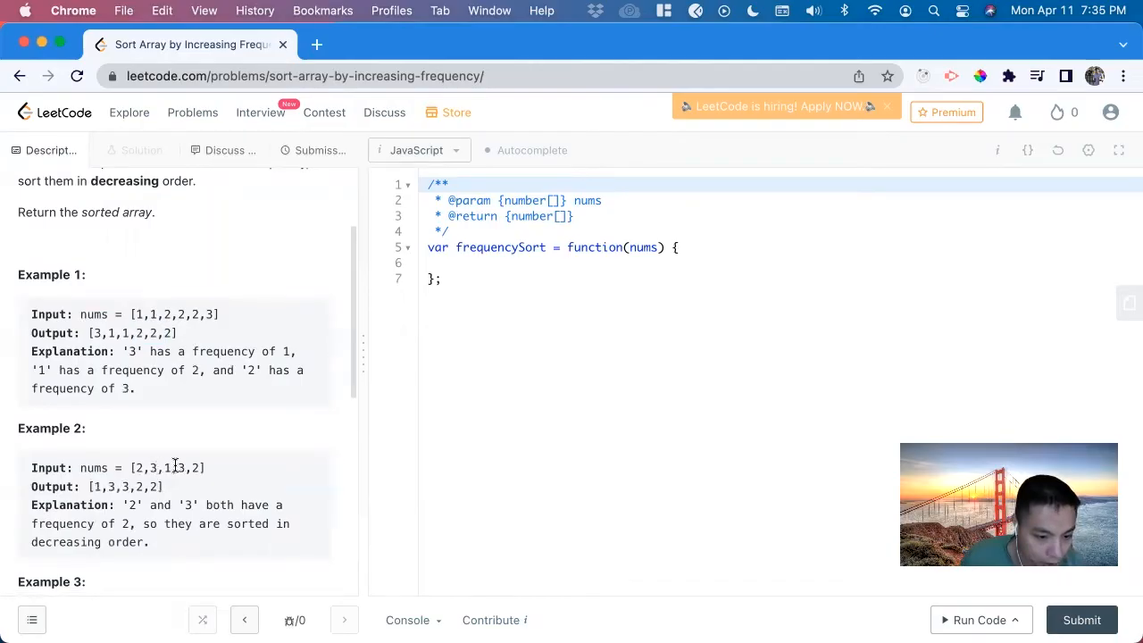
pyautogui.doubleClick(180, 468)
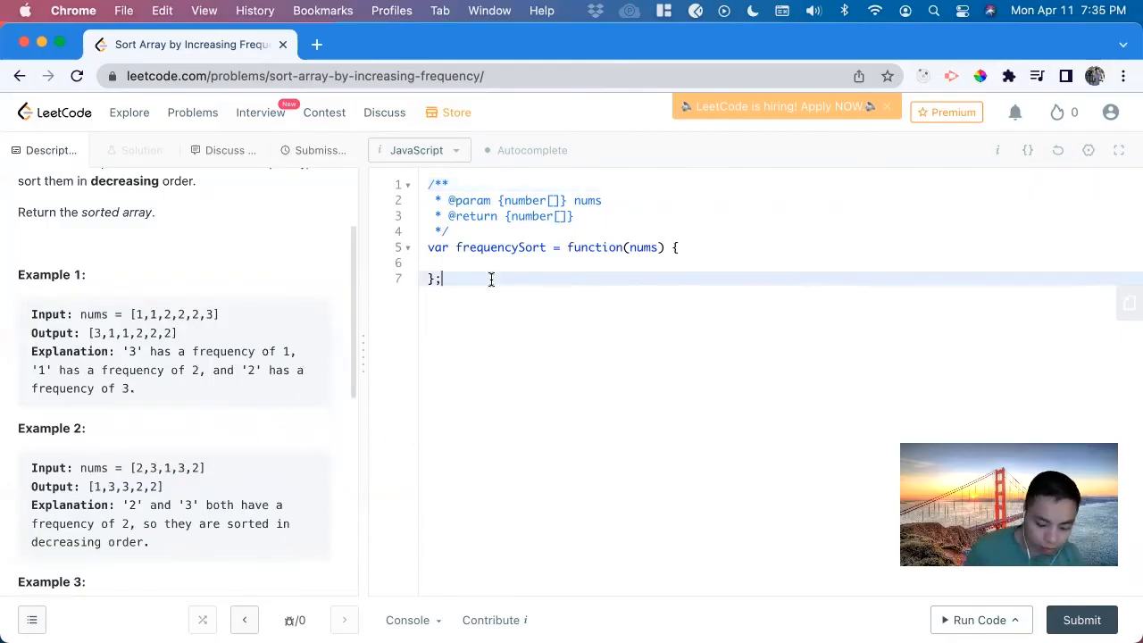
# Step: Write plan comments '1. Create map, numsFrequencyMap' and '2. Loop through nums'
pyautogui.write('// 1. Creat')
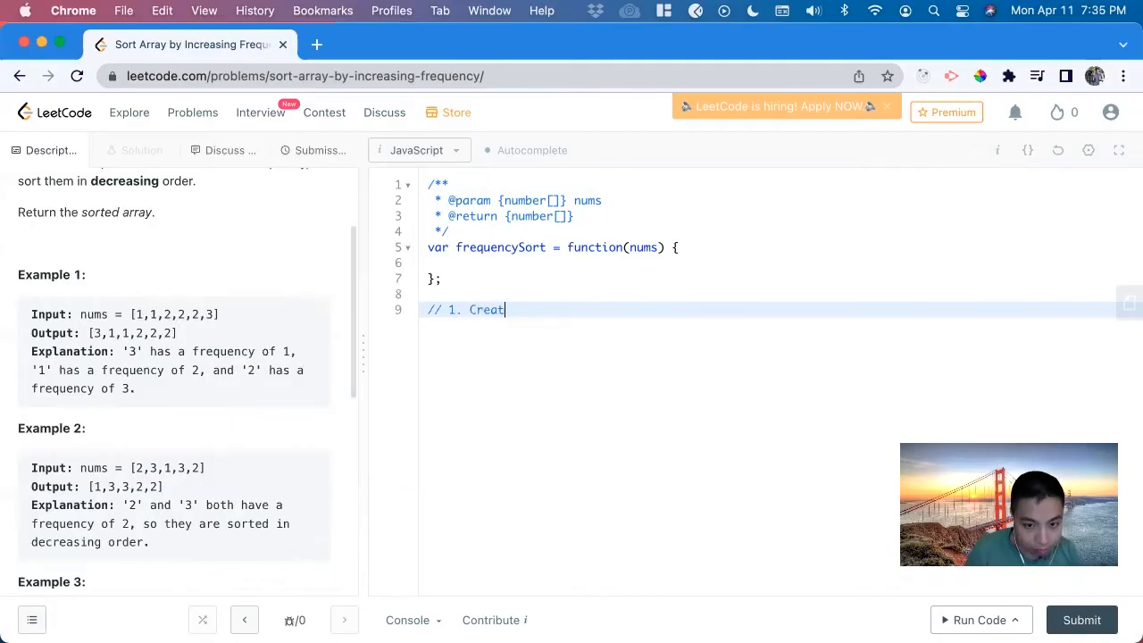
pyautogui.write('e map and')
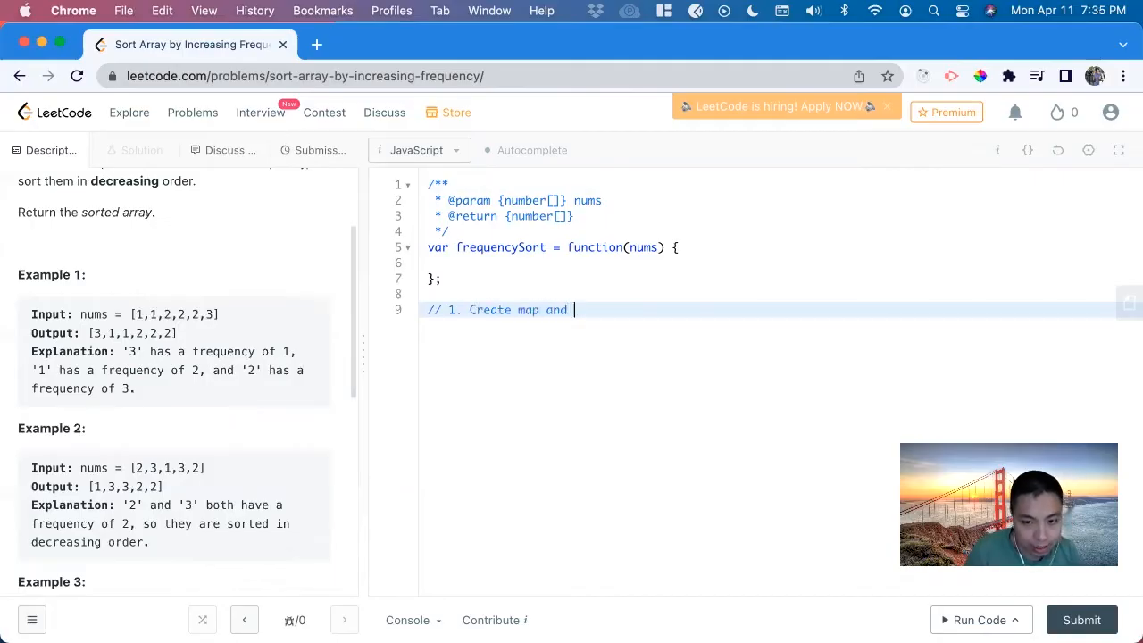
pyautogui.write('d')
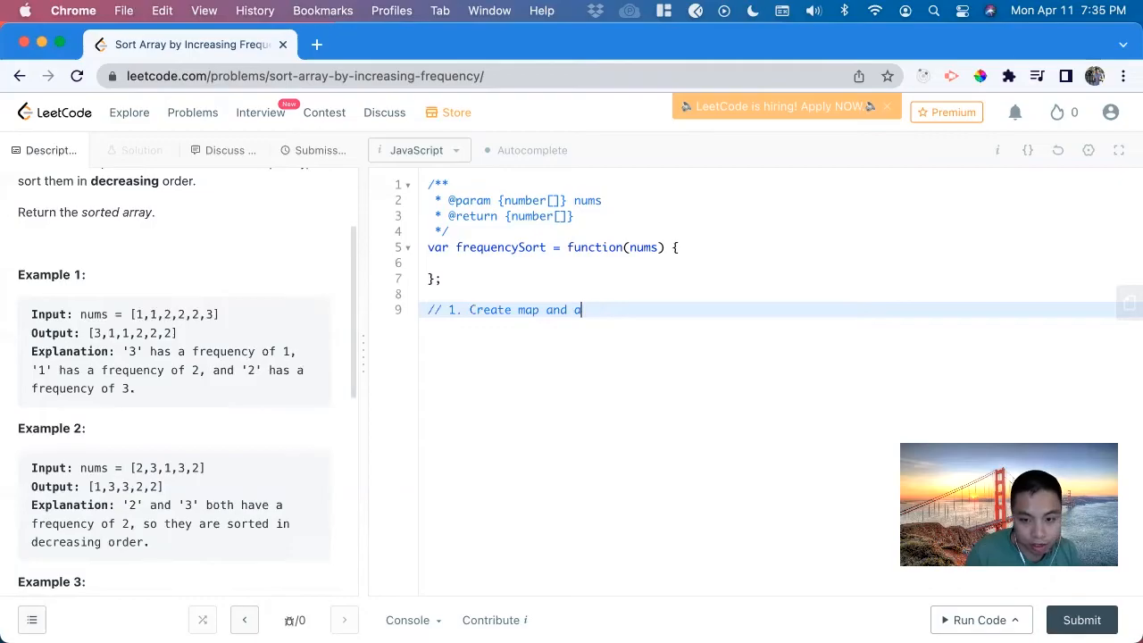
pyautogui.press('Backspace')
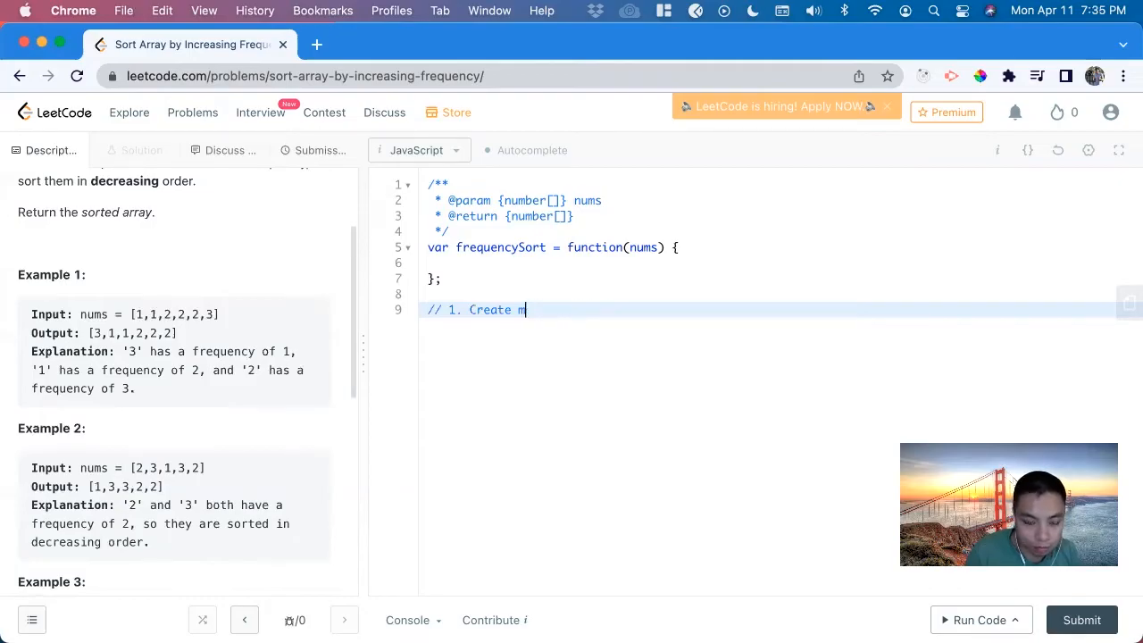
pyautogui.write('ap,')
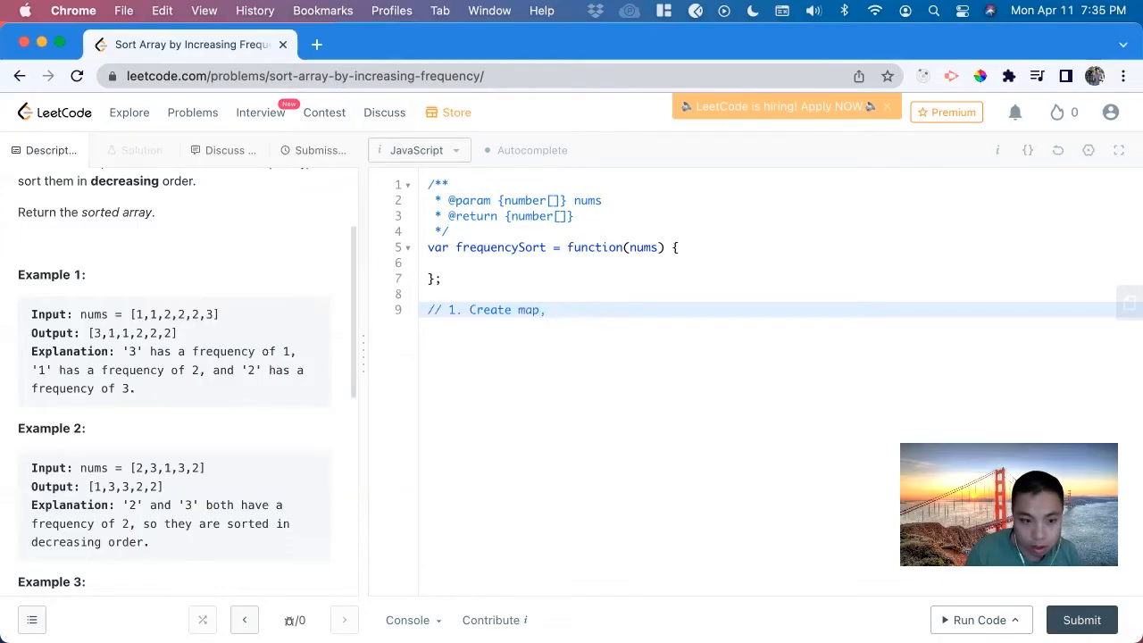
pyautogui.write('numsFre')
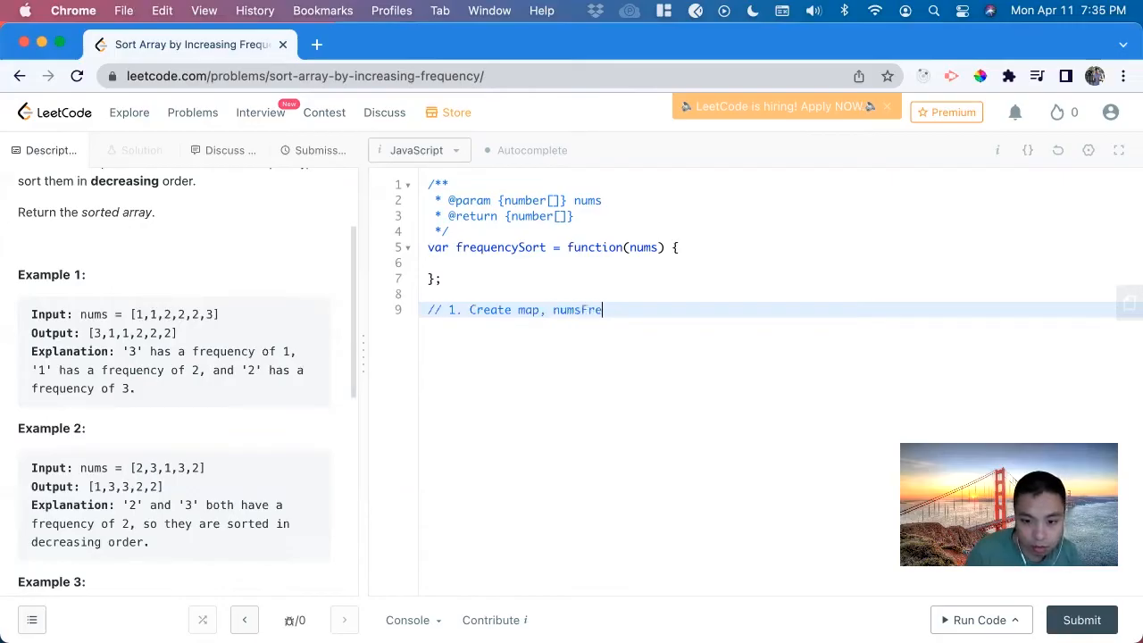
pyautogui.write('quencyMap.')
pyautogui.write('// 2.')
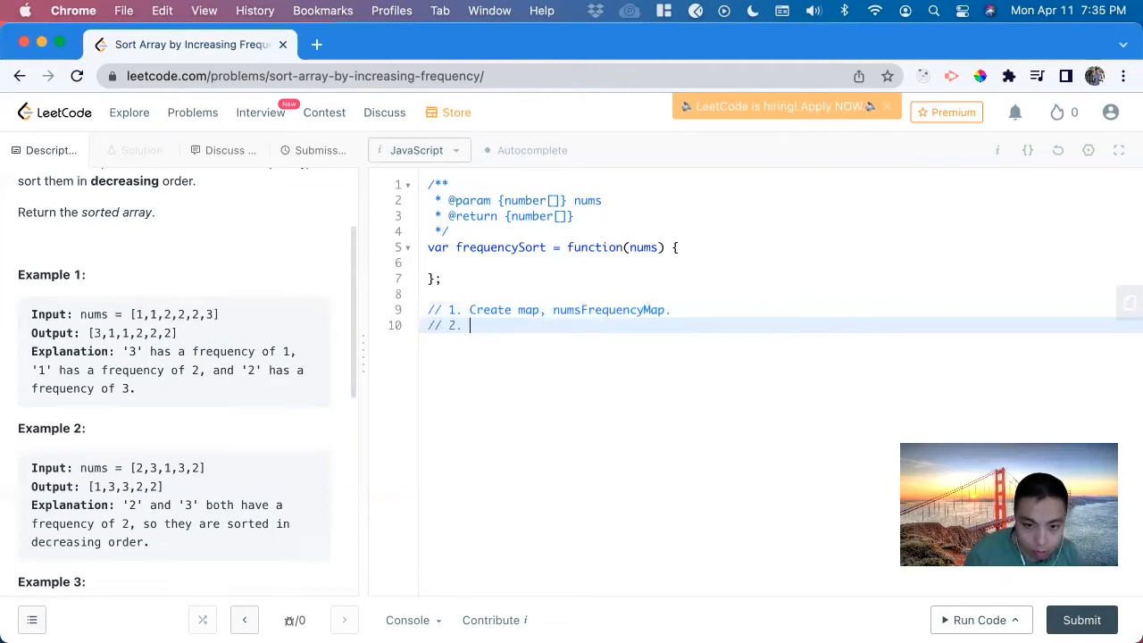
pyautogui.write('Loop through nums')
pyautogui.write('//      ')
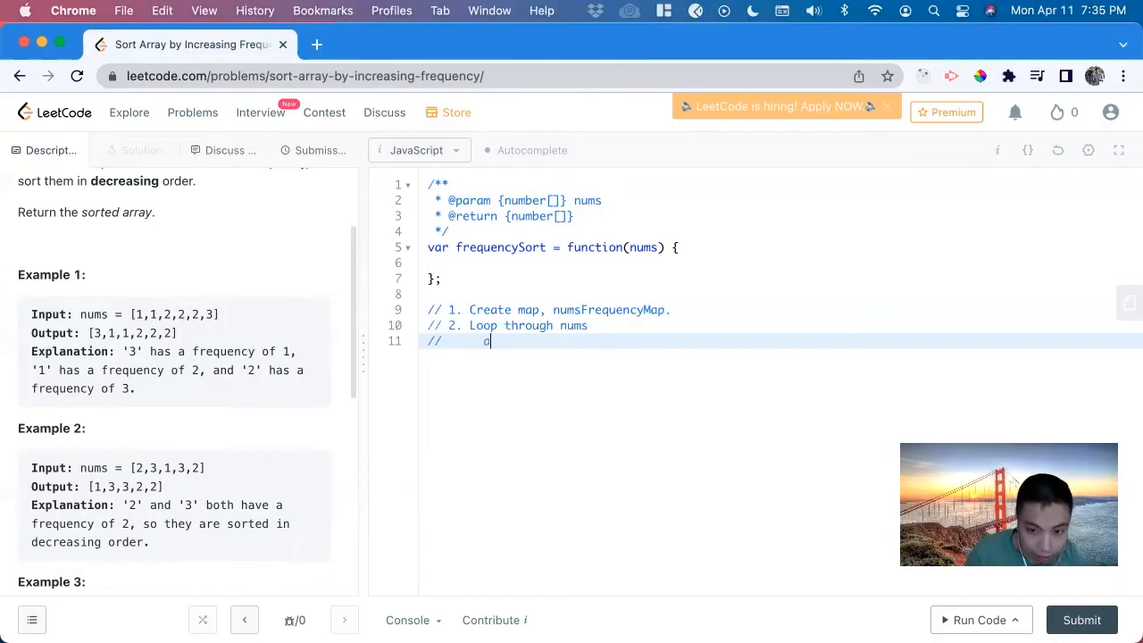
# Step: Add sub-comment 'a. Set the numsFrequencyMap… increment the frequency' of the current number
pyautogui.write('a.')
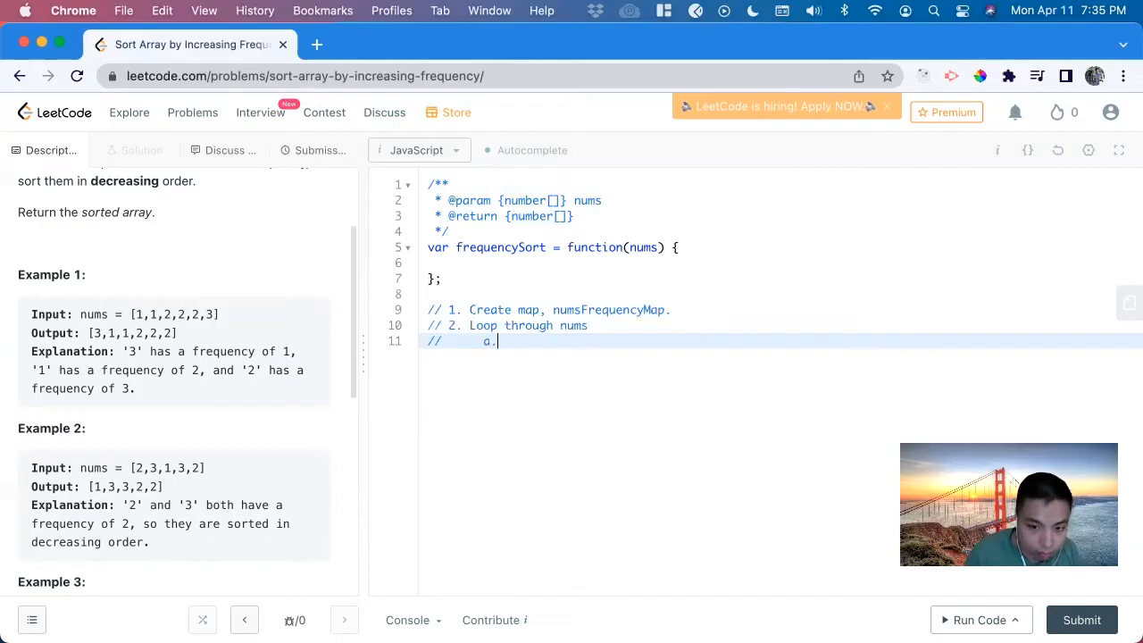
pyautogui.write('Set t')
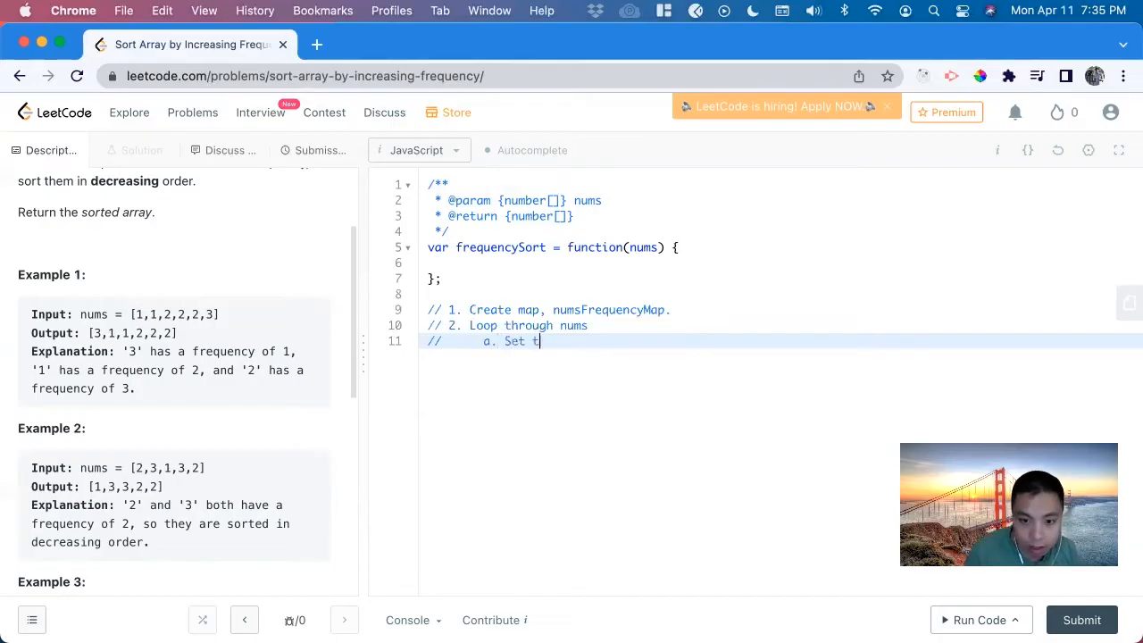
pyautogui.write('he')
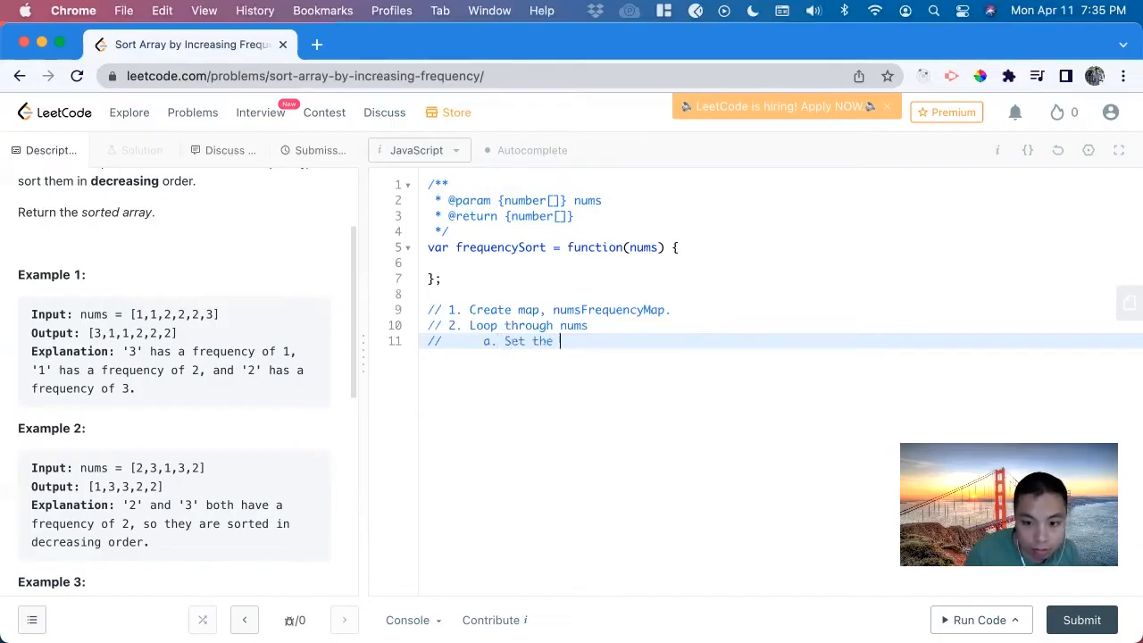
pyautogui.write('numsFrequ')
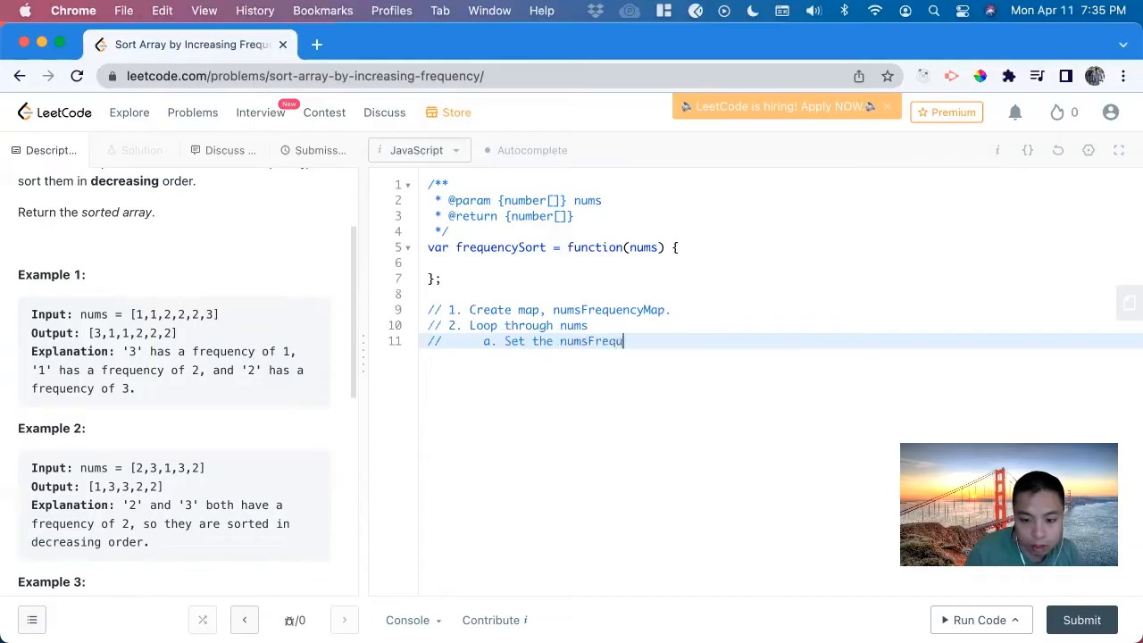
pyautogui.write('encyMap wi')
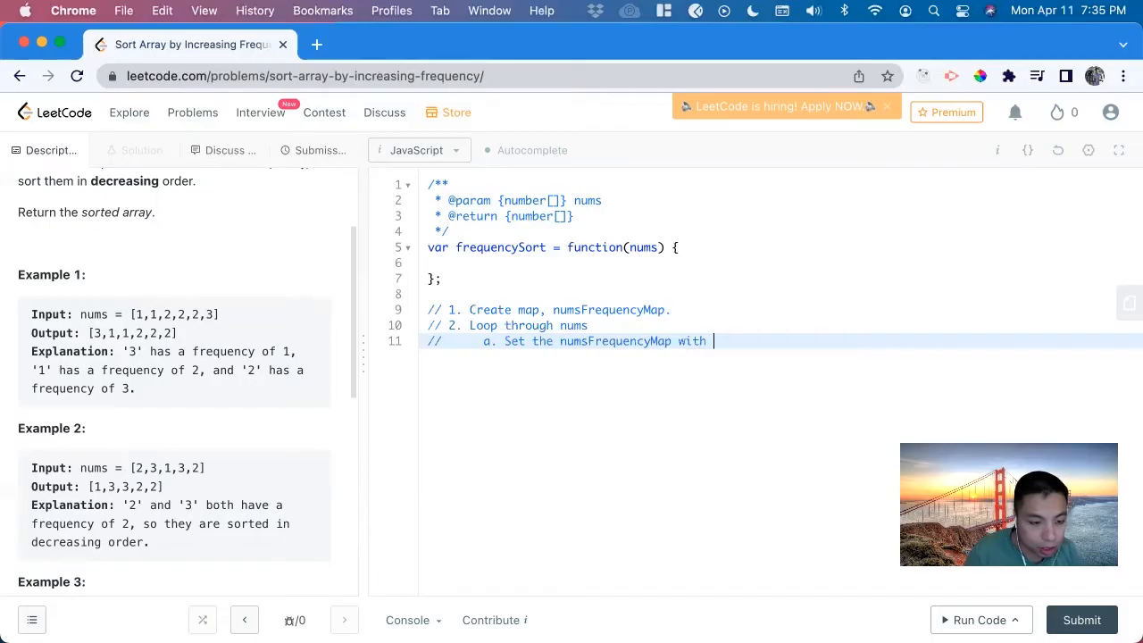
pyautogui.write('the current number nu')
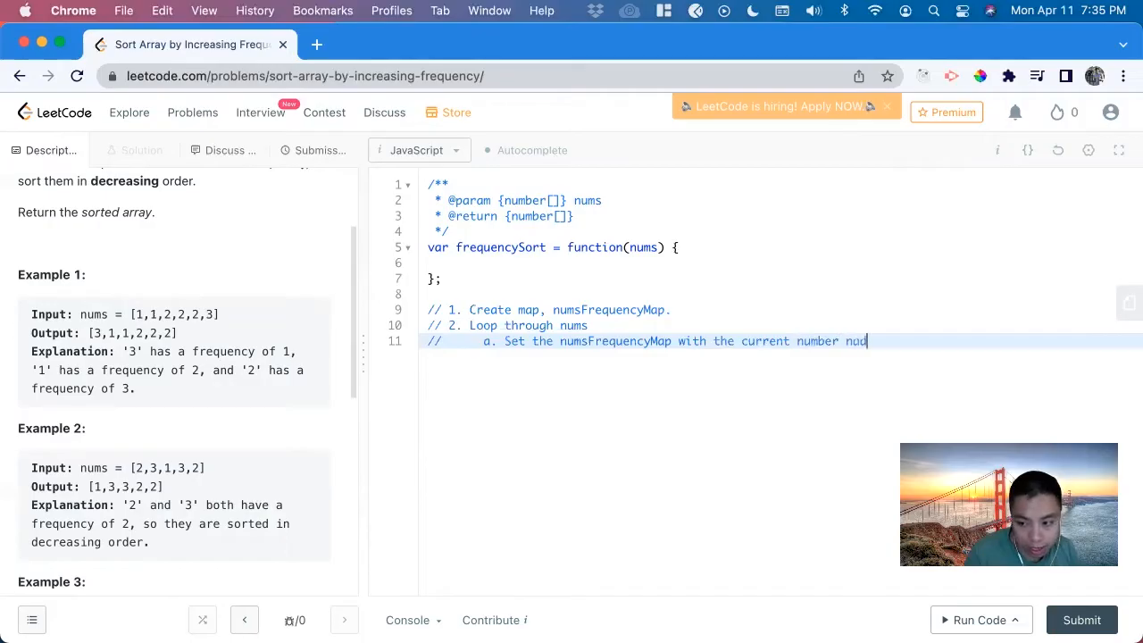
pyautogui.press('Backspace')
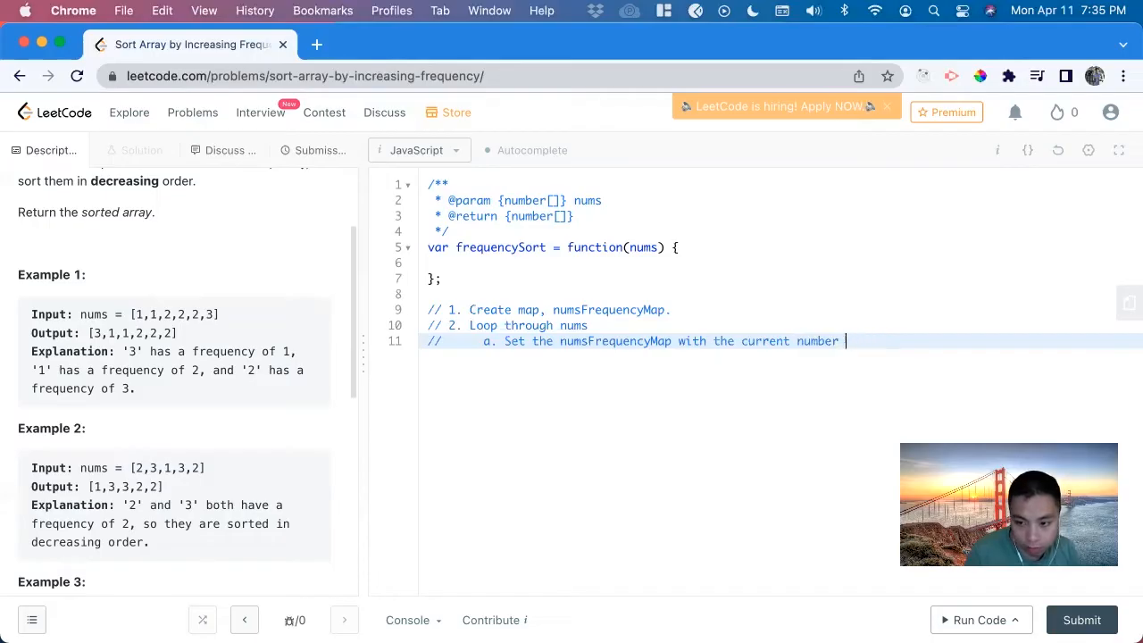
pyautogui.write('incr')
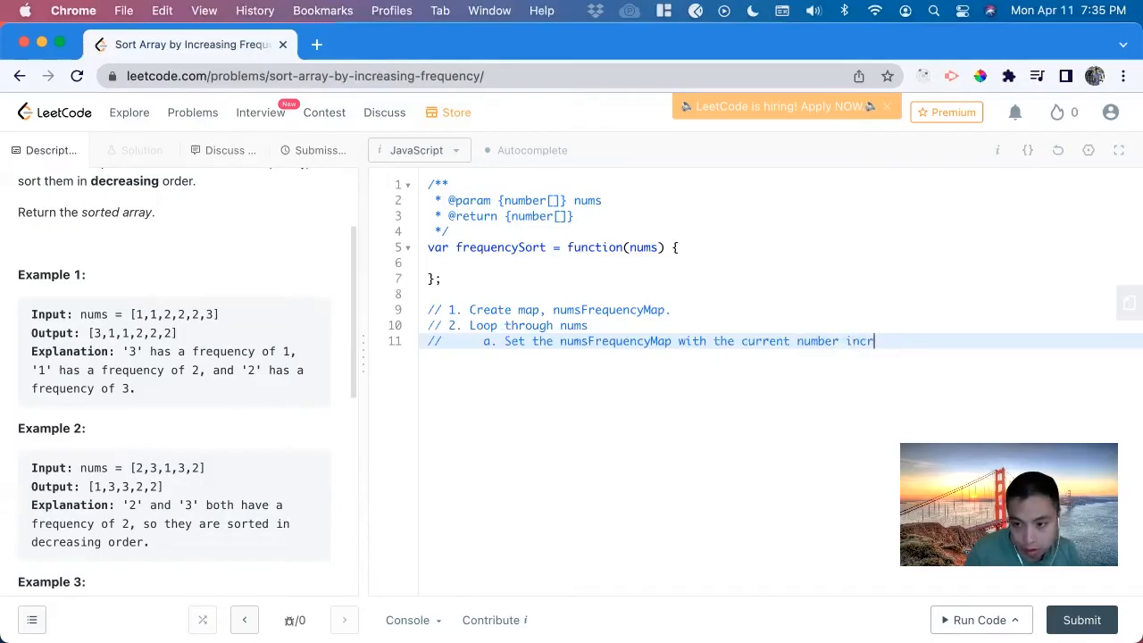
pyautogui.write('ement the frequ')
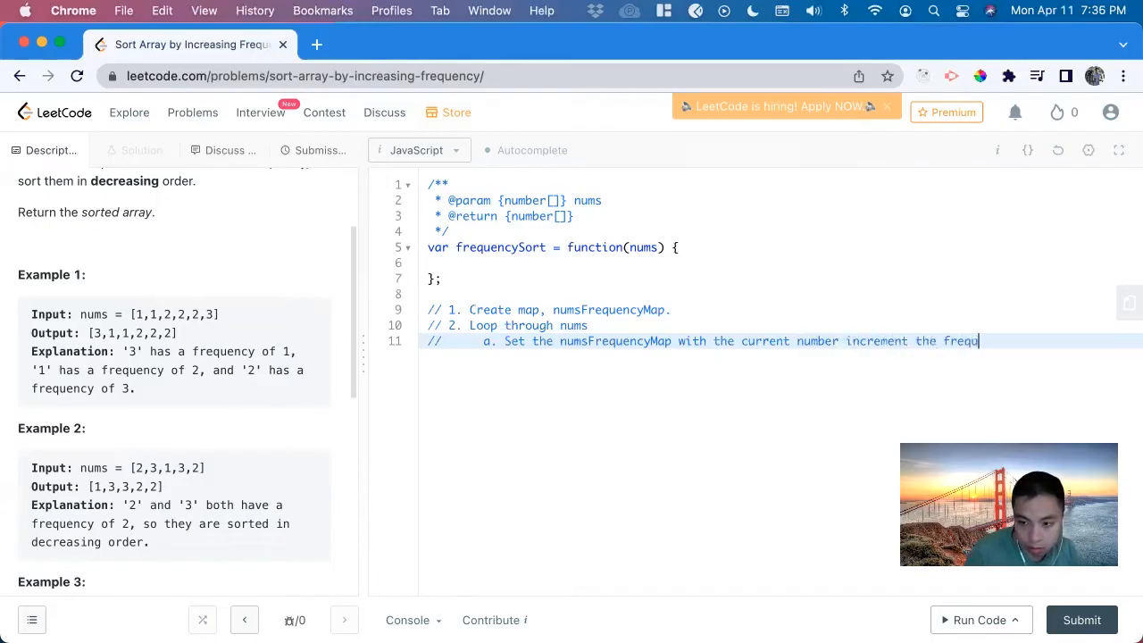
pyautogui.write('ency')
pyautogui.write('//')
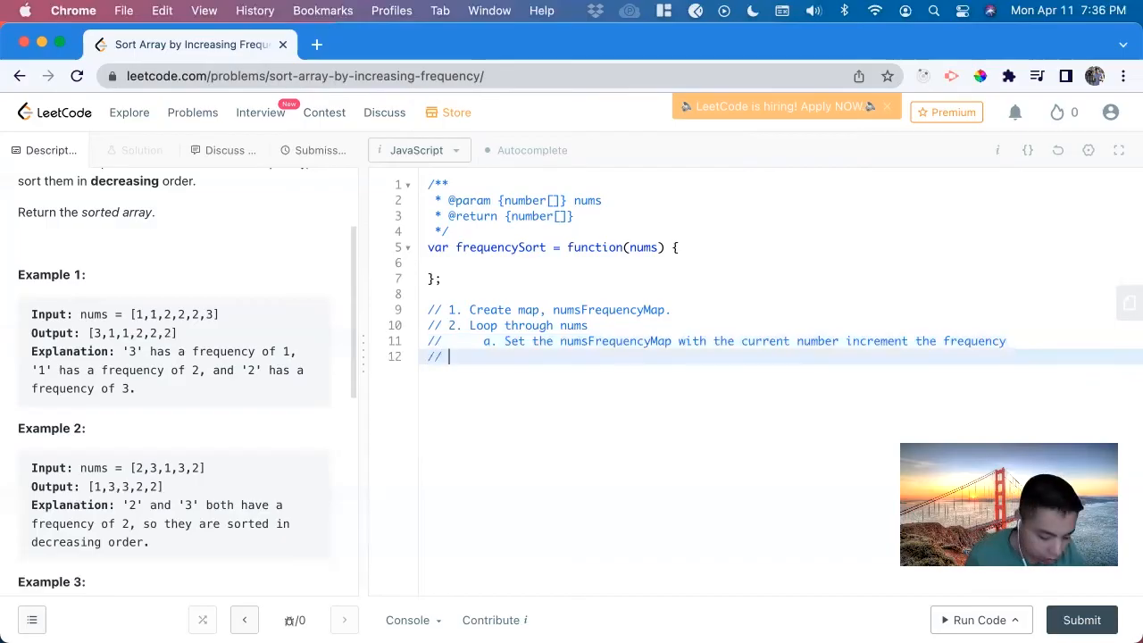
# Step: Begin comment '3. Sort nums based on…'
pyautogui.write('3.')
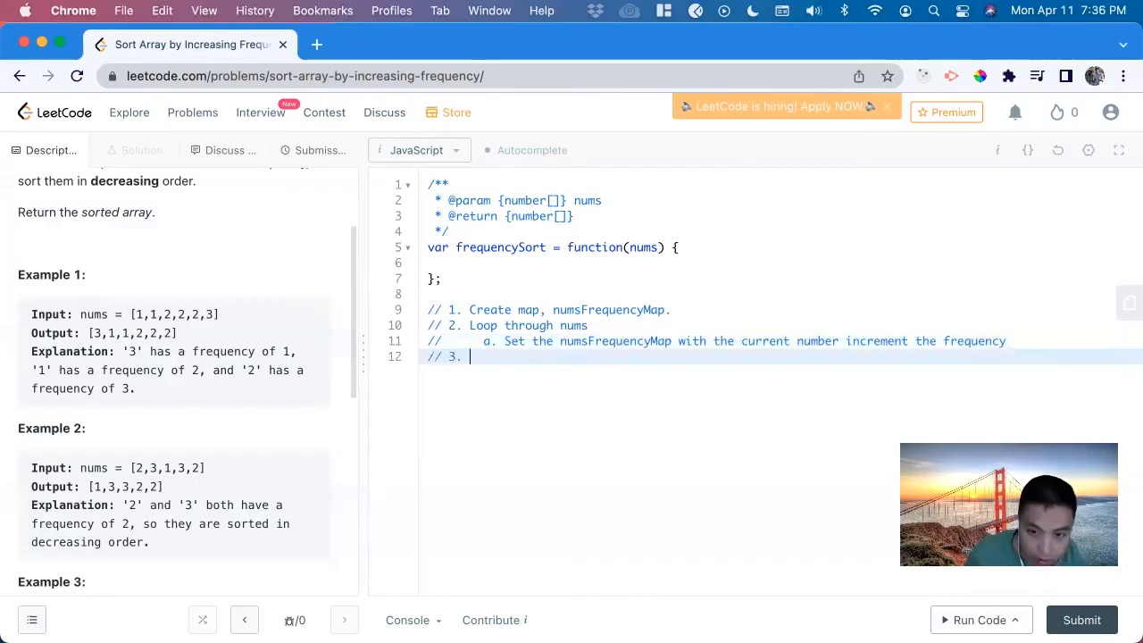
pyautogui.write('Si')
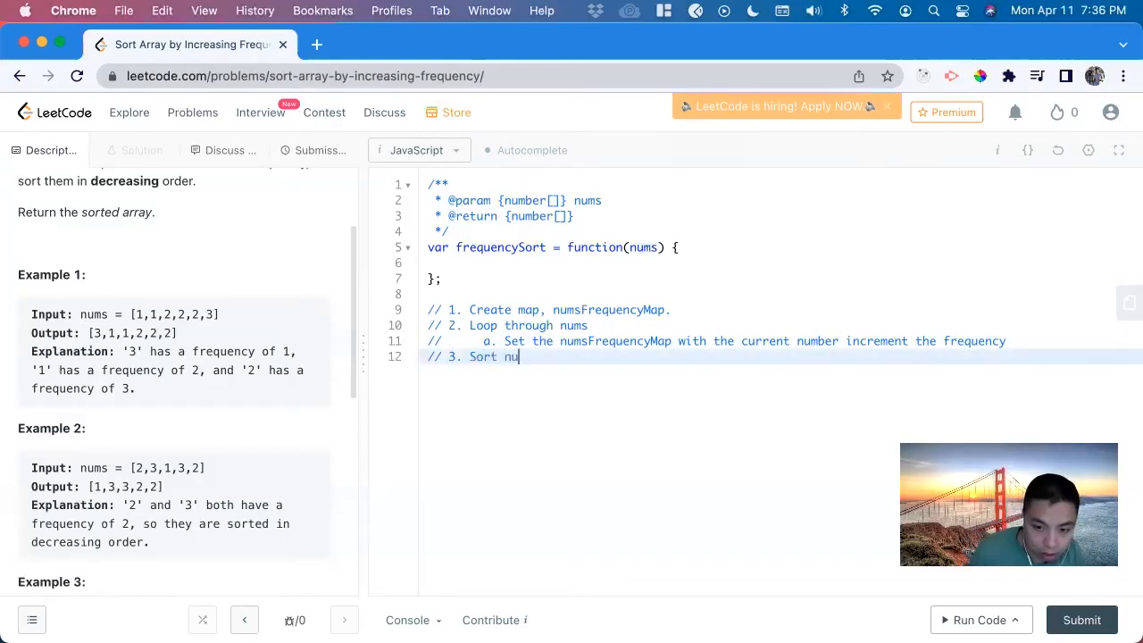
pyautogui.write('ms')
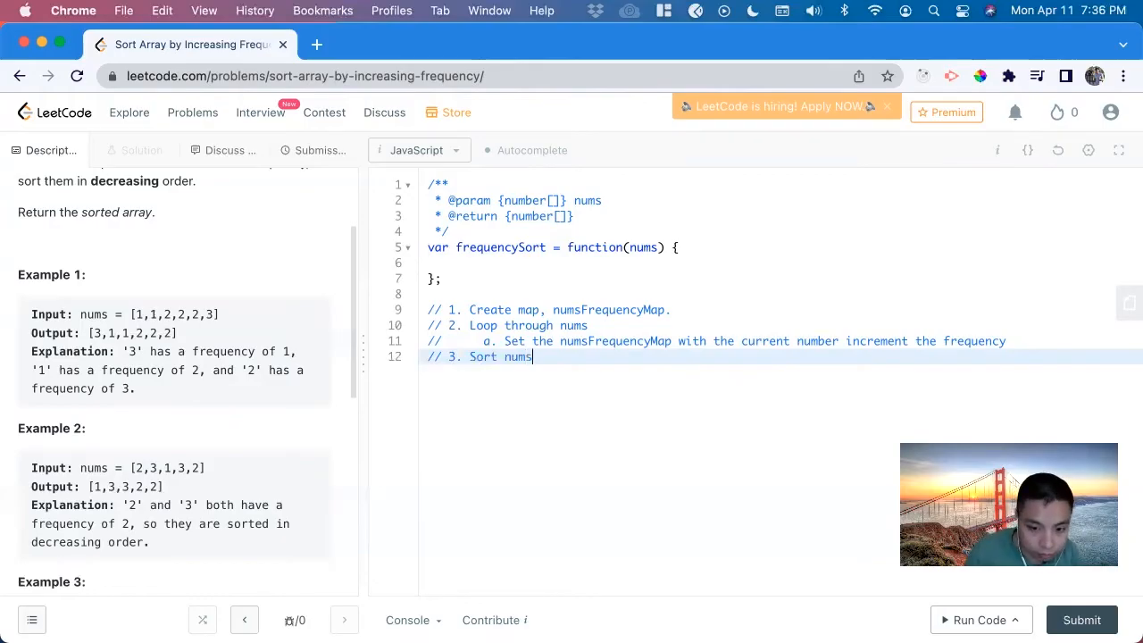
pyautogui.write('based on')
pyautogui.write('//')
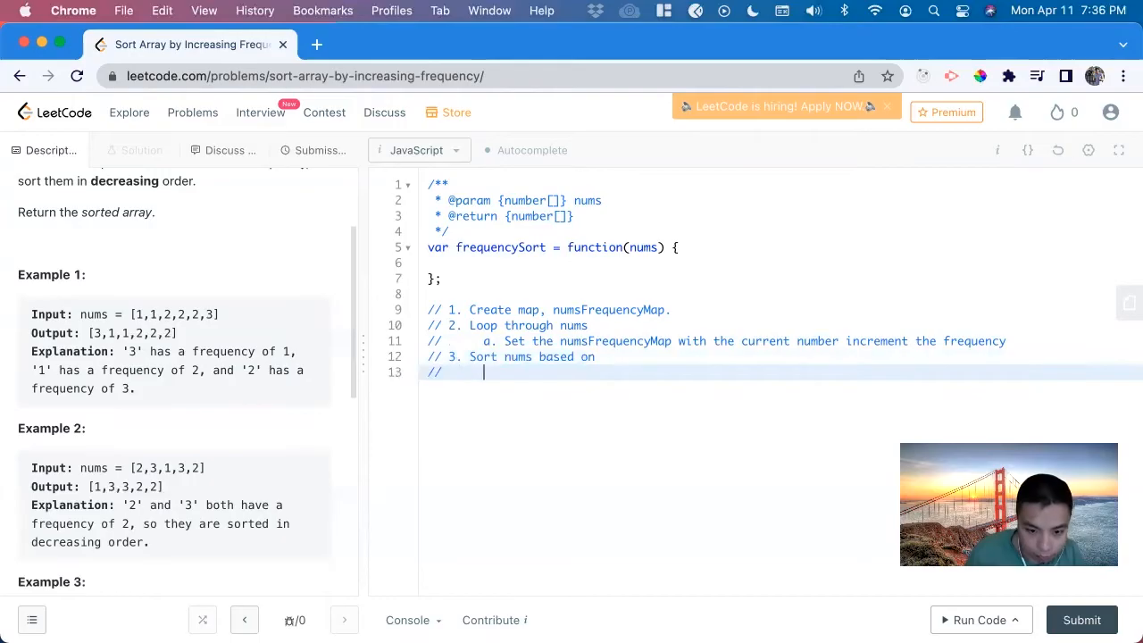
# Step: Add sub-comment 'a.': if the map values at that index are equal, return descending
pyautogui.write('a.')
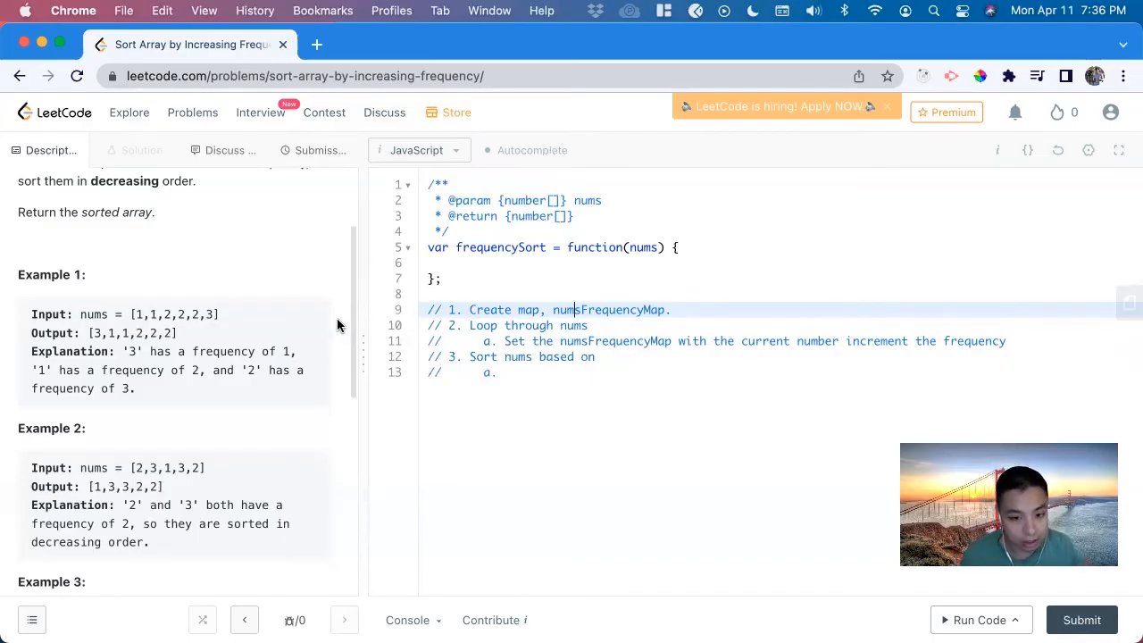
pyautogui.write('if')
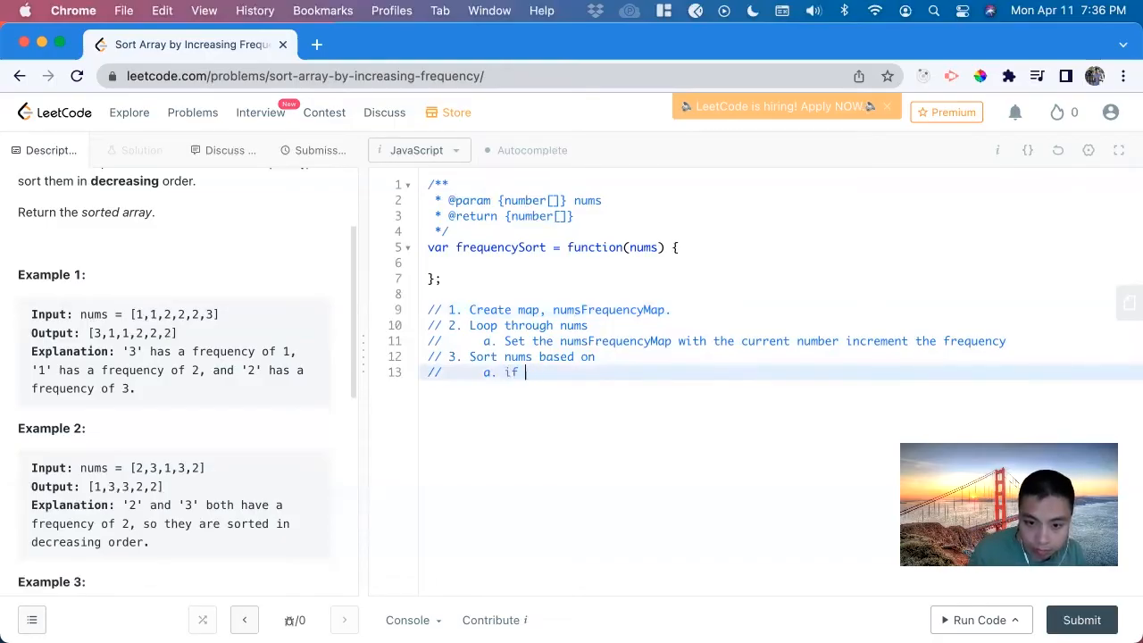
pyautogui.write('the')
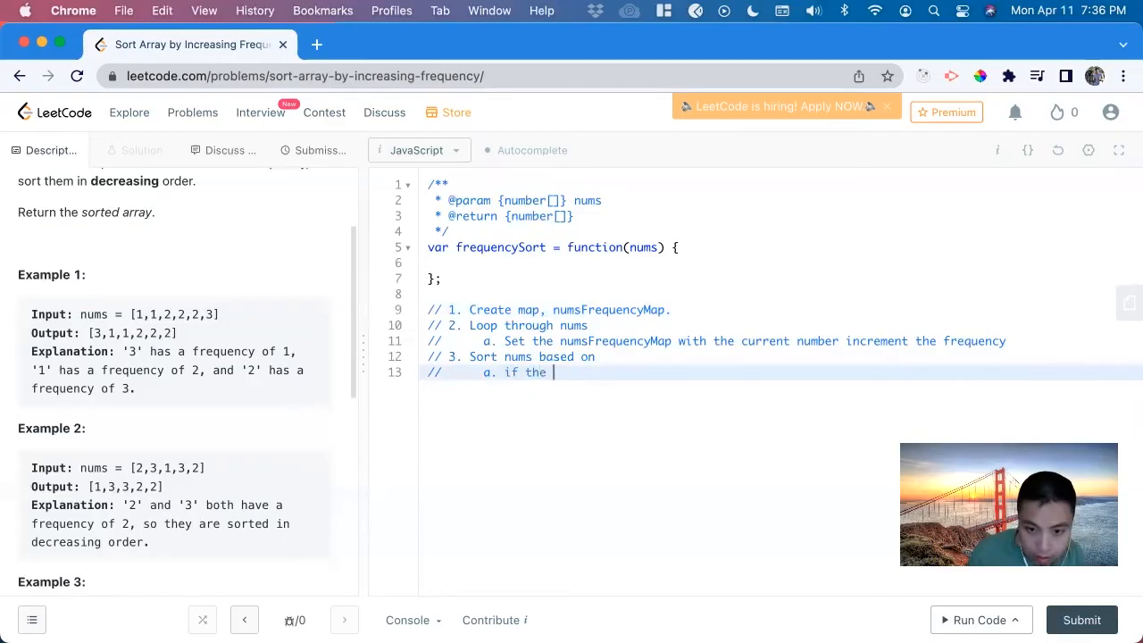
pyautogui.write('key of')
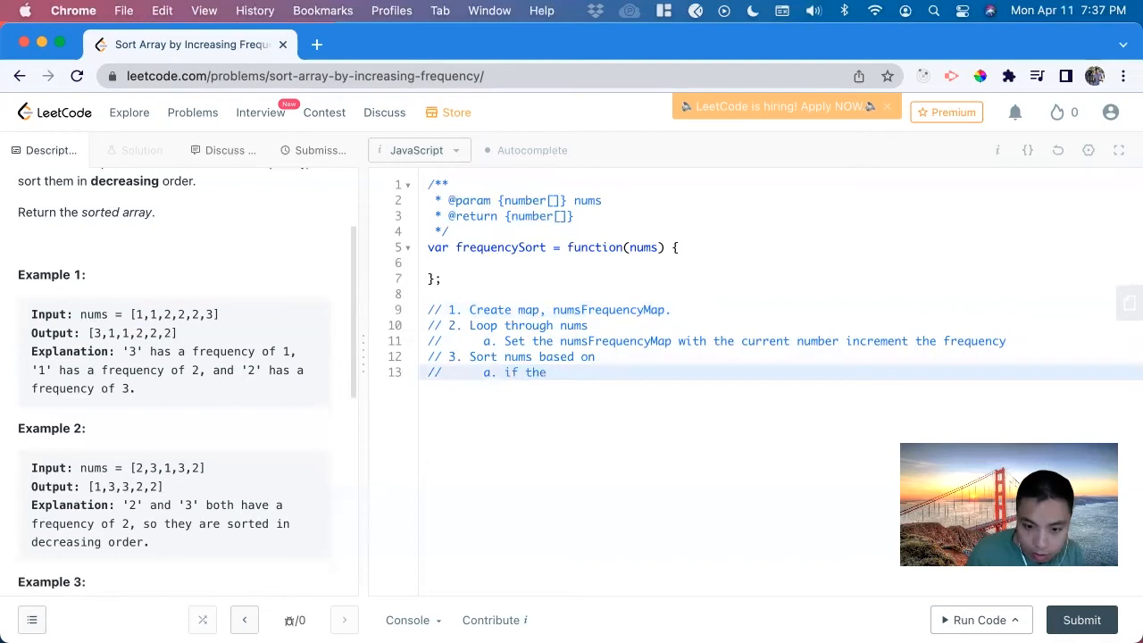
pyautogui.write('value of the numsFrequenc')
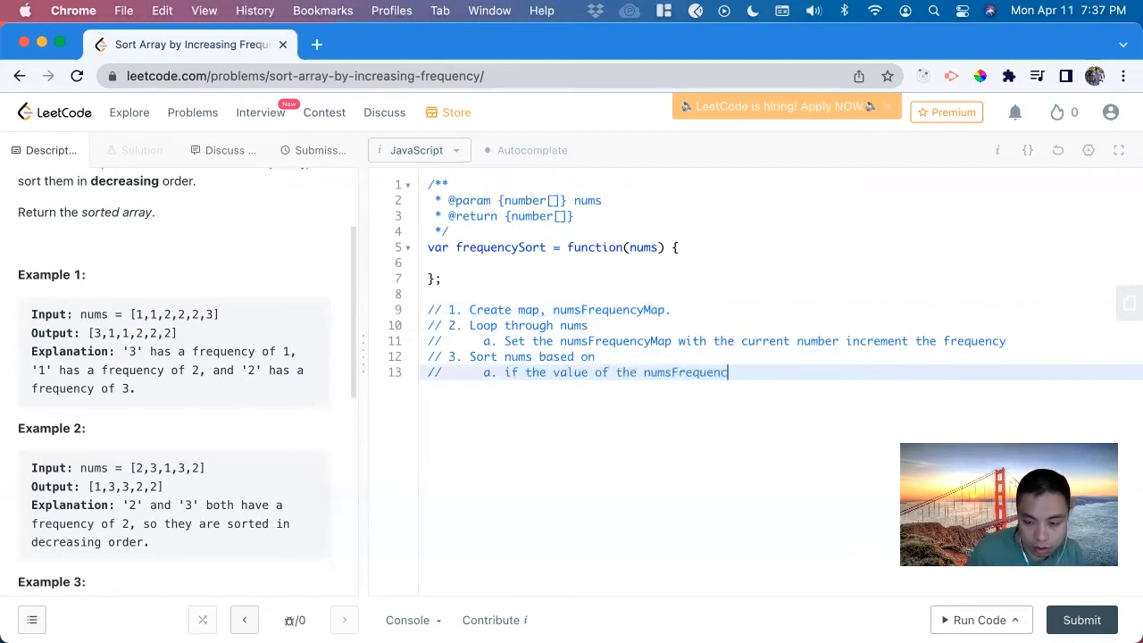
pyautogui.write('Map a')
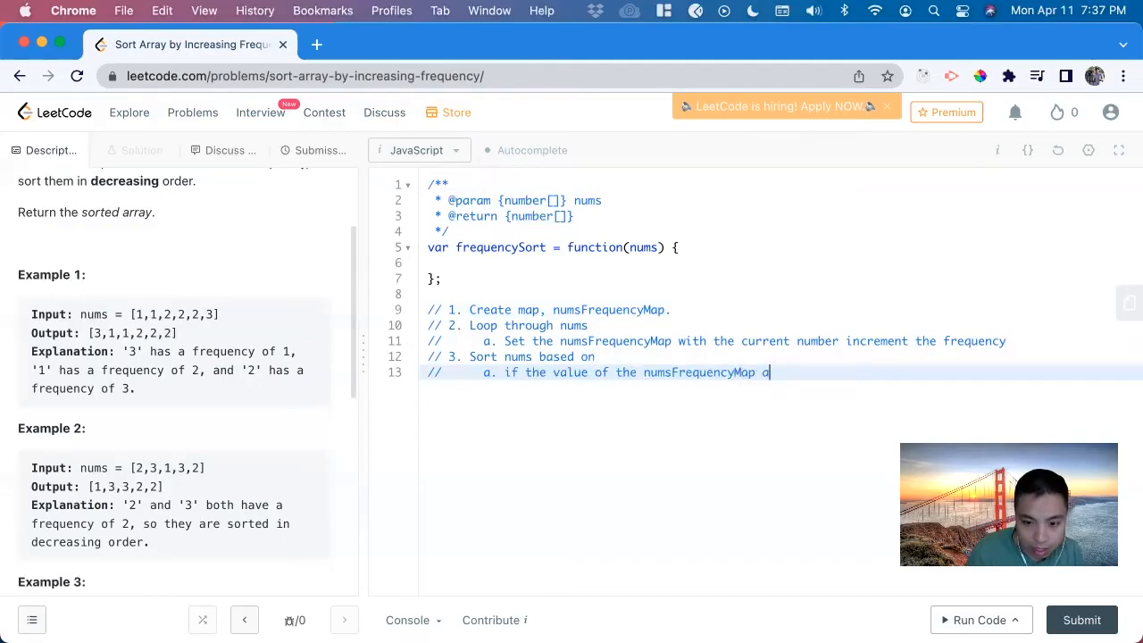
pyautogui.write('t that')
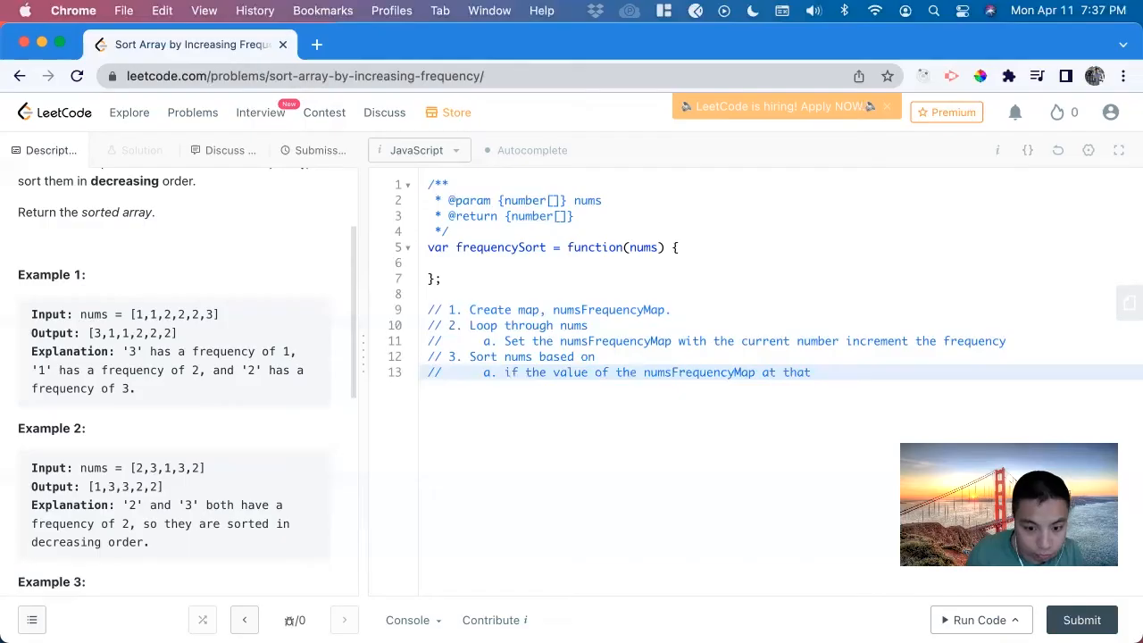
pyautogui.write('index')
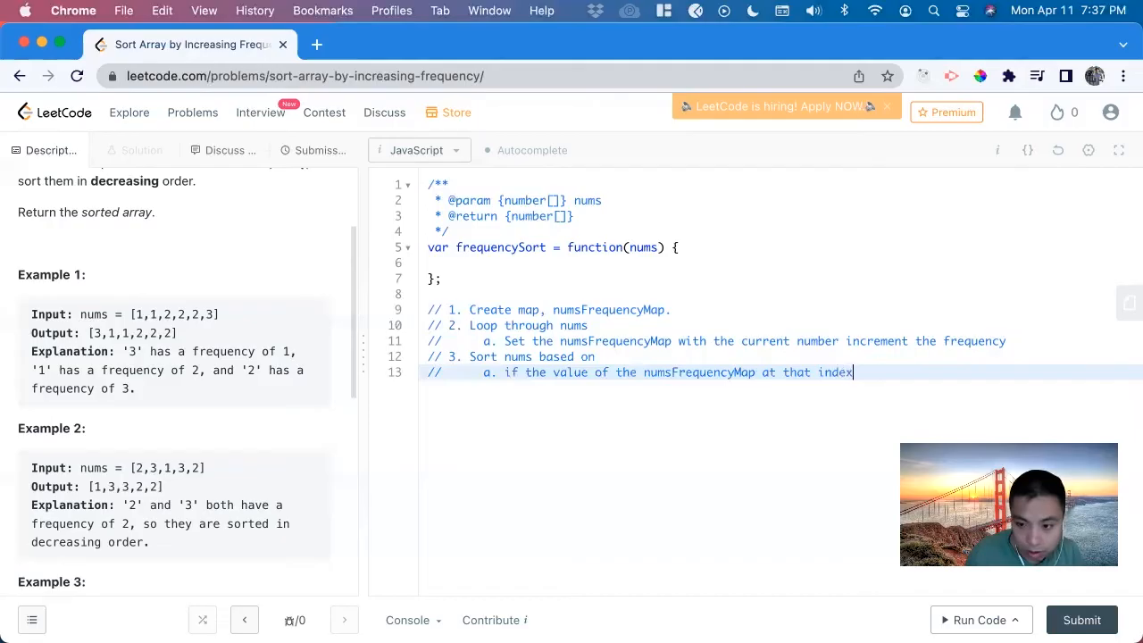
pyautogui.write('are equal,')
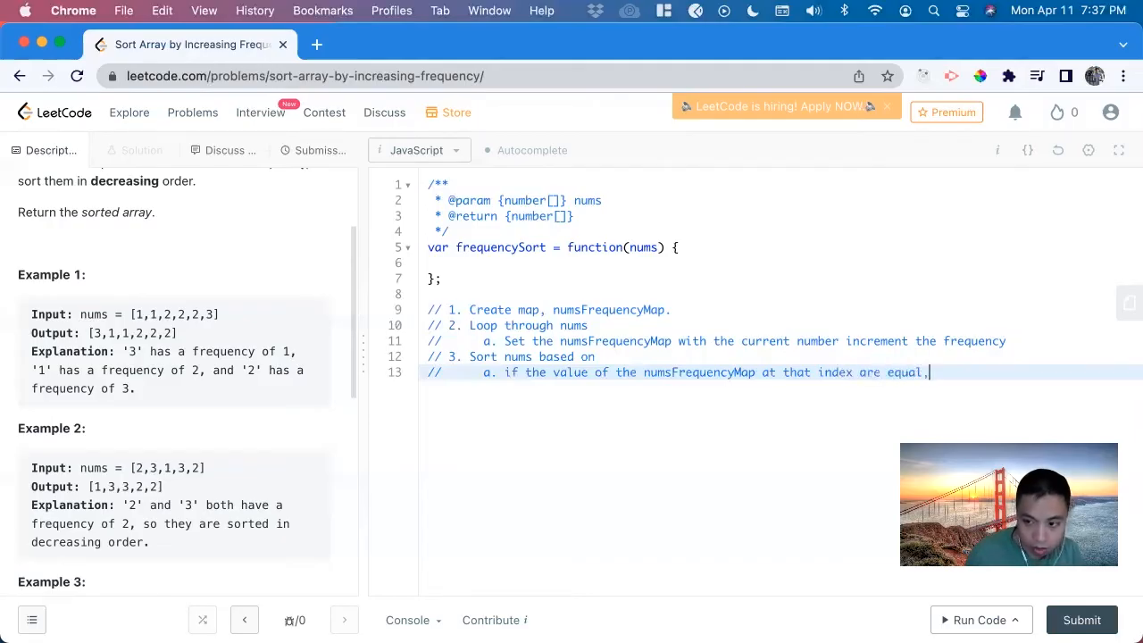
pyautogui.write('return desc')
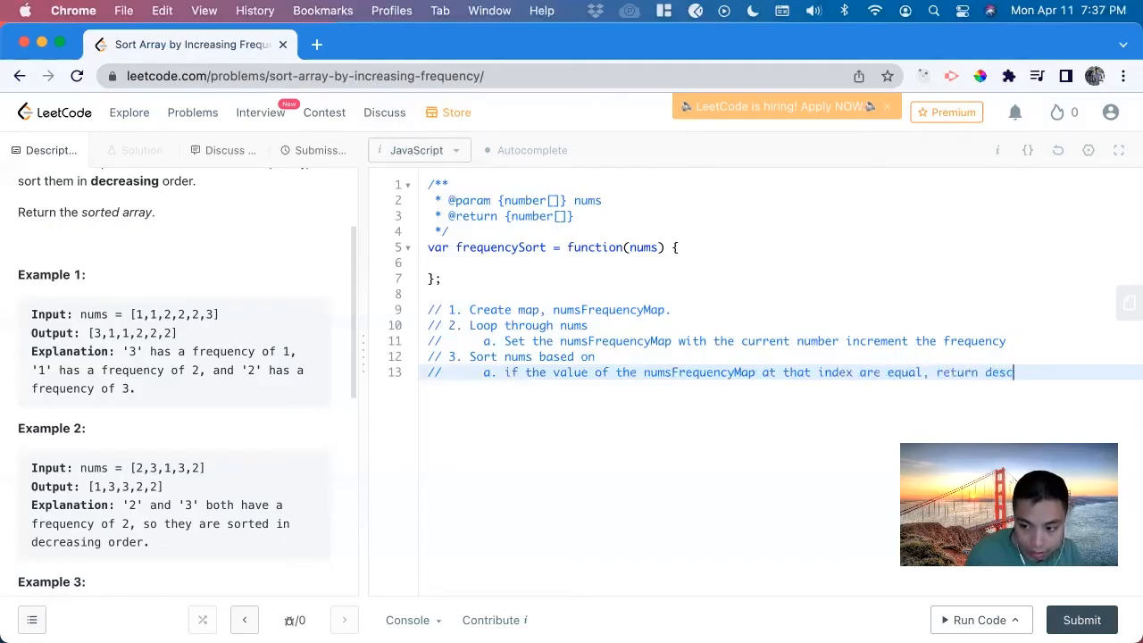
pyautogui.write('ending.')
pyautogui.write('//')
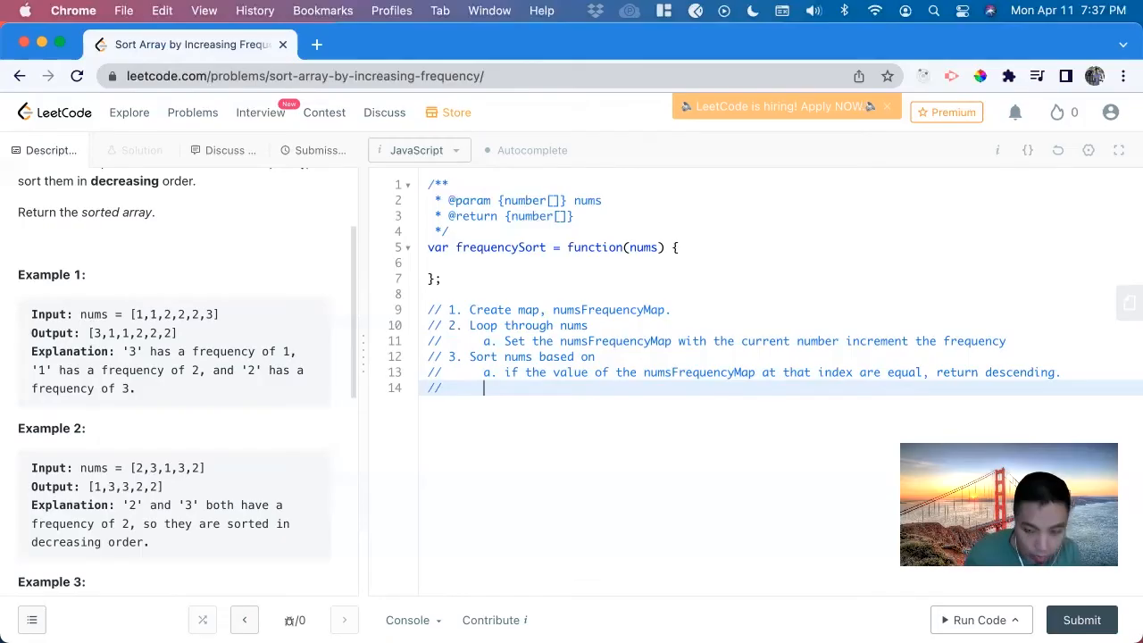
# Step: Add sub-comment 'b. Return a-b based on numsFrequencyMap'
pyautogui.write('b.')
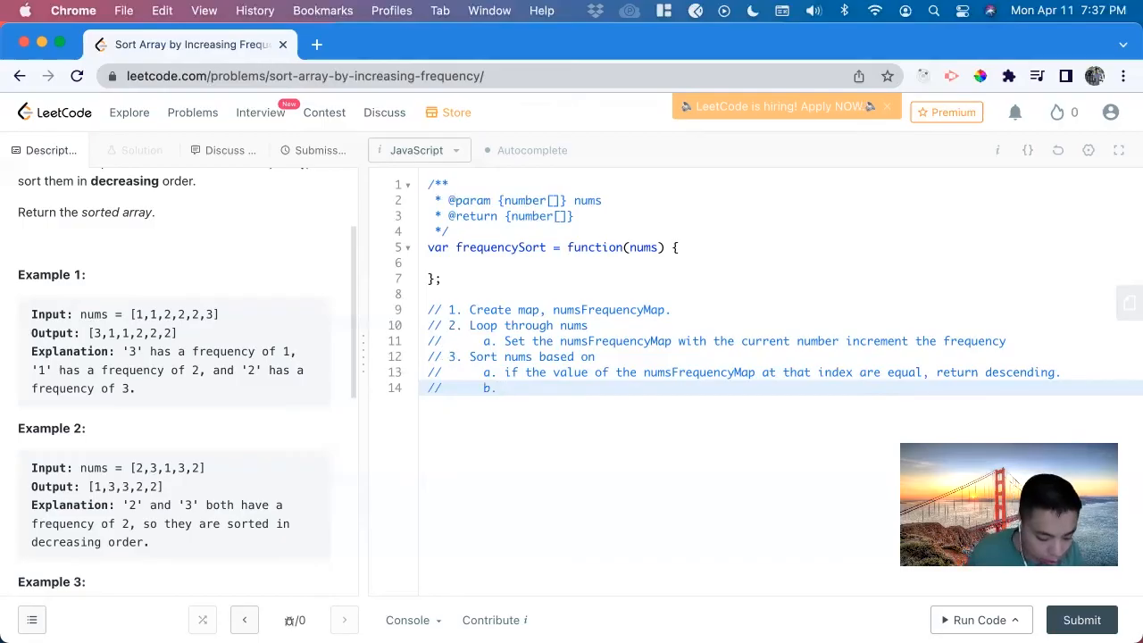
pyautogui.write('Return')
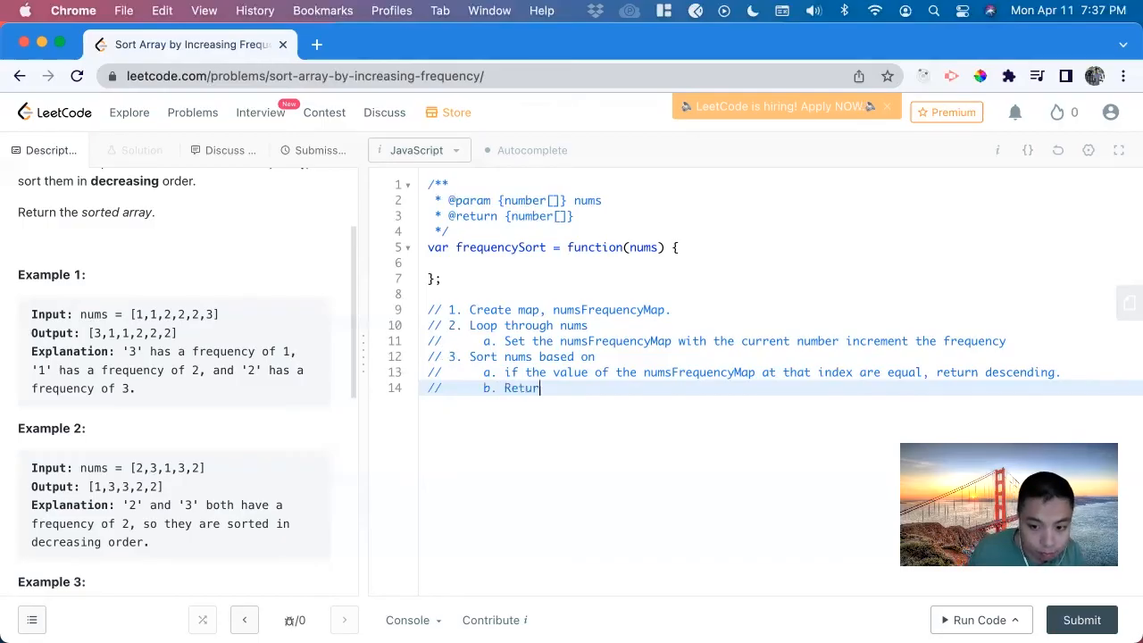
pyautogui.write('n')
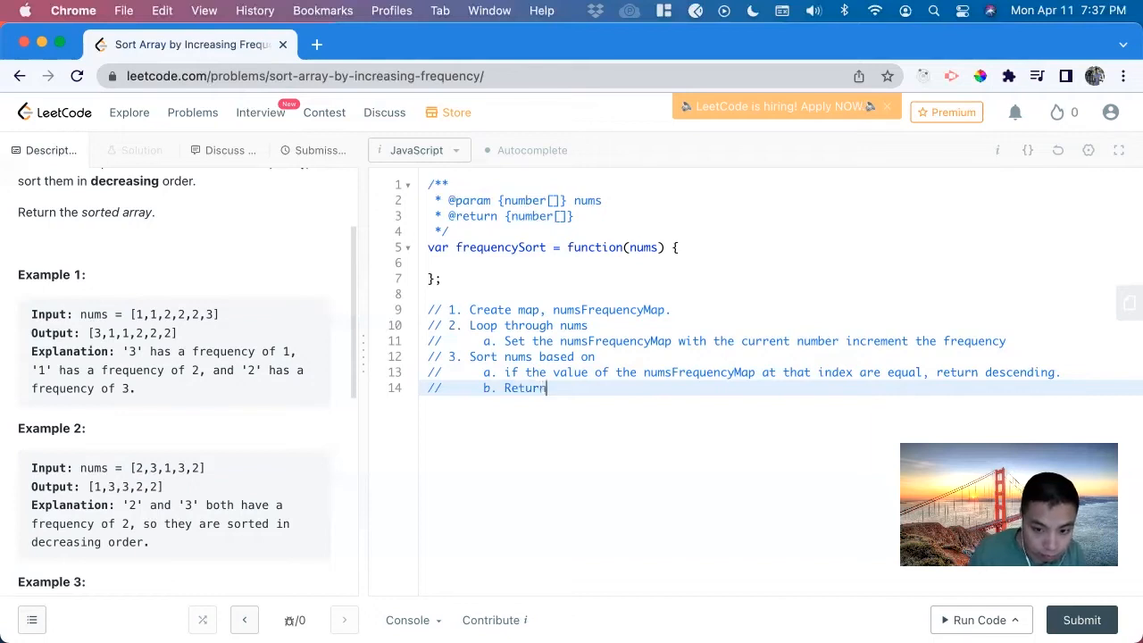
pyautogui.write('a-')
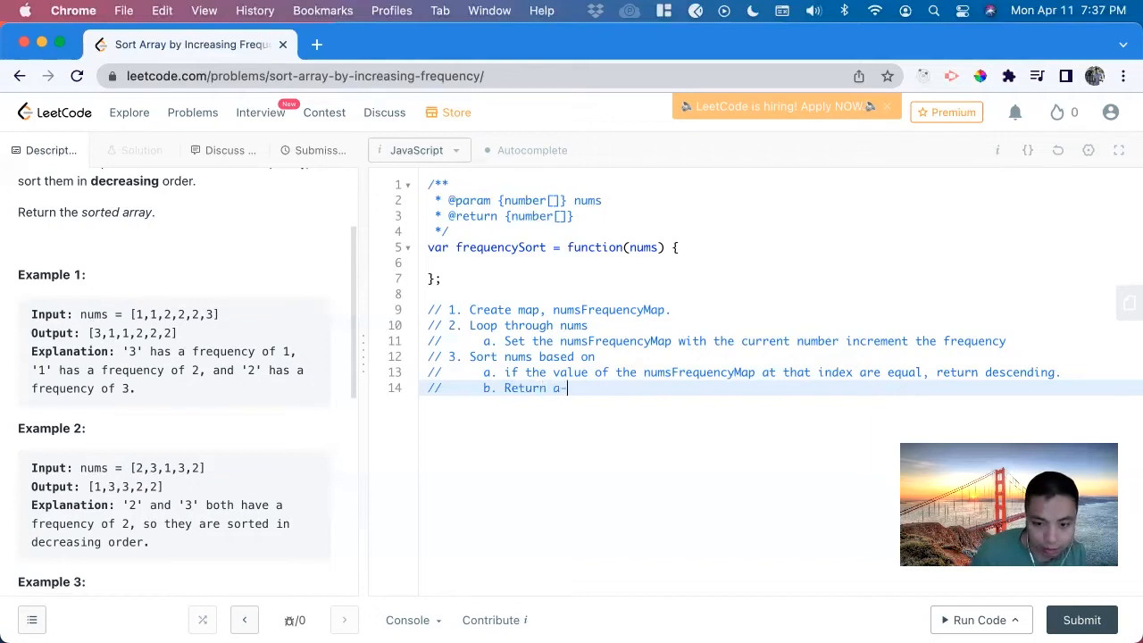
pyautogui.write('b')
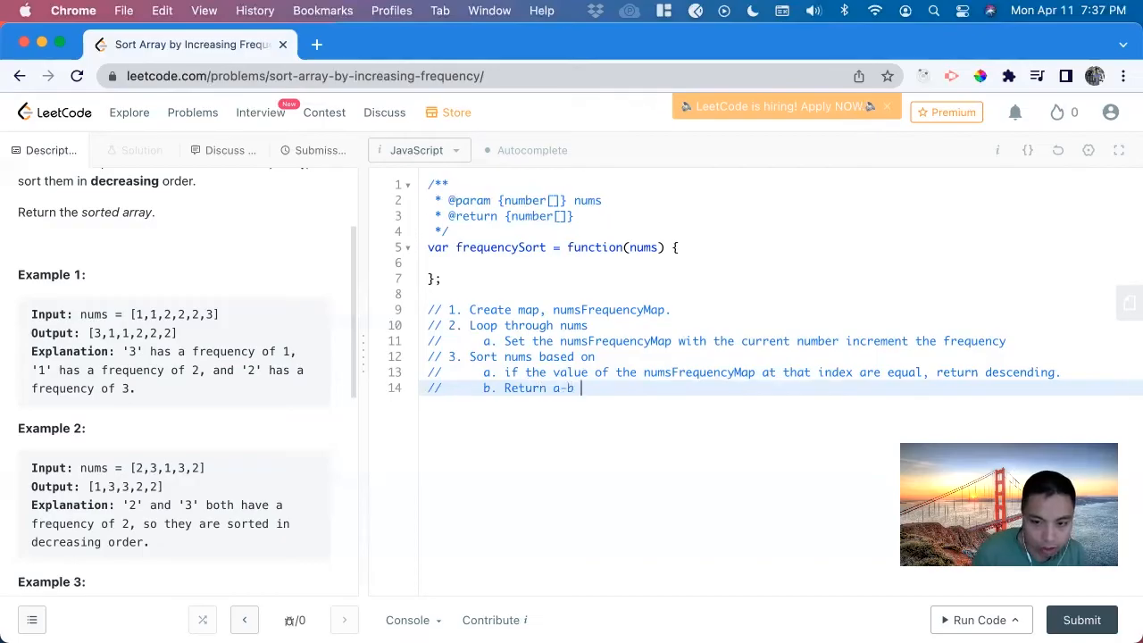
pyautogui.write('based of the values from nums')
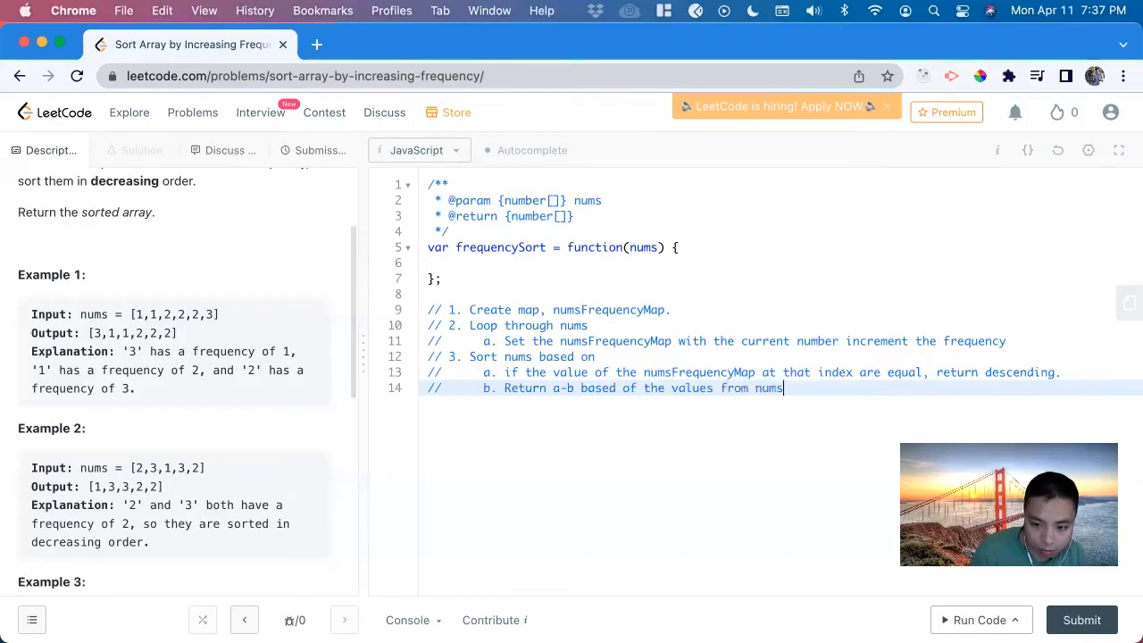
pyautogui.write('Frequenc')
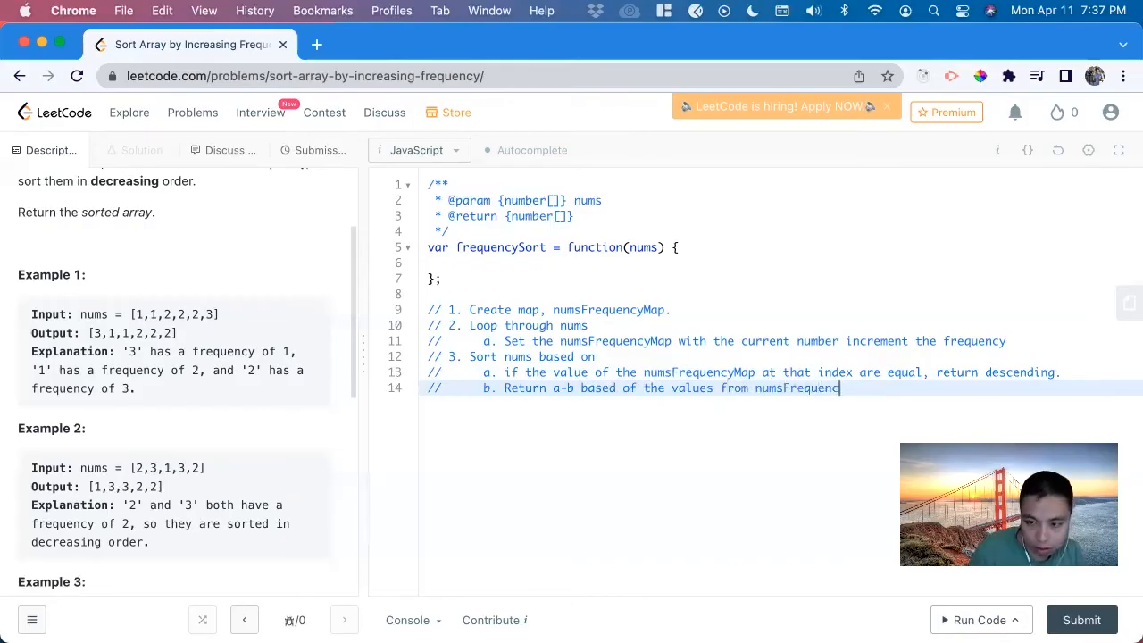
pyautogui.write('Map')
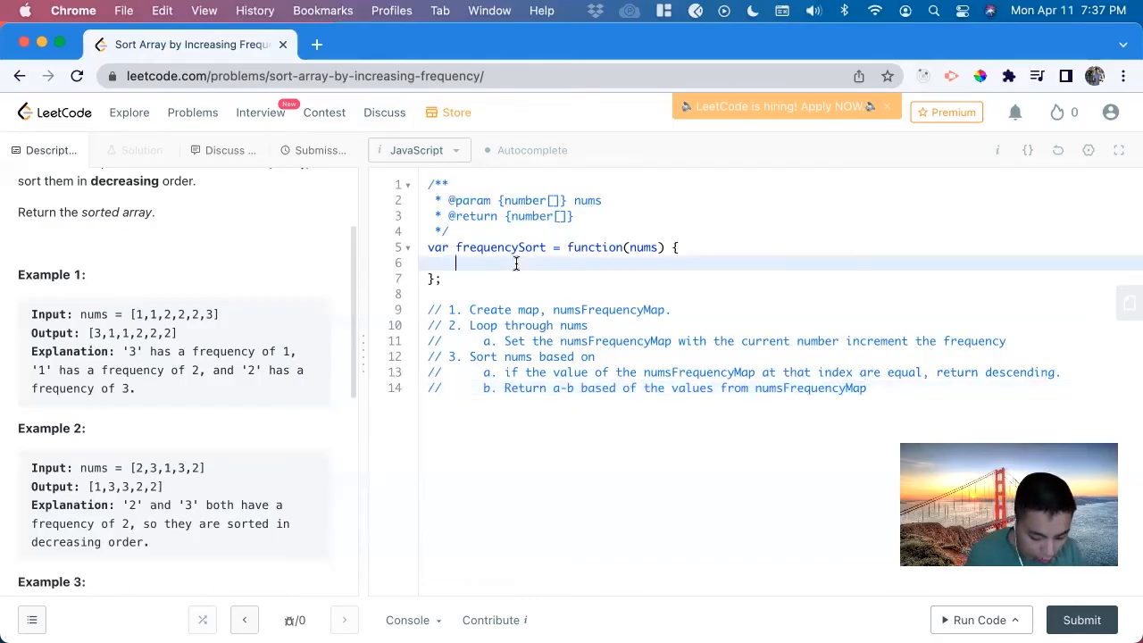
# Step: Declare const numsFrequencyMap = new Map() and start a for loop on the next line
pyautogui.write('const n')
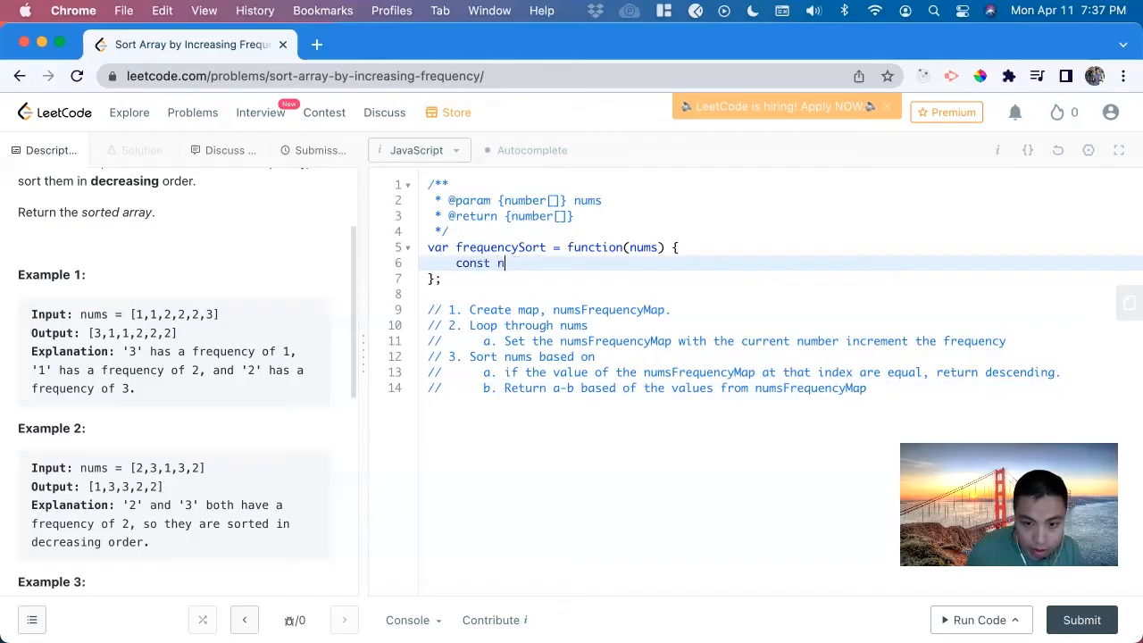
pyautogui.write('umsFrequencyMap = n')
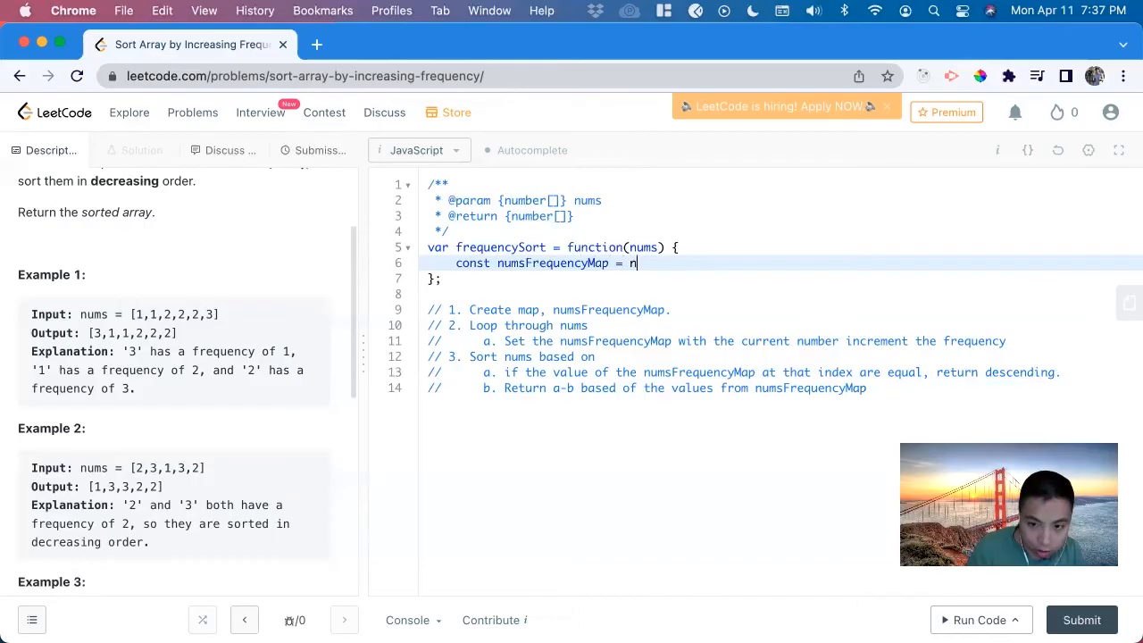
pyautogui.write('ew Map()')
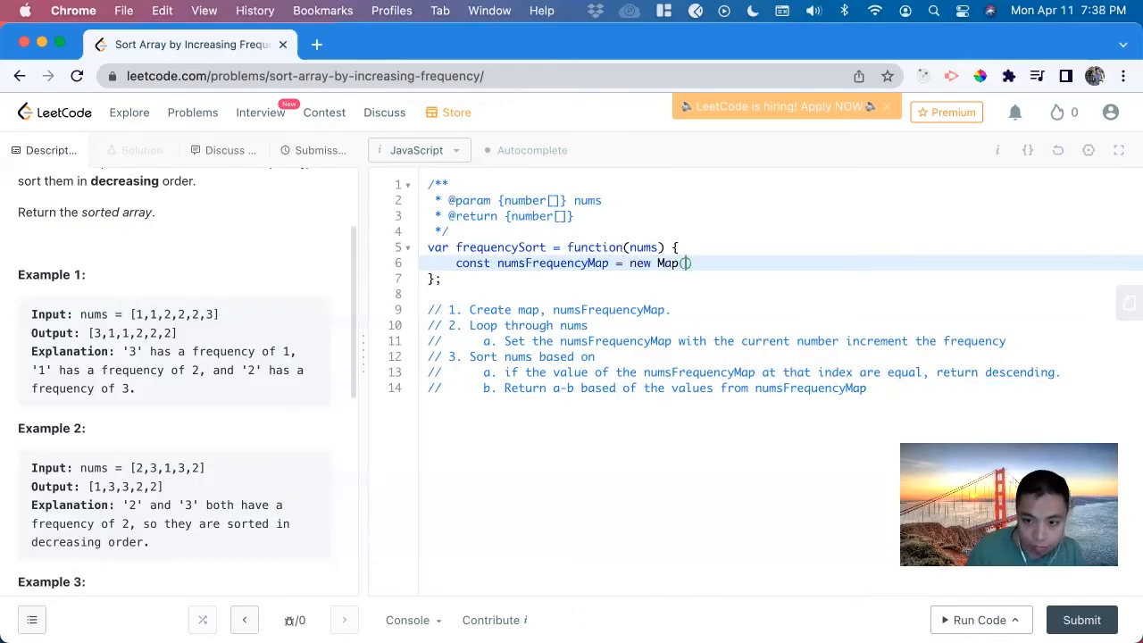
pyautogui.press('Enter')
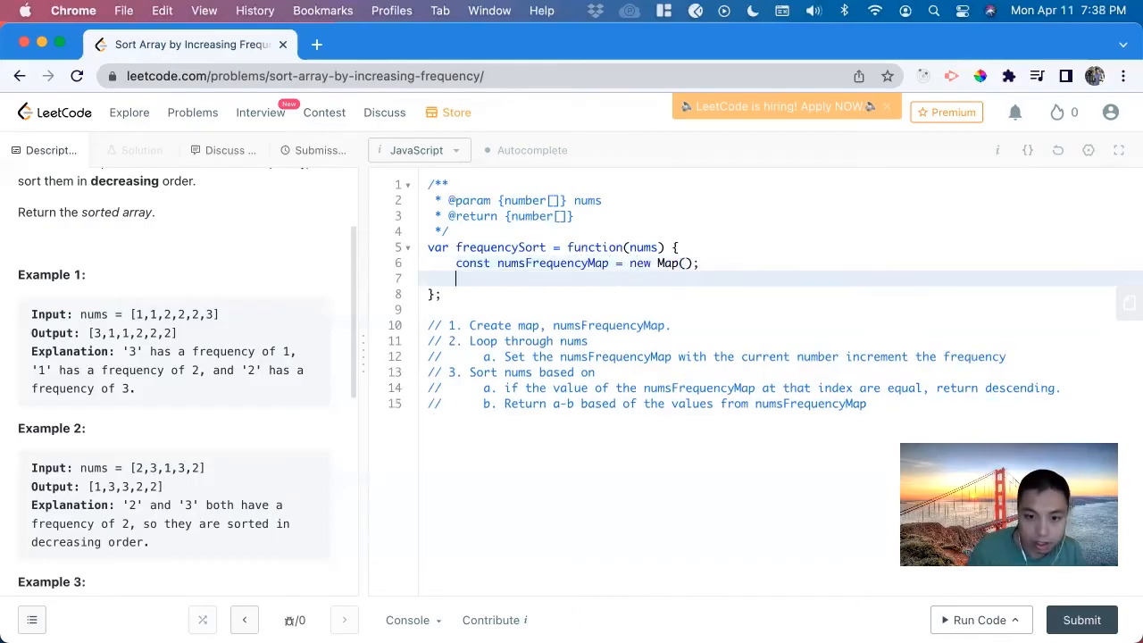
pyautogui.write('for (let')
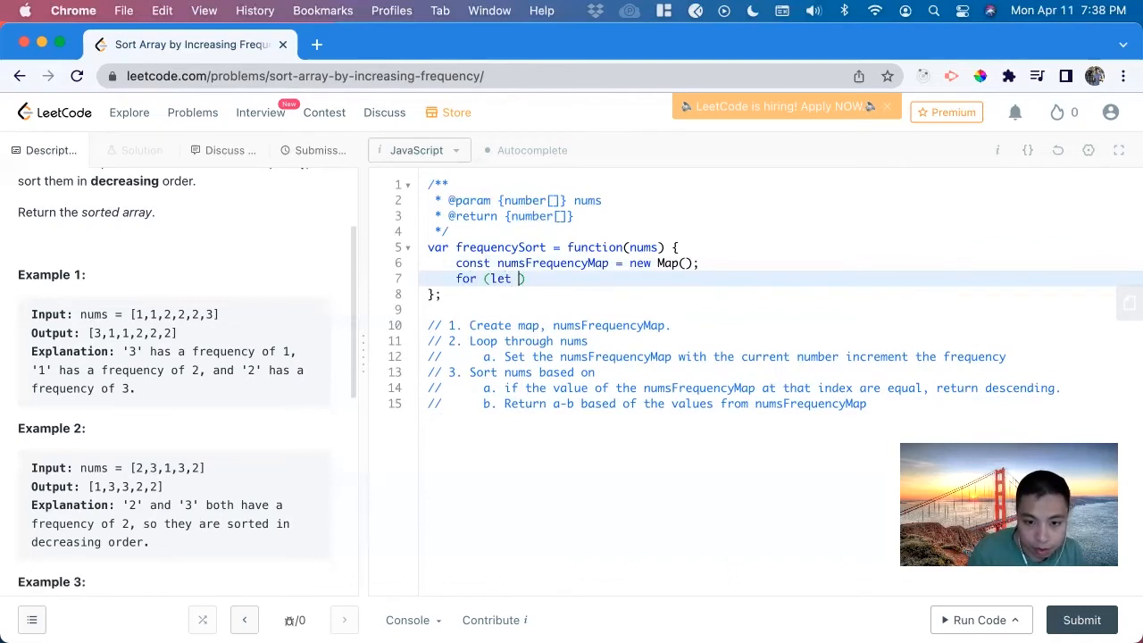
# Step: Loop over each n of nums, calling numsFrequencyMap.set() inside
pyautogui.write('n of nums')
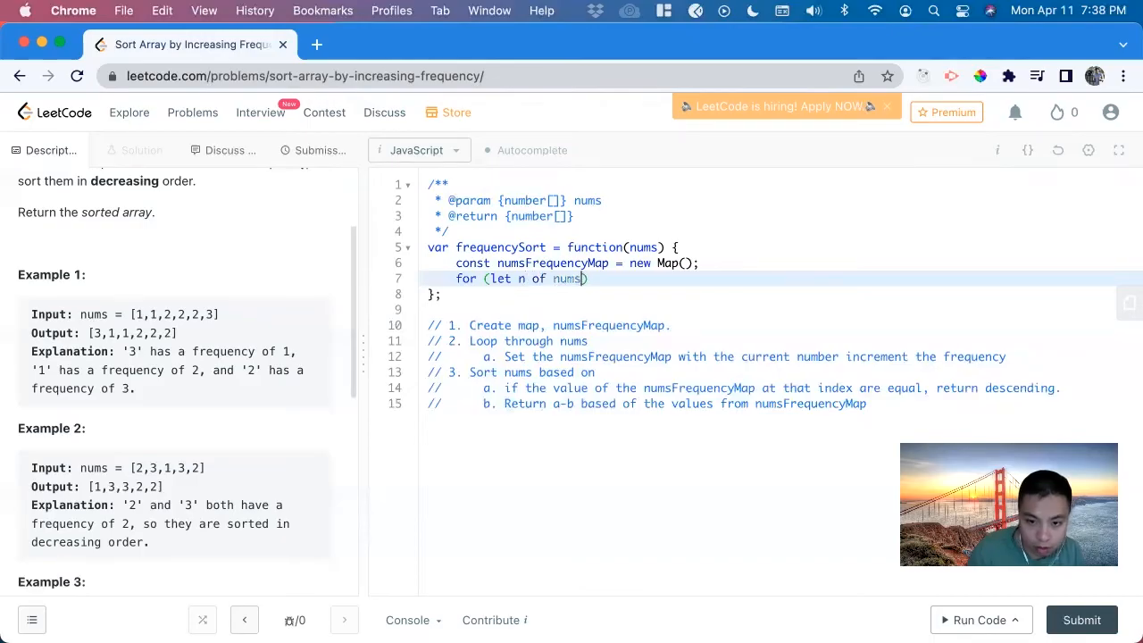
pyautogui.write('){')
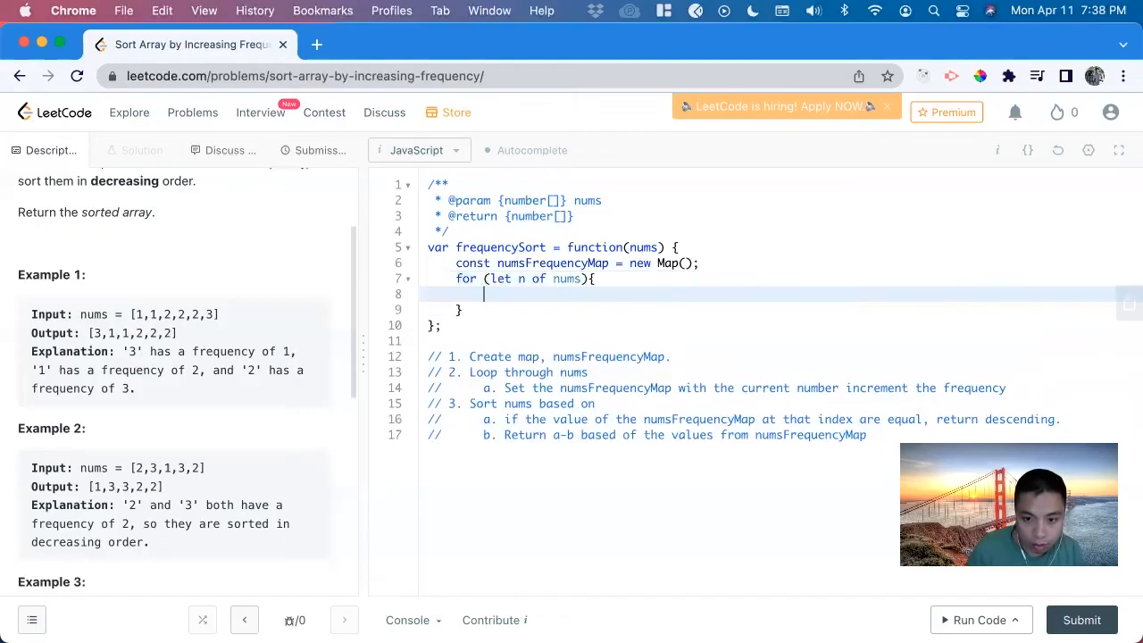
pyautogui.write('numsFre')
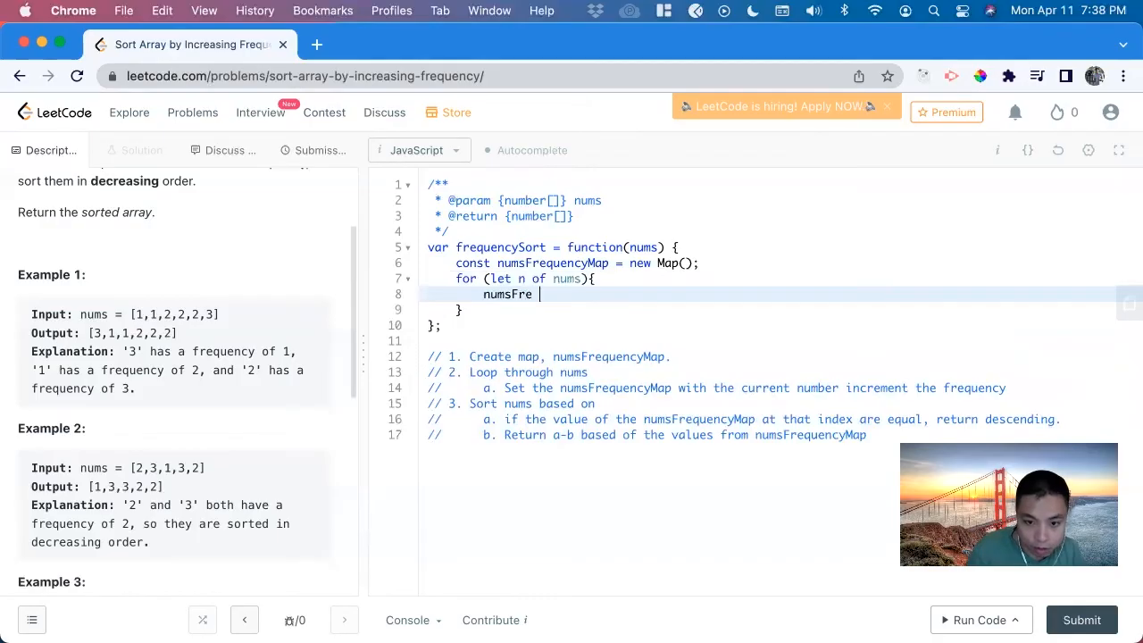
pyautogui.write('quency')
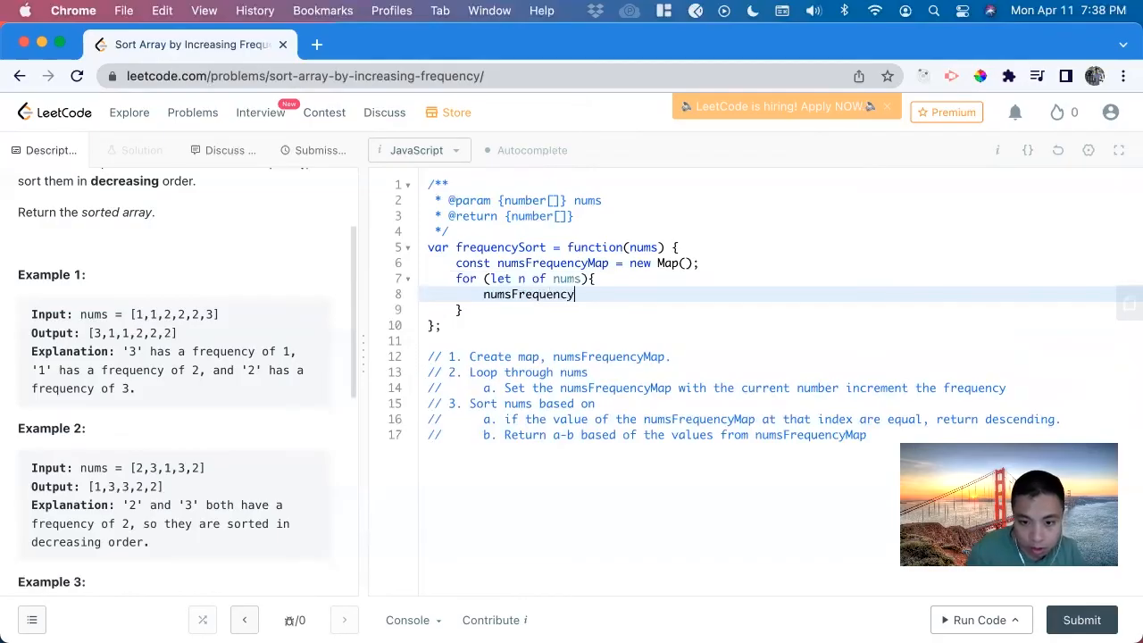
pyautogui.write('Map')
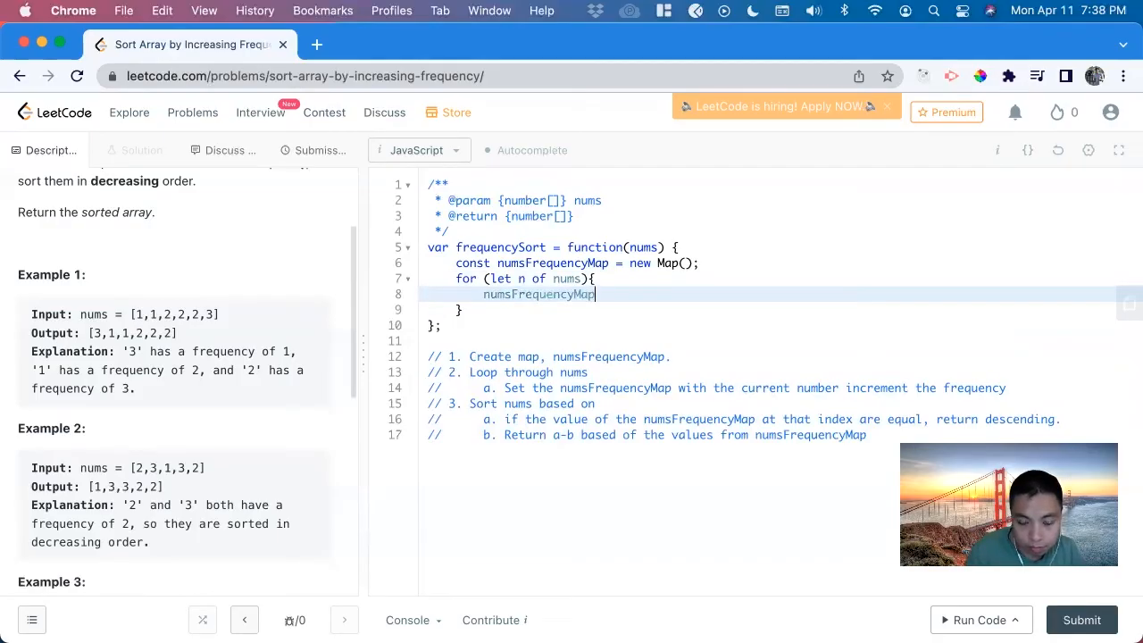
pyautogui.write('.set()')
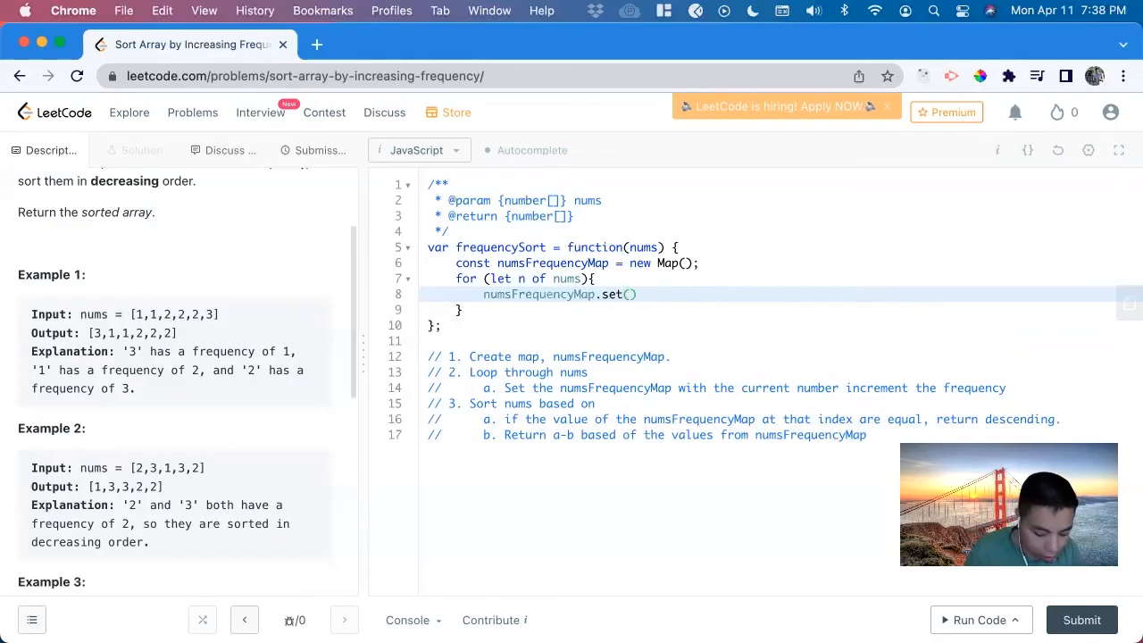
# Step: Set each count to (numsFrequencyMap.get(n) || 0) + 1
pyautogui.write('n')
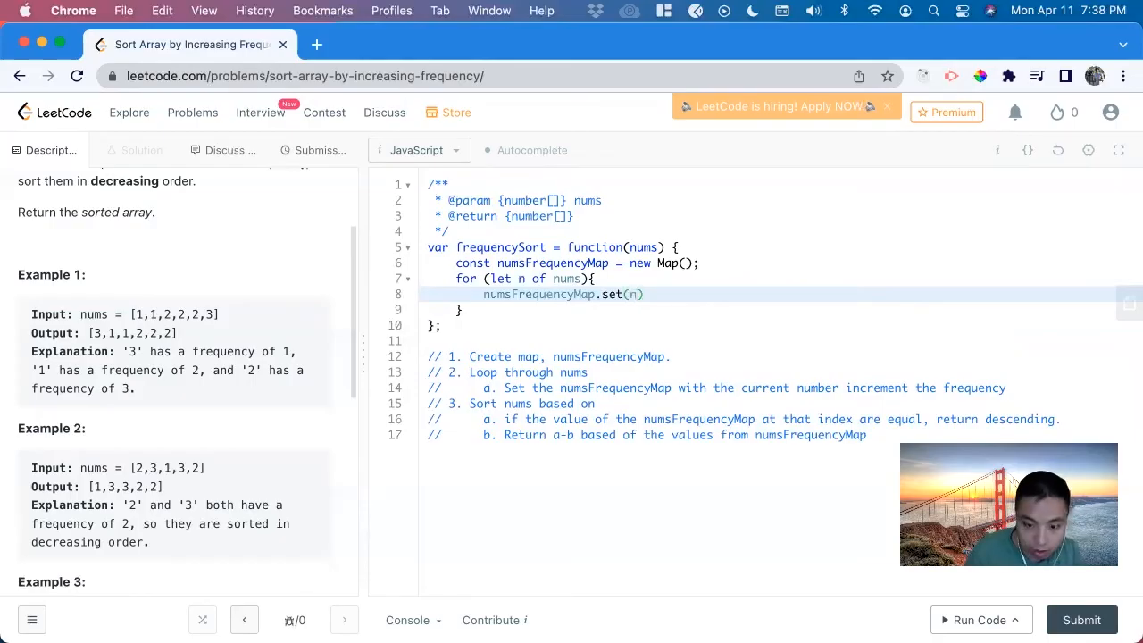
pyautogui.write(',')
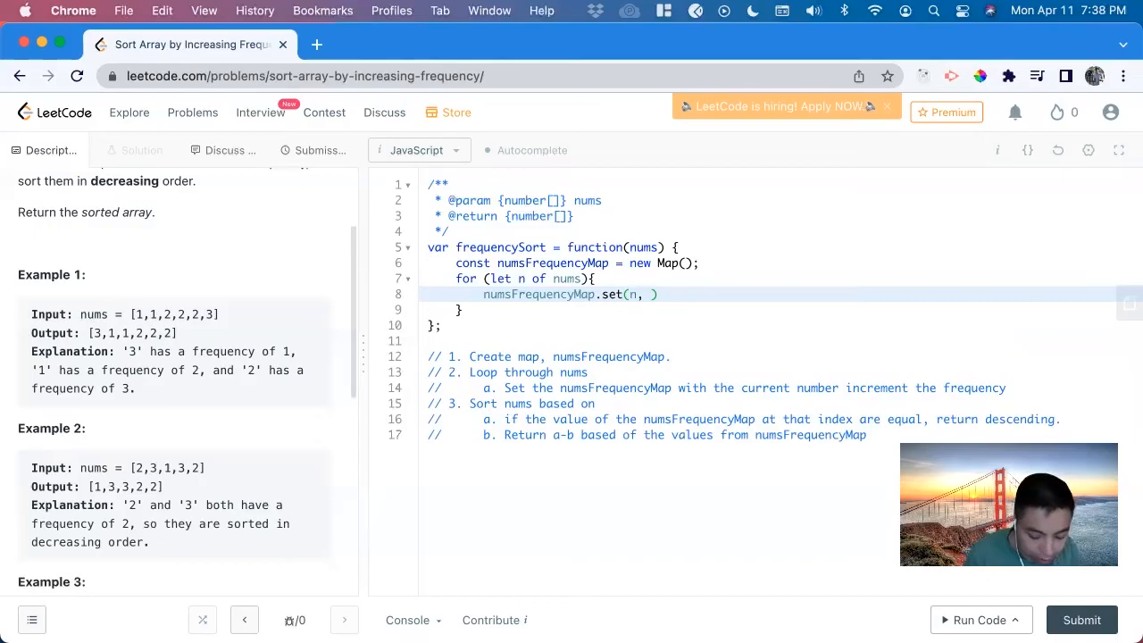
pyautogui.write('(numsFrequencyMap.get(')
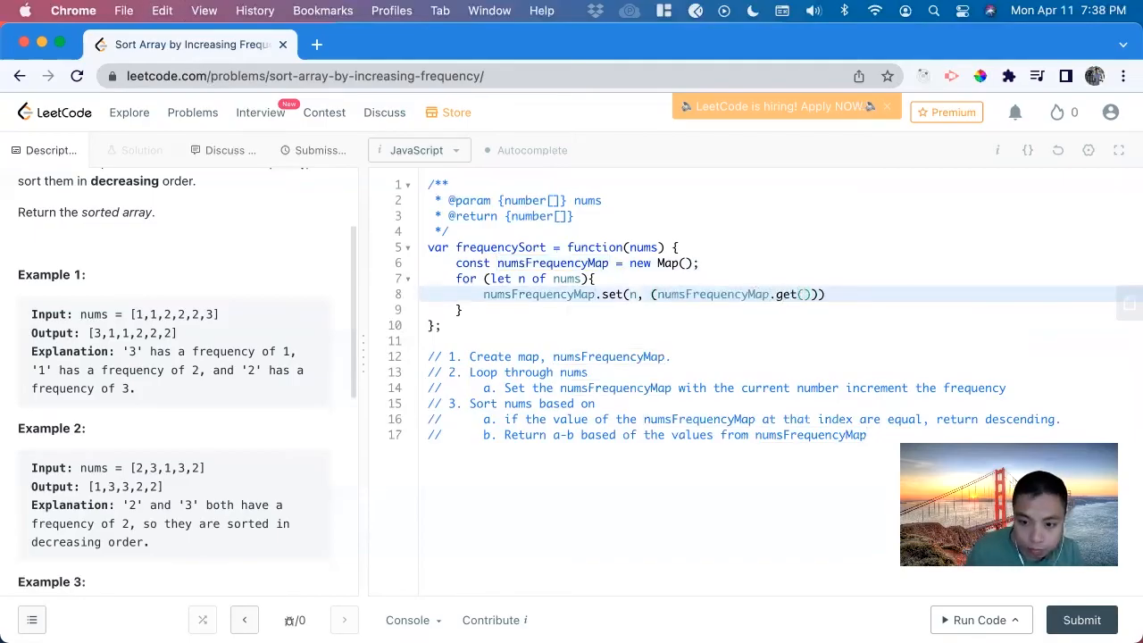
pyautogui.write('n)')
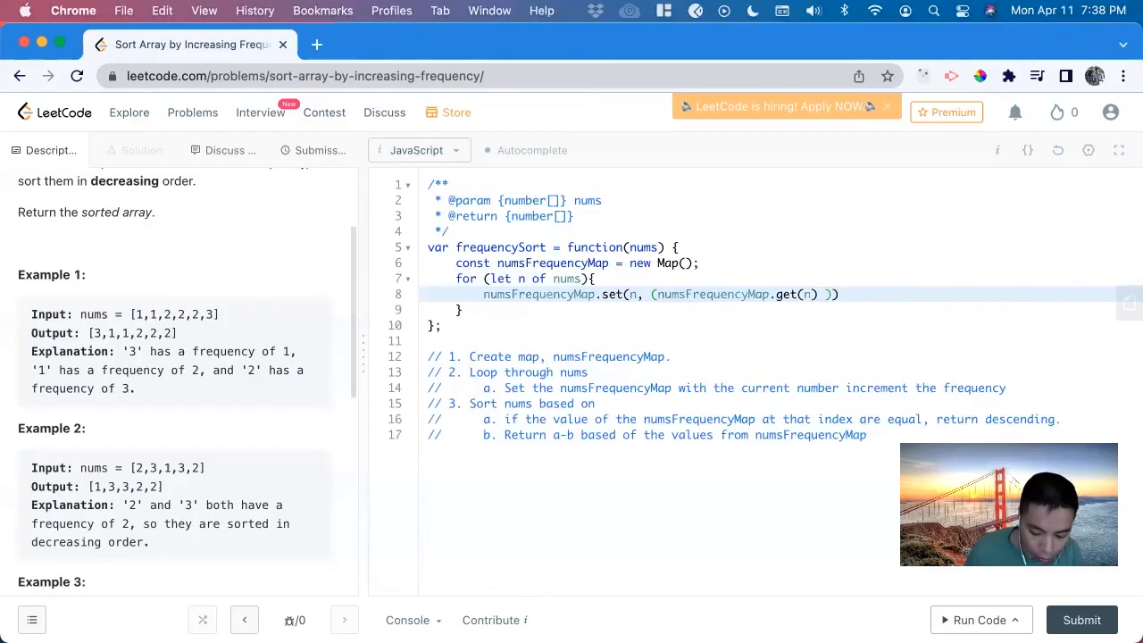
pyautogui.write('|| 0')
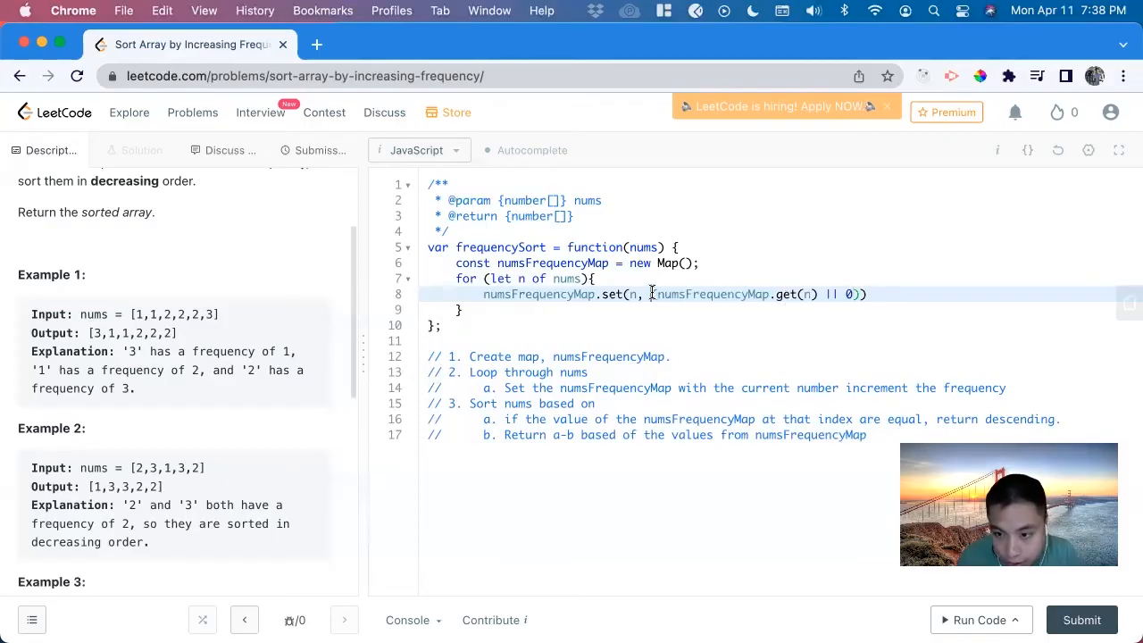
pyautogui.moveTo(649, 294); pyautogui.dragTo(859, 294)
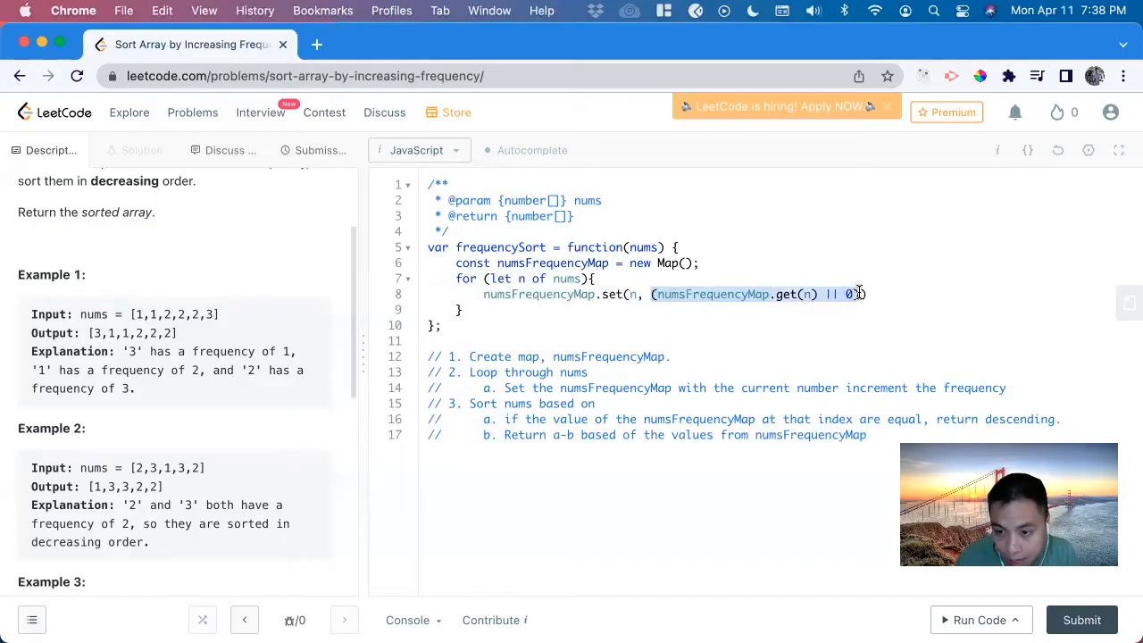
pyautogui.write('+1')
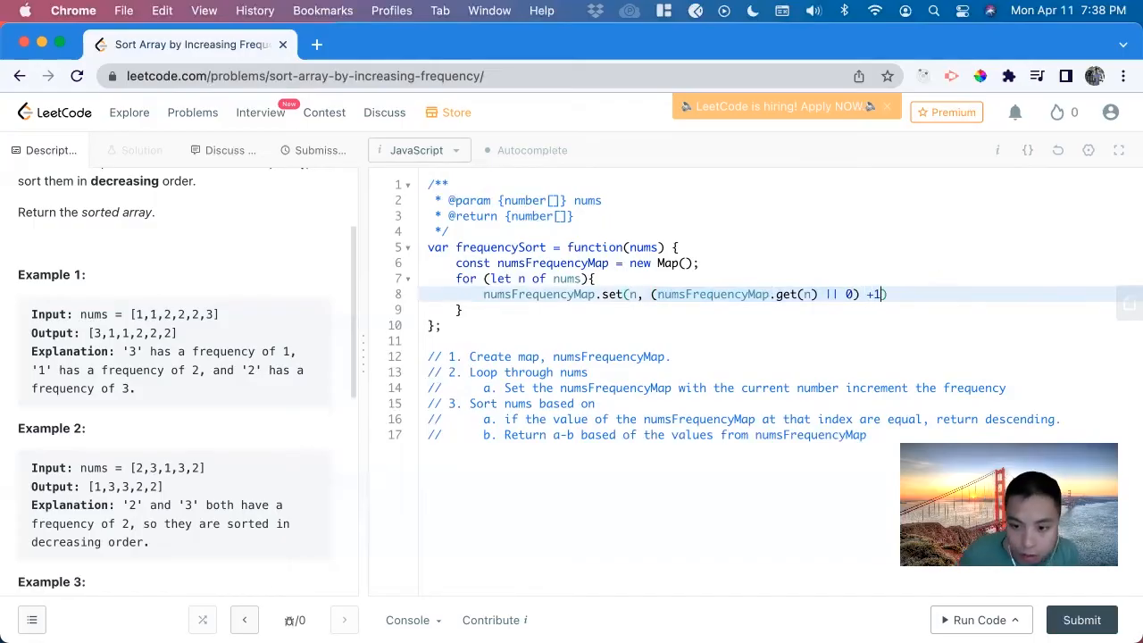
pyautogui.doubleClick(713, 294)
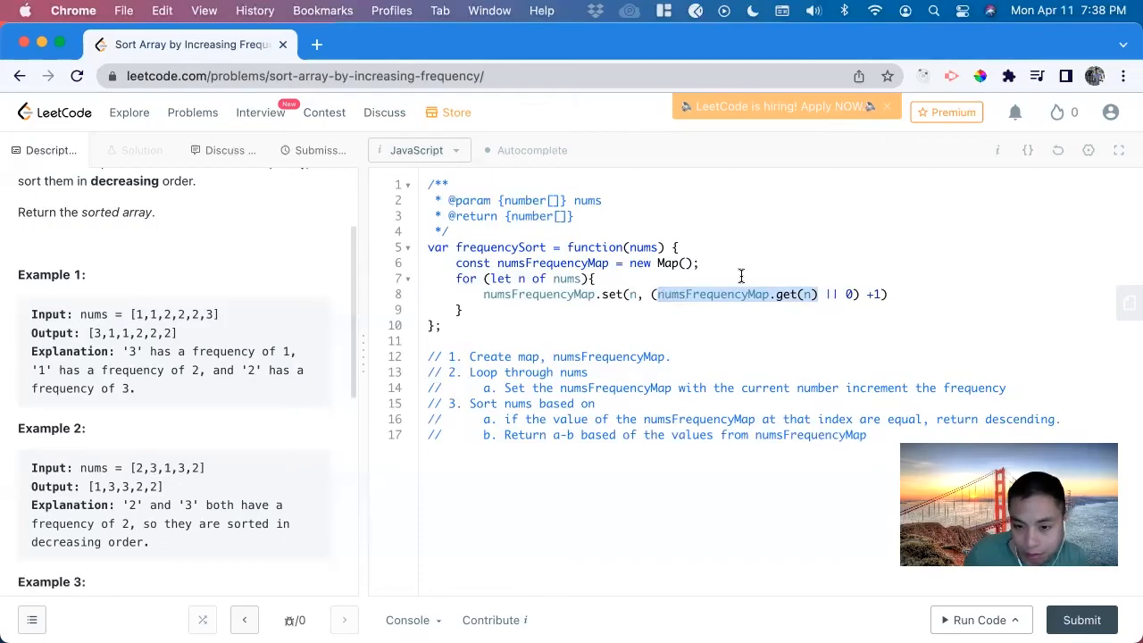
pyautogui.moveTo(728, 275)
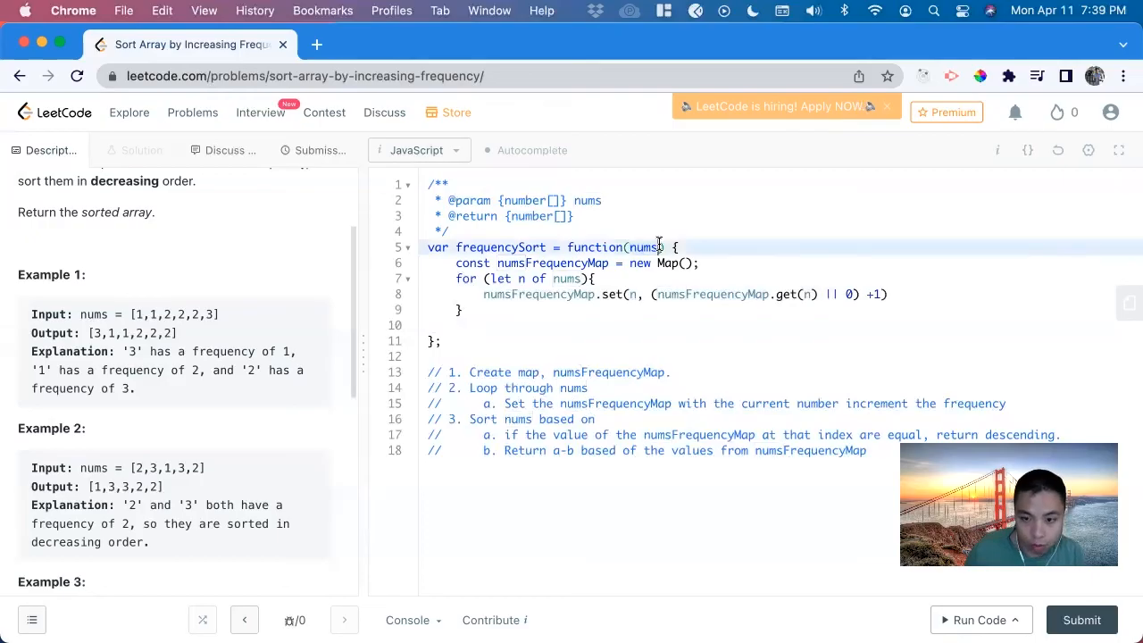
# Step: Return nums.sort with an (a, b) => arrow comparator
pyautogui.write('retur')
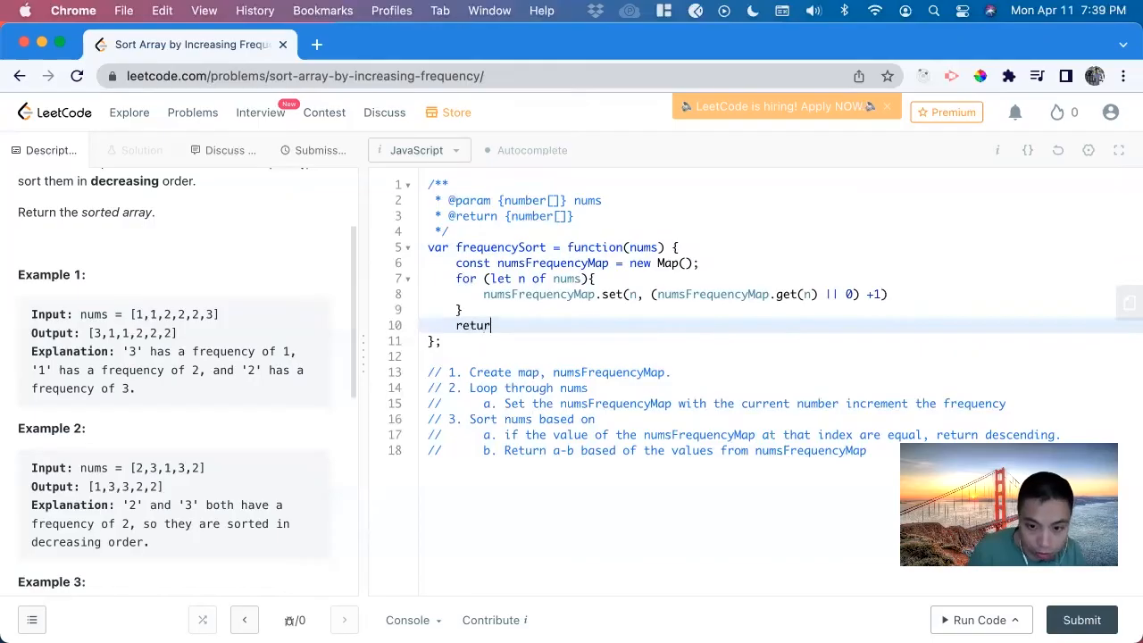
pyautogui.write('nums')
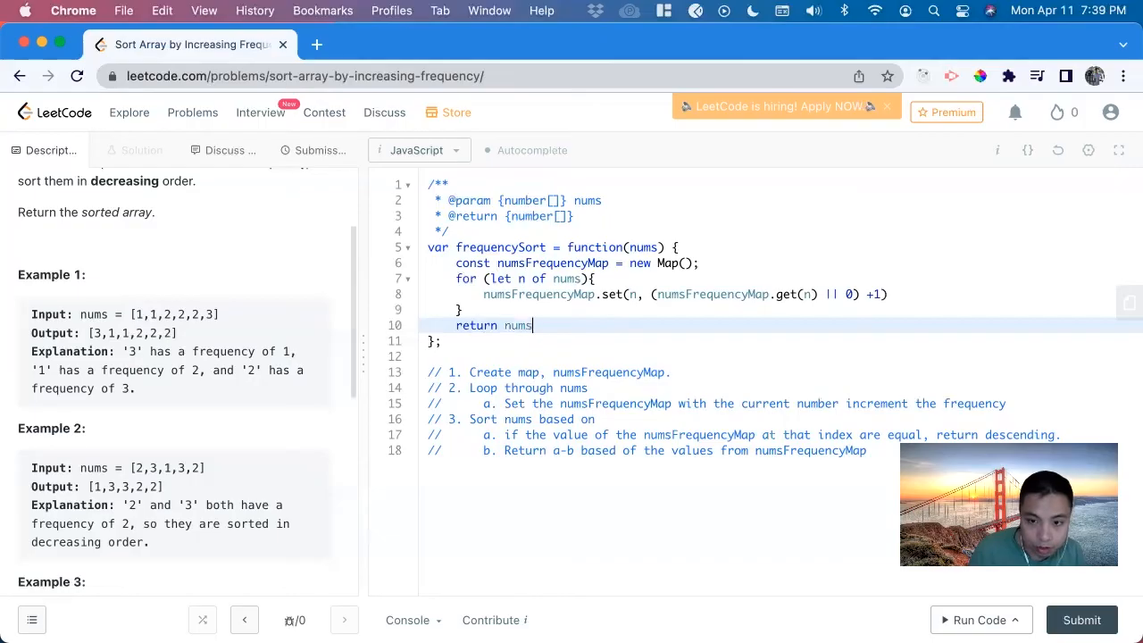
pyautogui.write('.sort(a,')
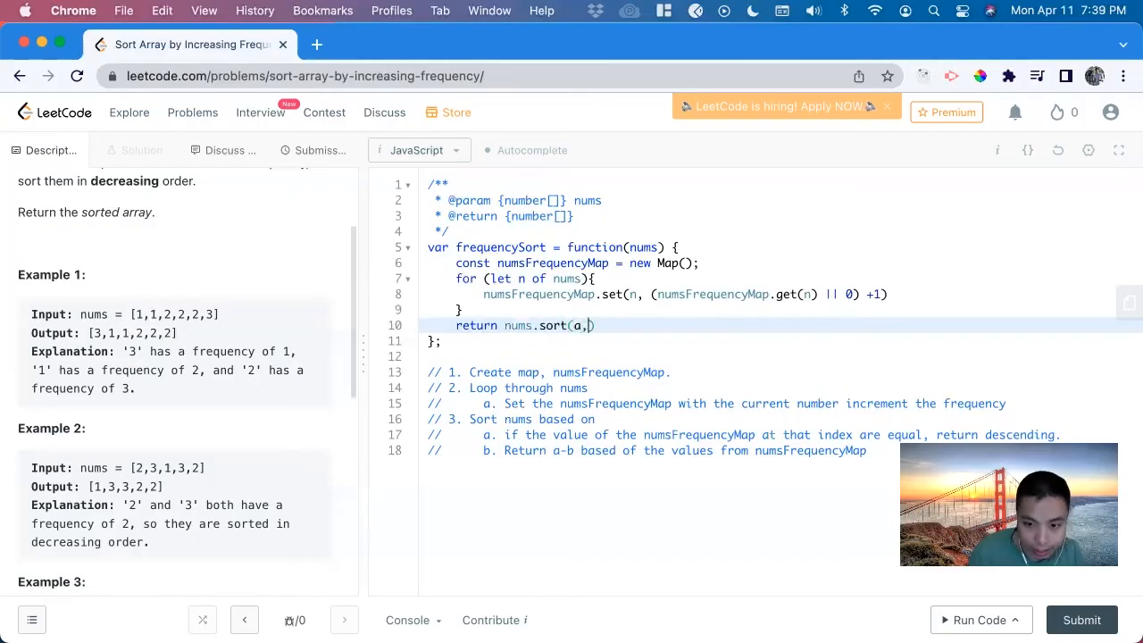
pyautogui.write('b')
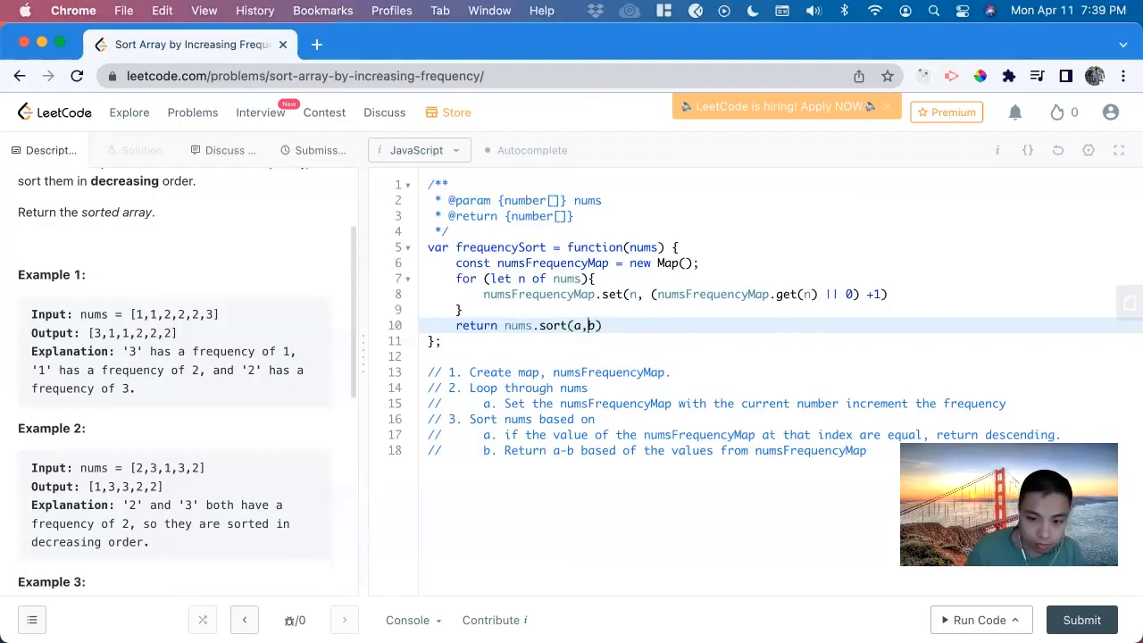
pyautogui.write('(')
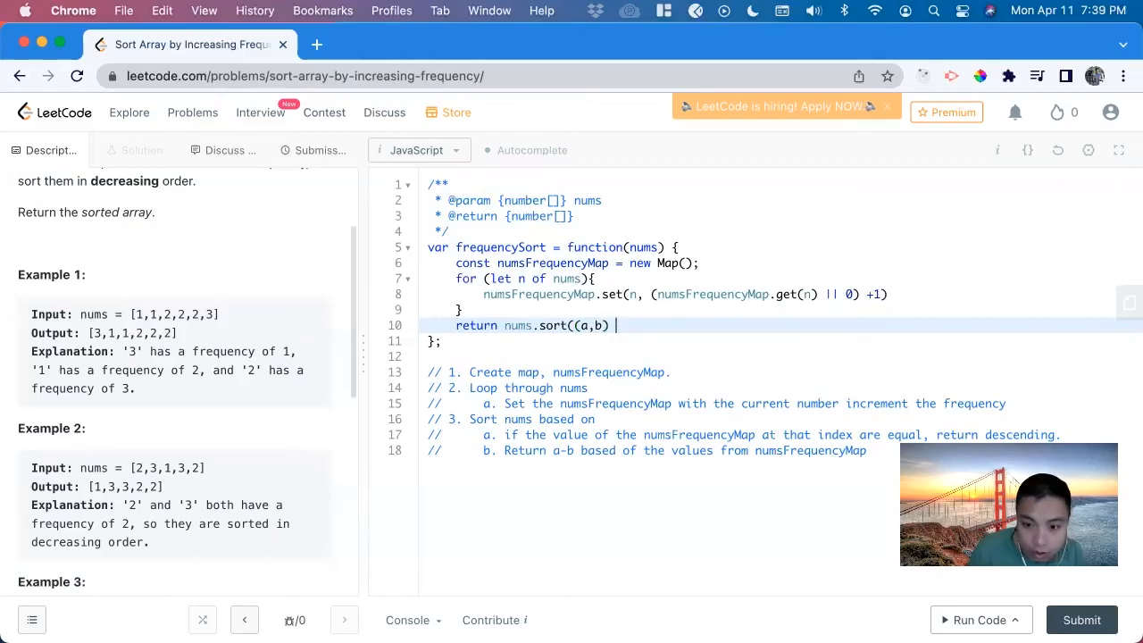
pyautogui.write('=')
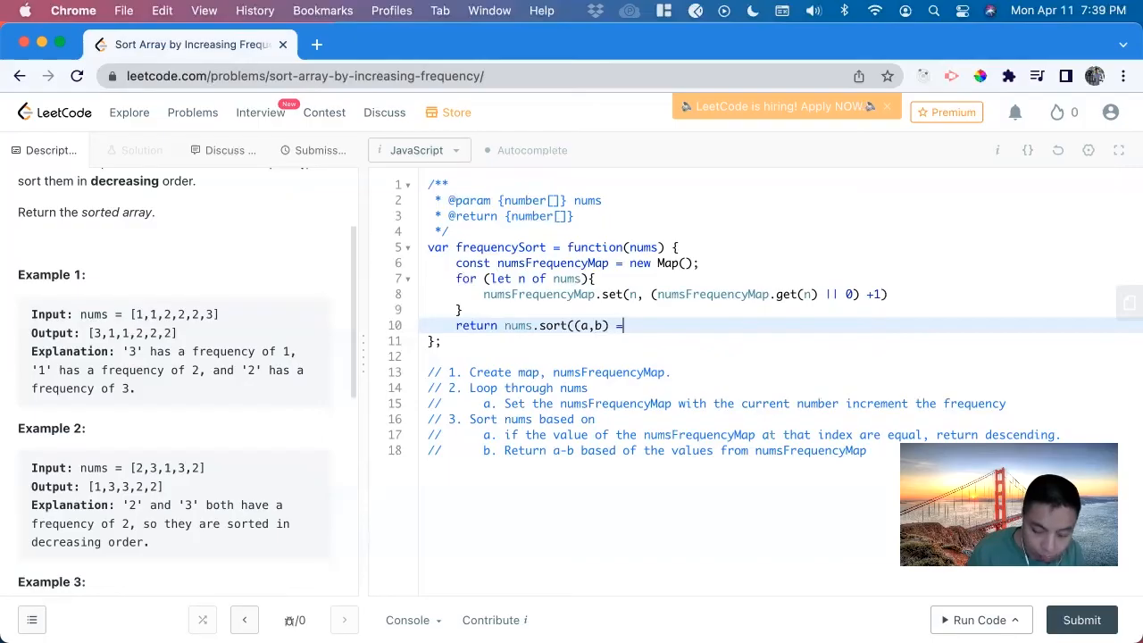
pyautogui.write('>')
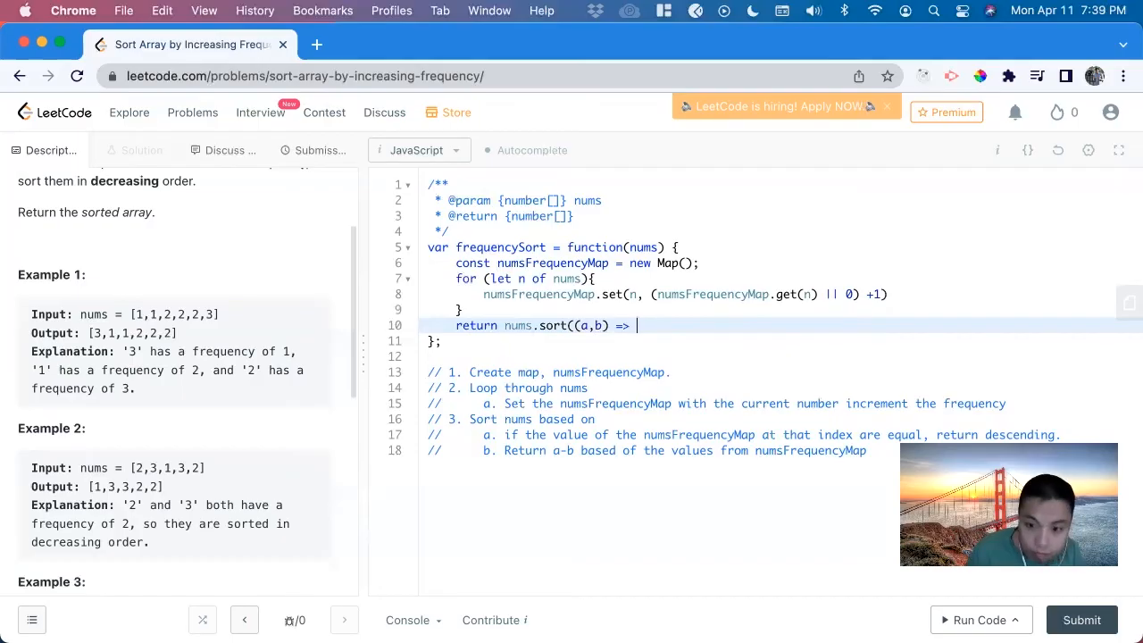
pyautogui.write('{')
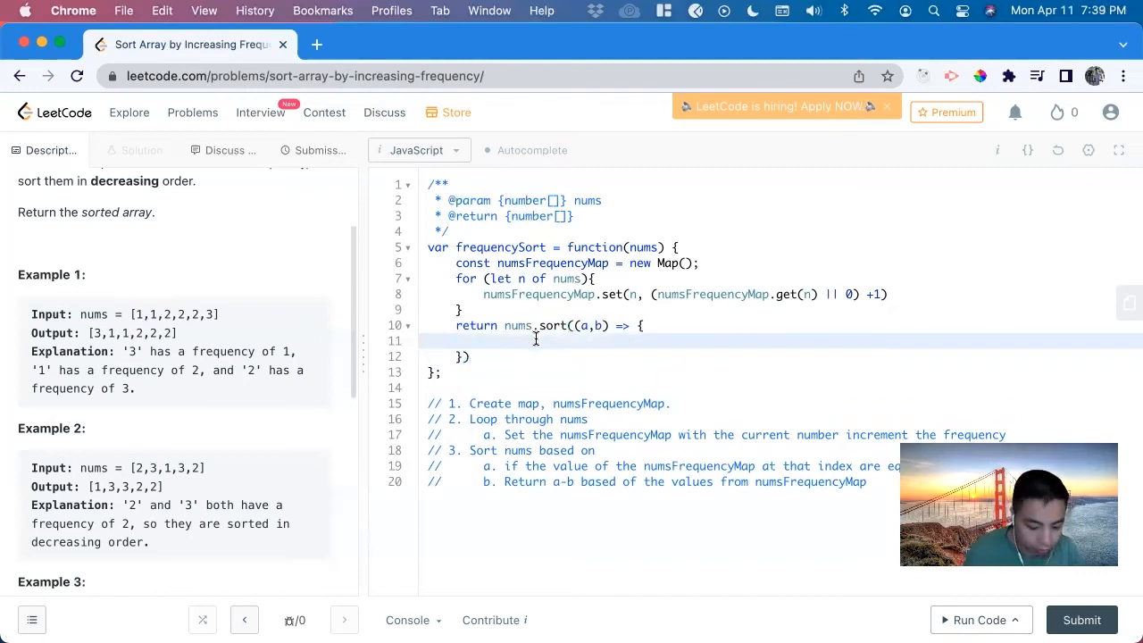
# Step: Add an if checking numsFrequencyMap.get(a) === numsFrequencyMap.get(b)
pyautogui.write('if(')
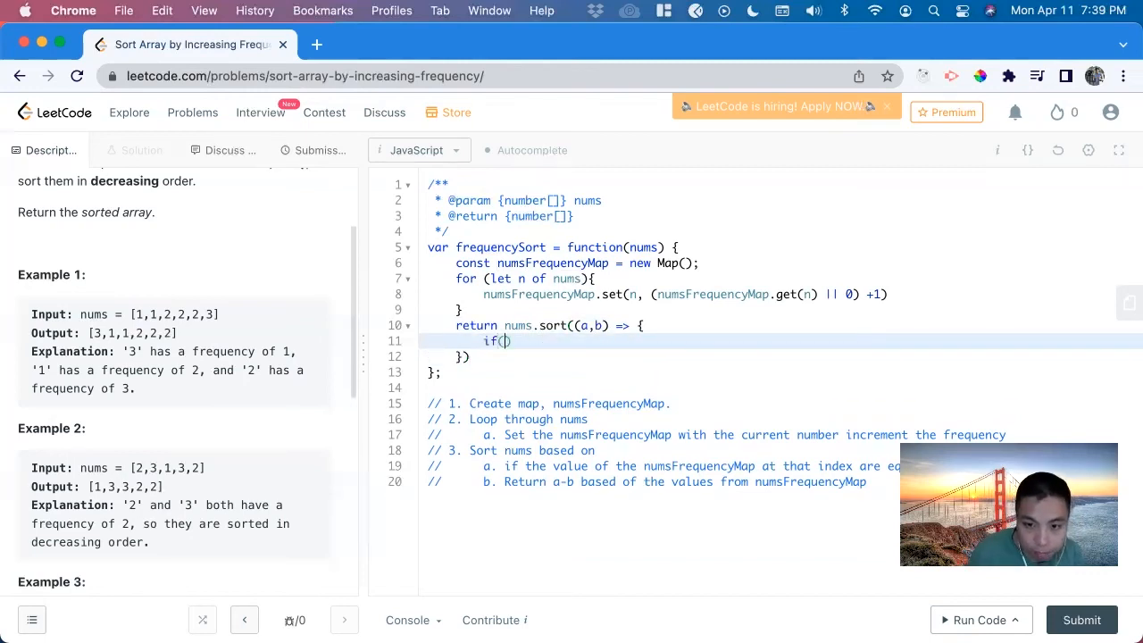
pyautogui.write('n')
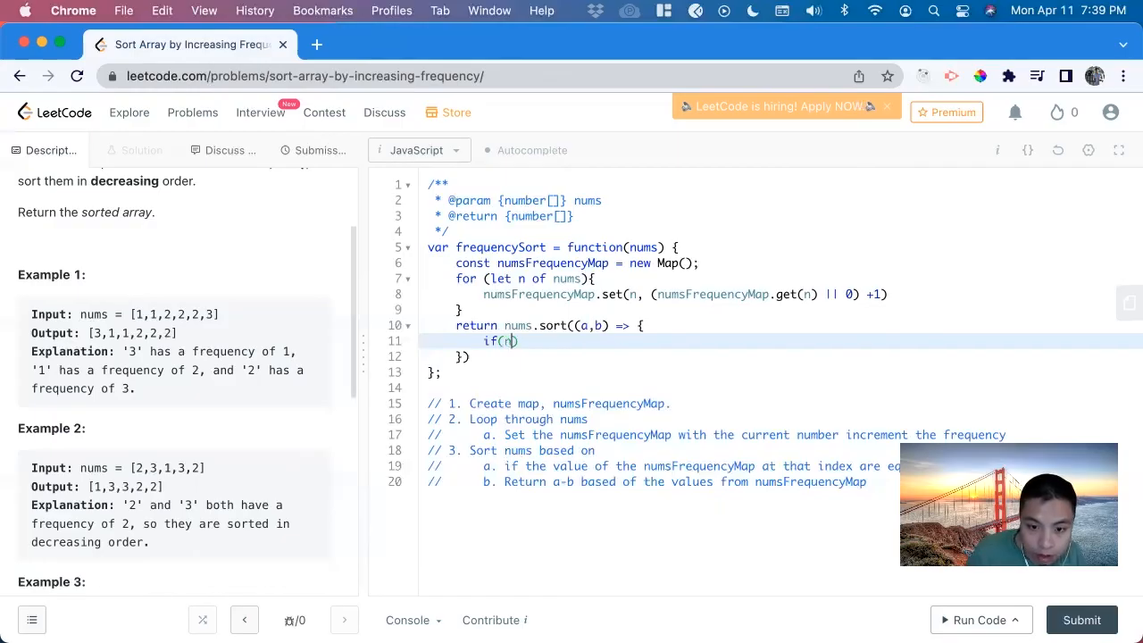
pyautogui.write('umsFre')
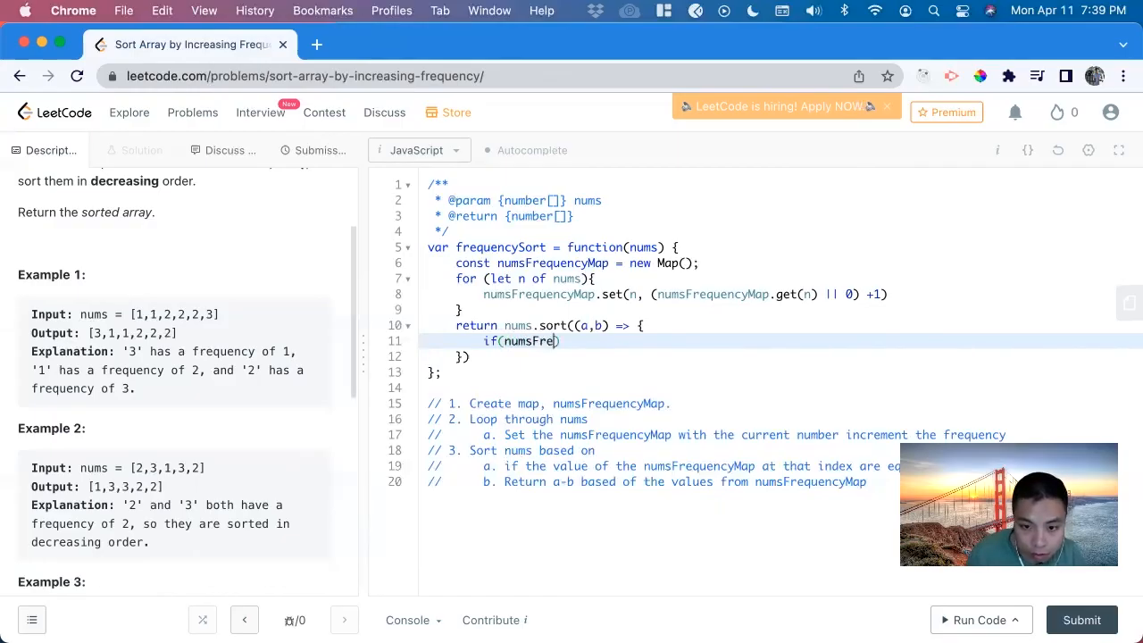
pyautogui.write('quencyMap')
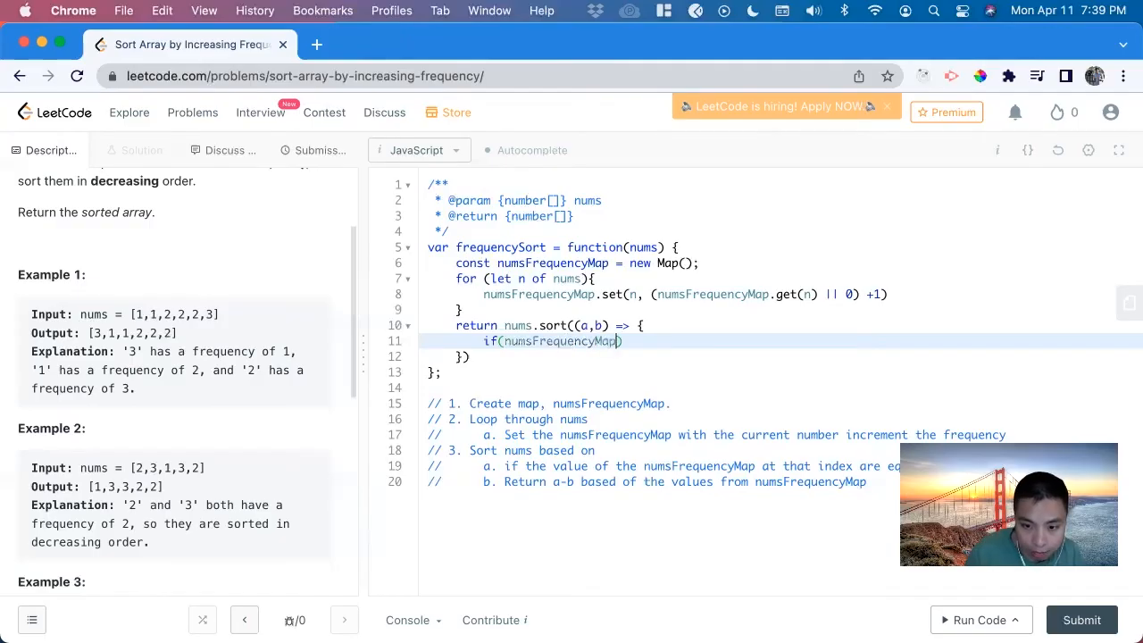
pyautogui.write('.get(a')
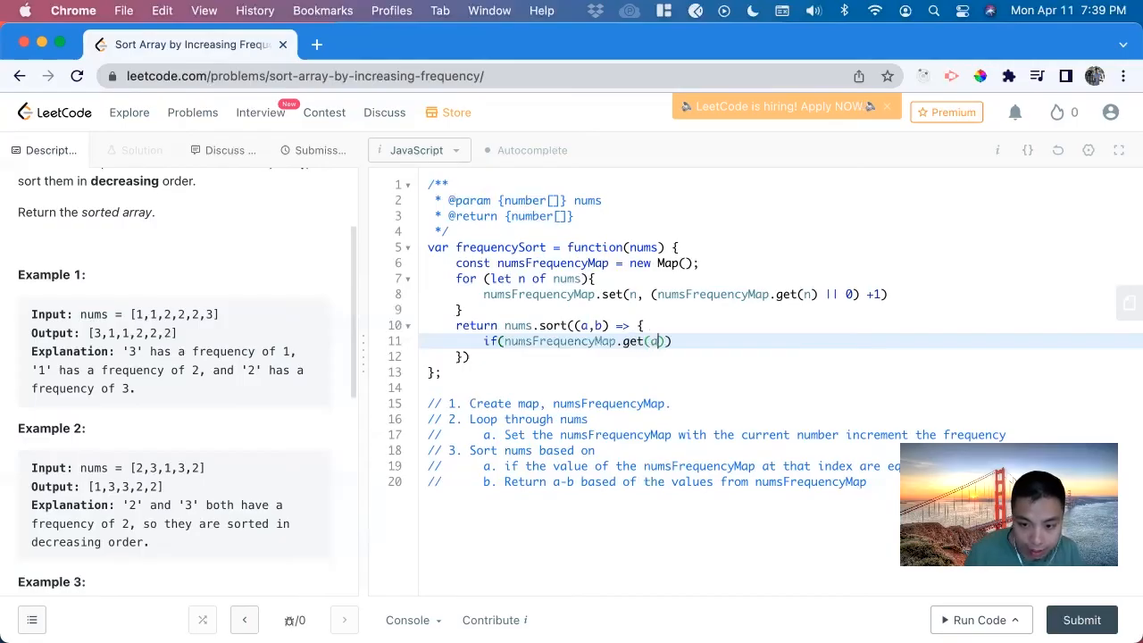
pyautogui.write('===')
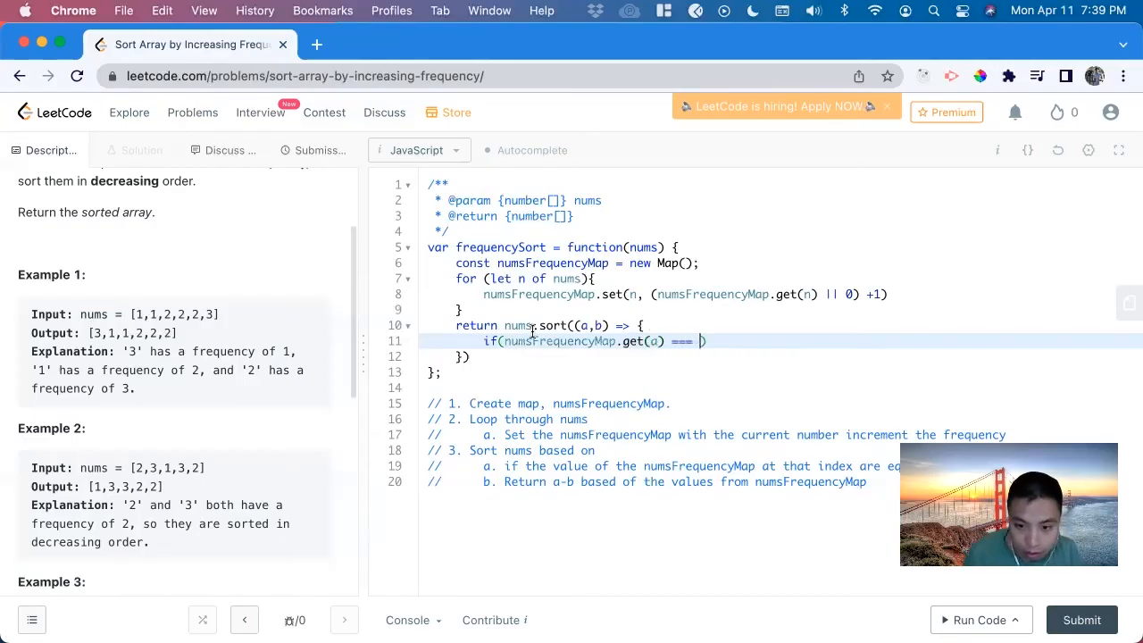
pyautogui.write('numsFre')
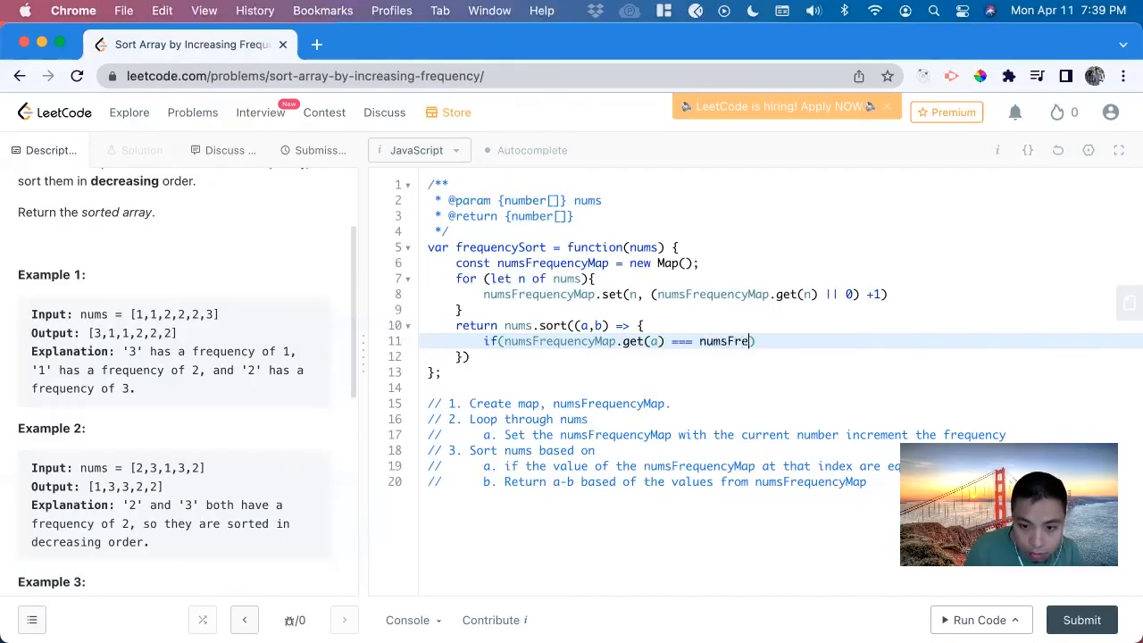
pyautogui.write('quencyMap')
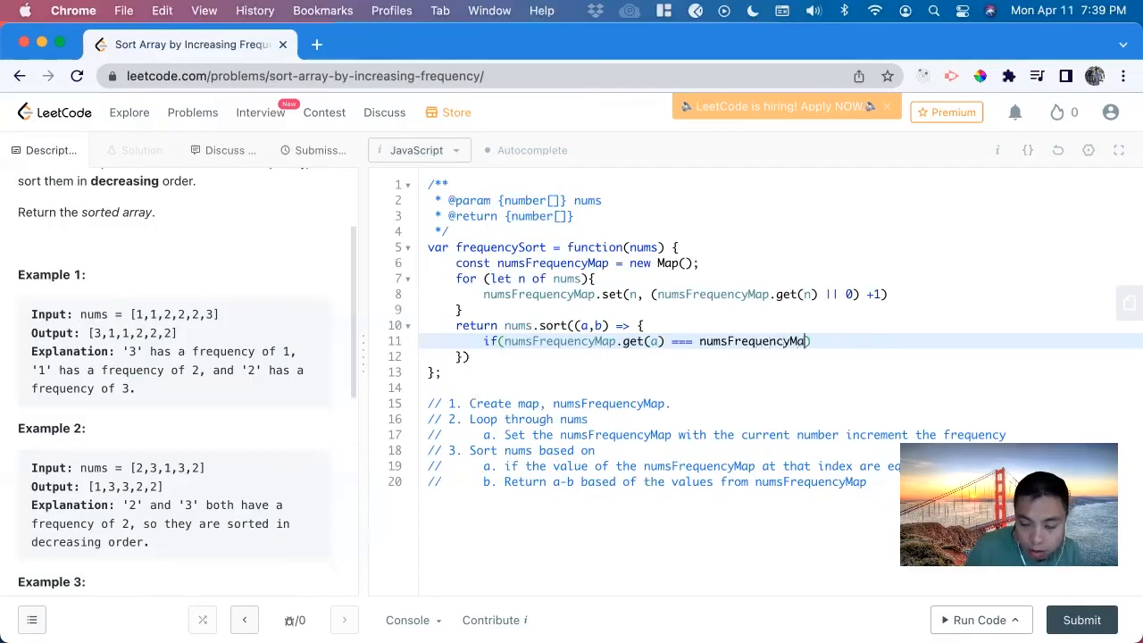
pyautogui.write('.get(b)')
pyautogui.write('retu')
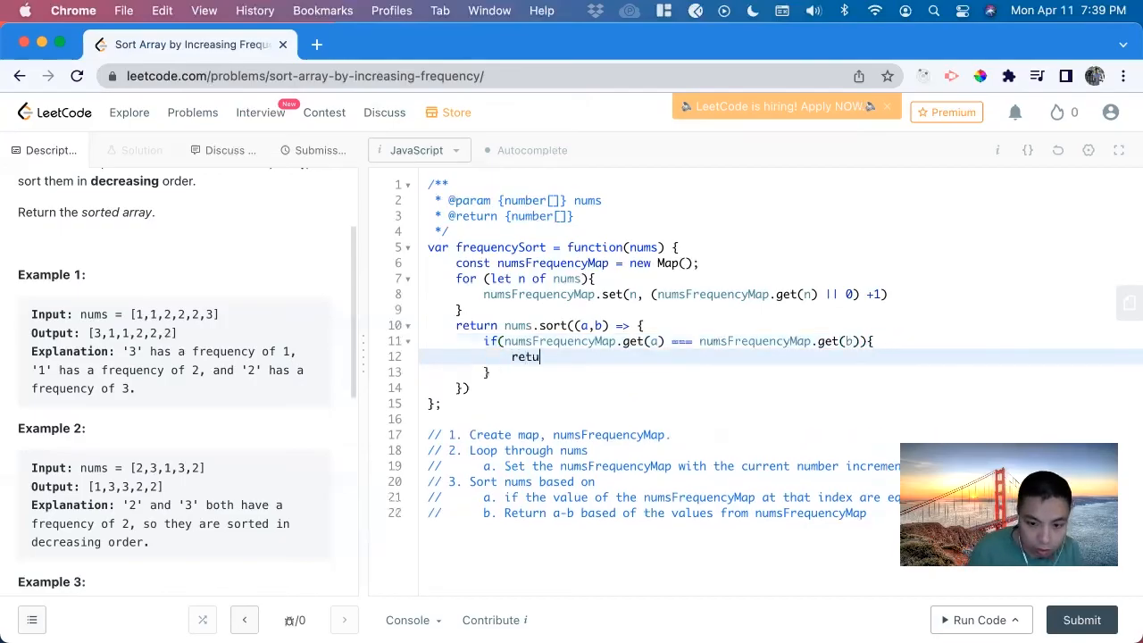
# Step: Return b-a for equal counts, else numsFrequencyMap.get(a) - numsFrequencyMap.get(b)
pyautogui.write('rn b-a')
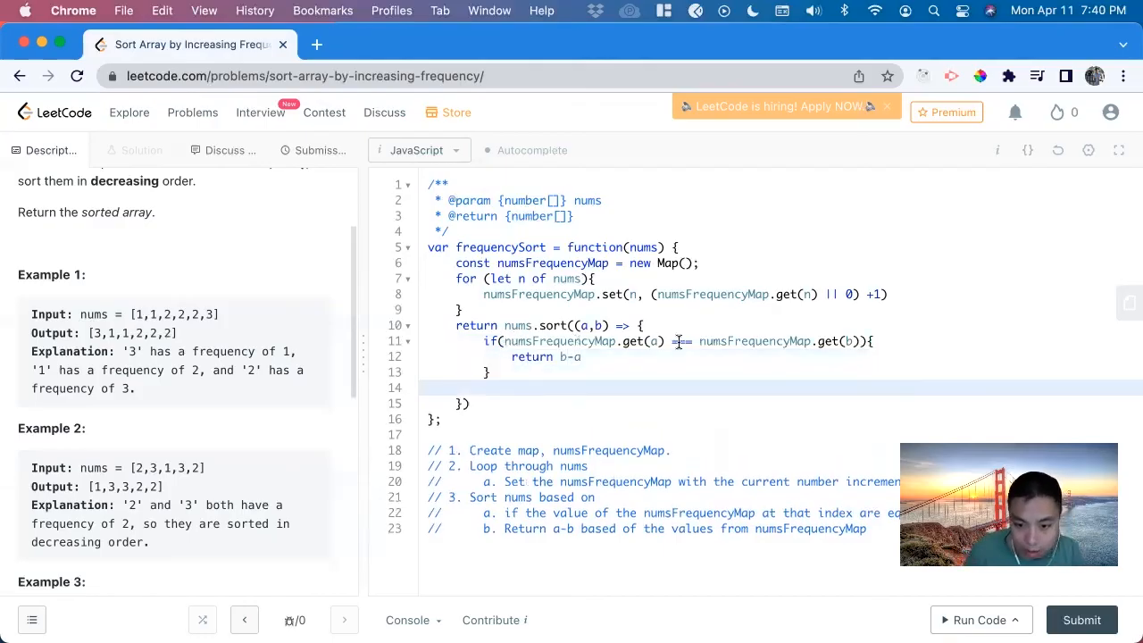
pyautogui.write('retur')
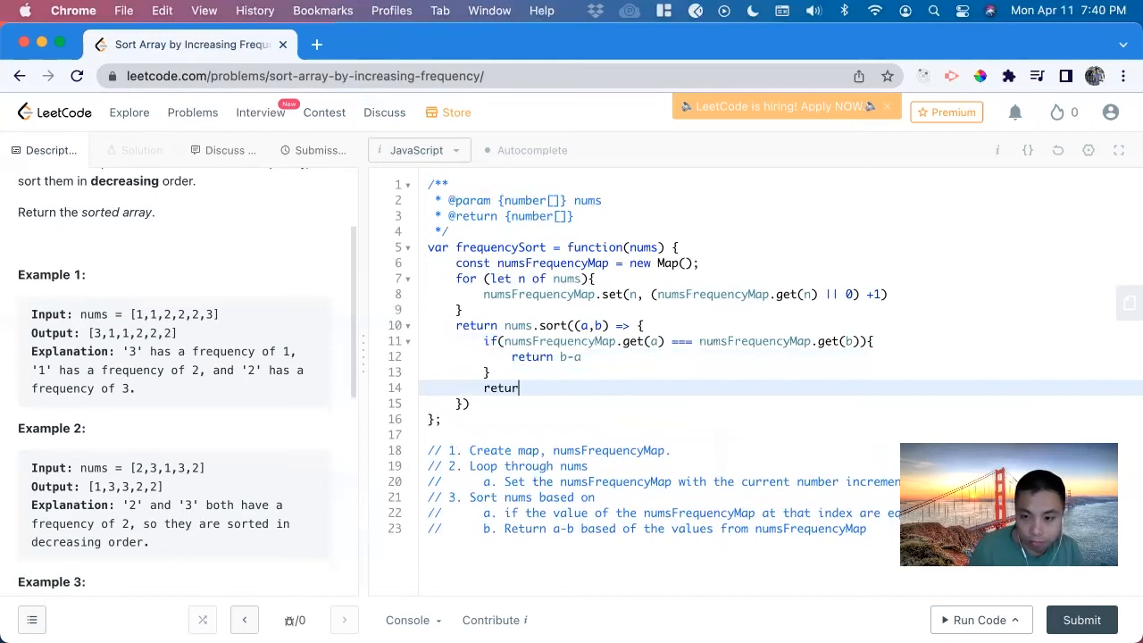
pyautogui.write('num')
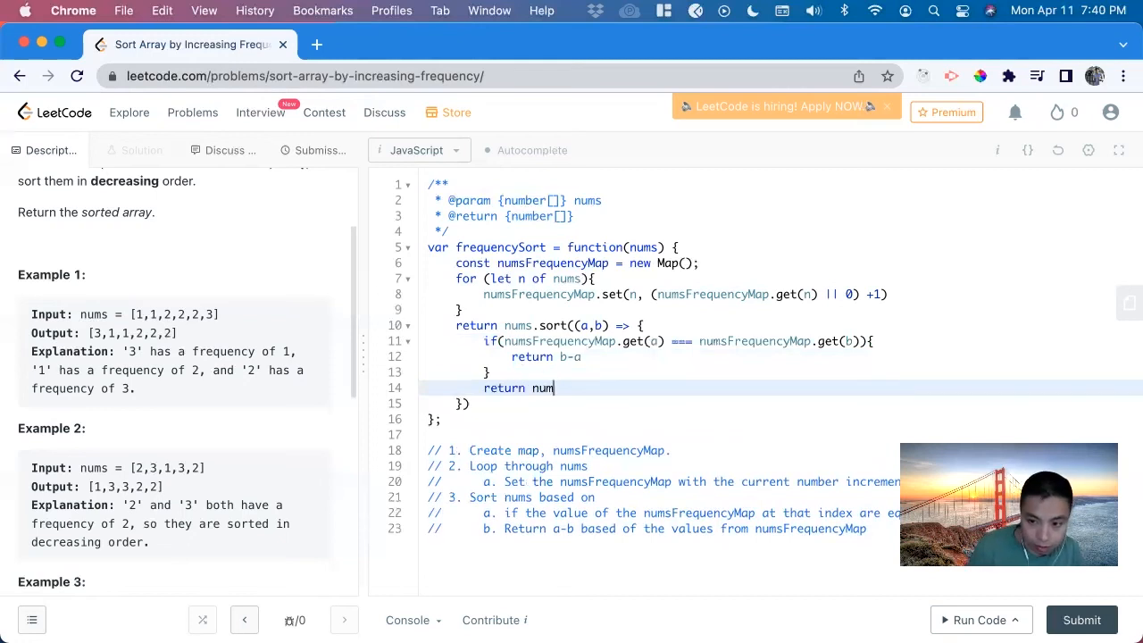
pyautogui.write('sFrequencyMap.')
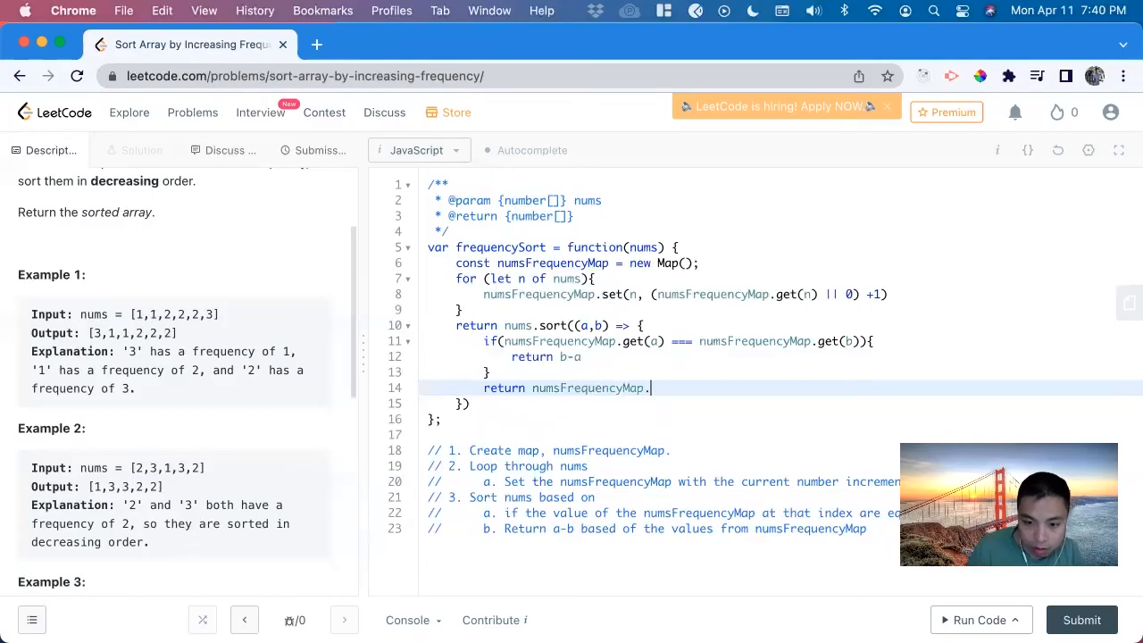
pyautogui.write('get(a)')
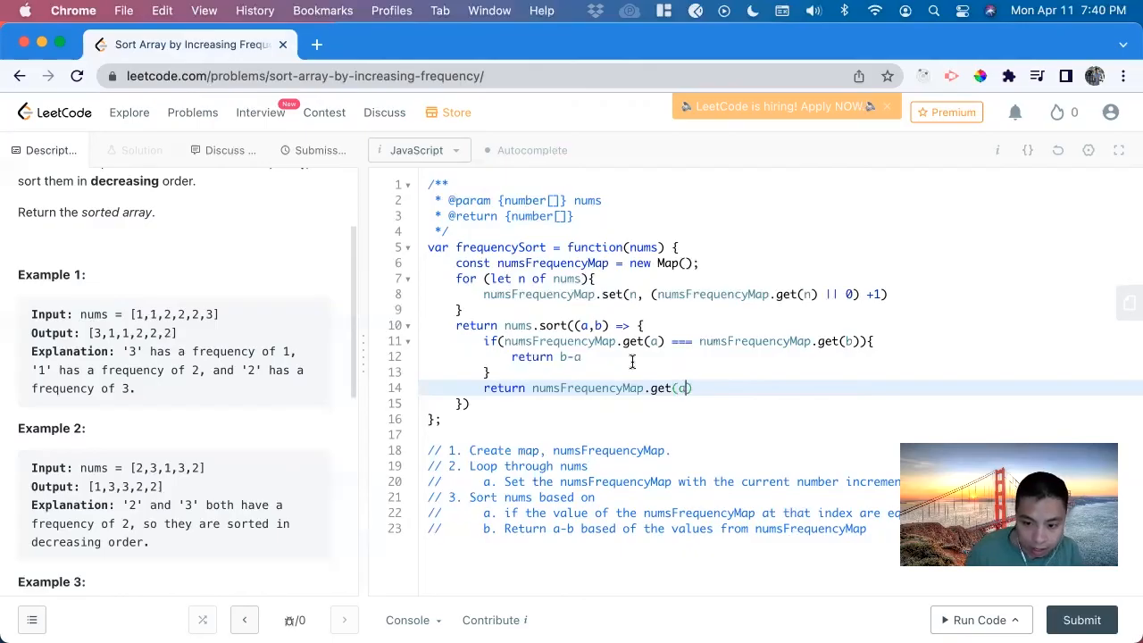
pyautogui.write('-')
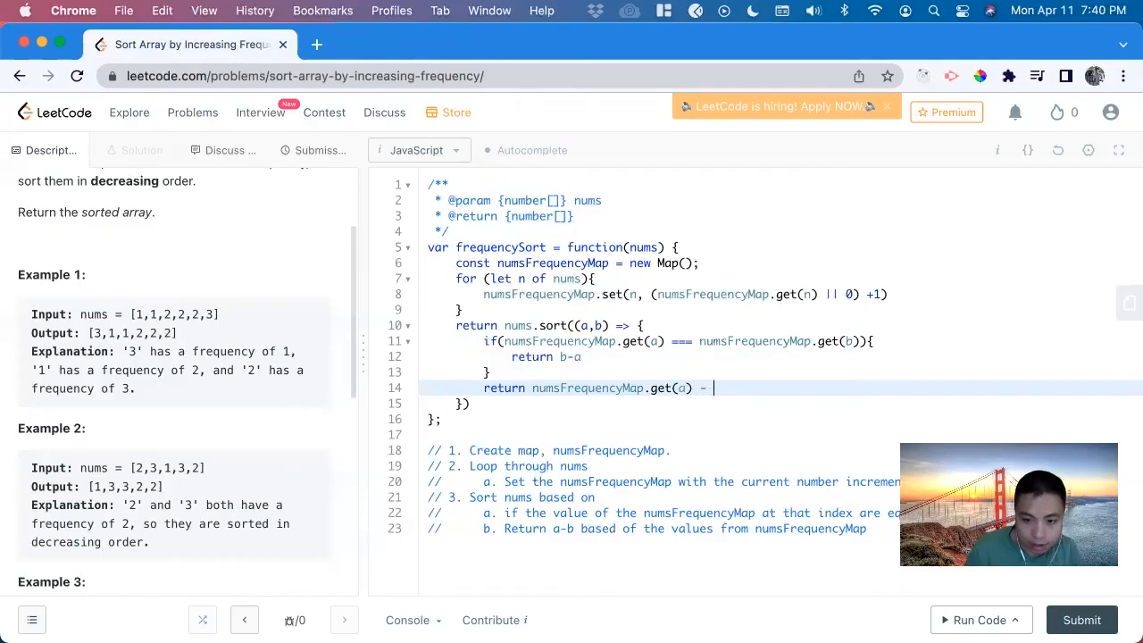
pyautogui.write('numsFrequencyMap.ge')
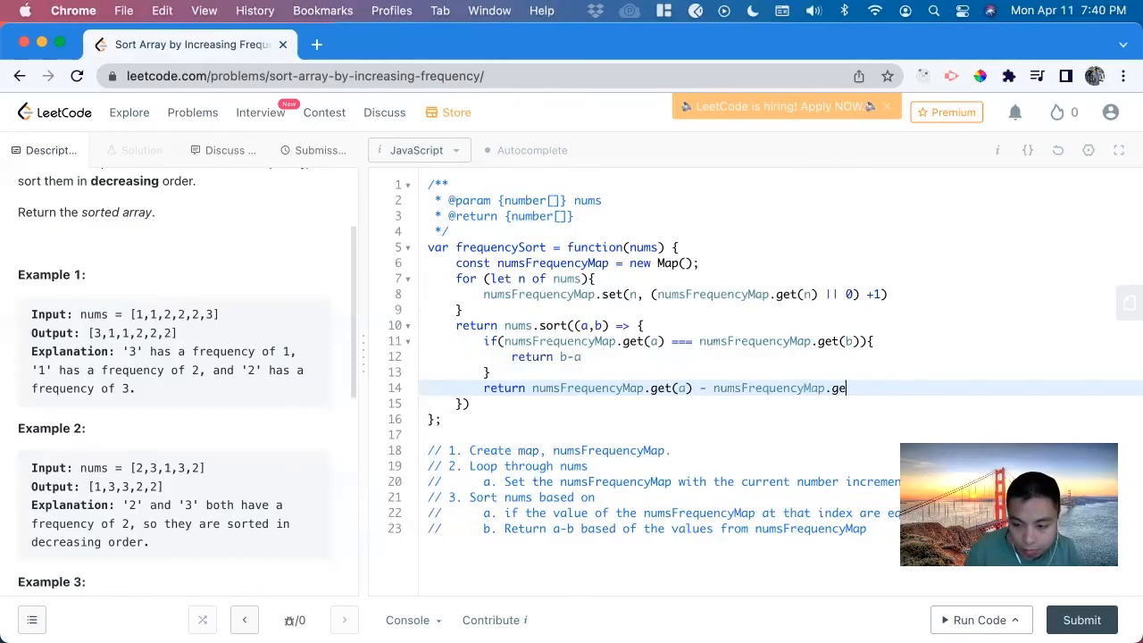
pyautogui.write('t(b)')
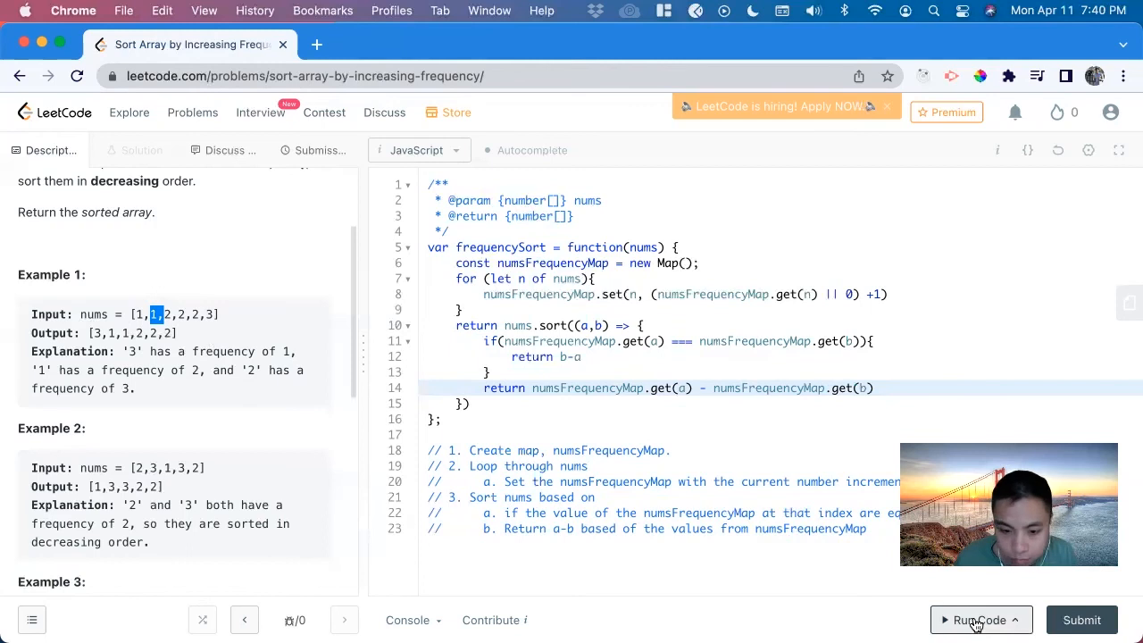
# Step: Run the code on the example, then submit it for a Success result at 120 ms
pyautogui.click(975, 620)
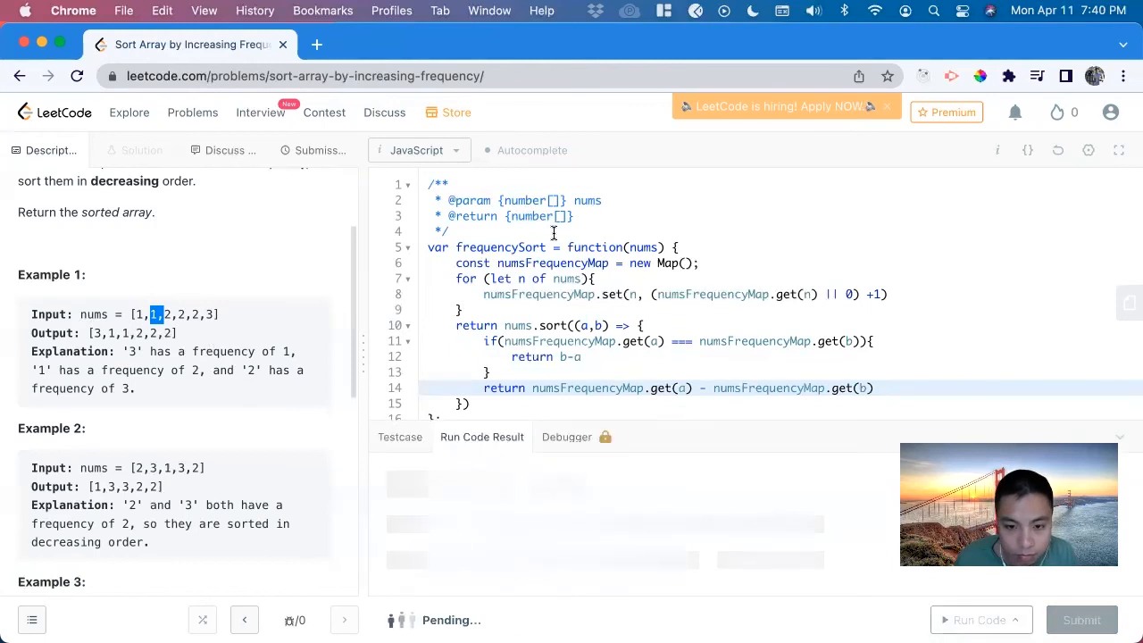
pyautogui.click(1081, 620)
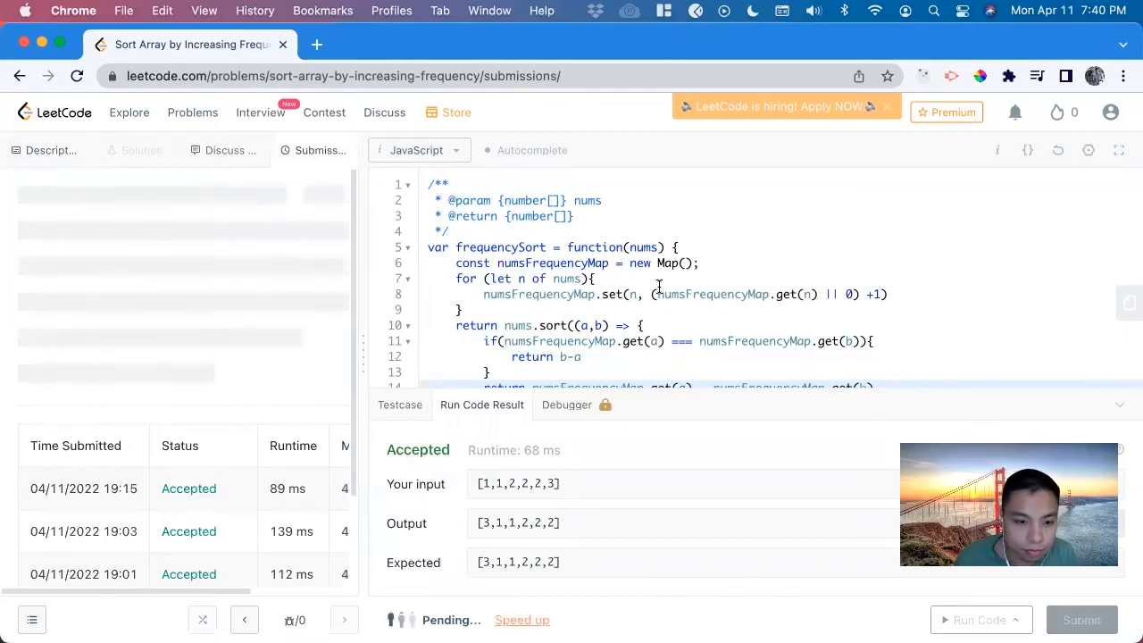
pyautogui.click(1082, 620)
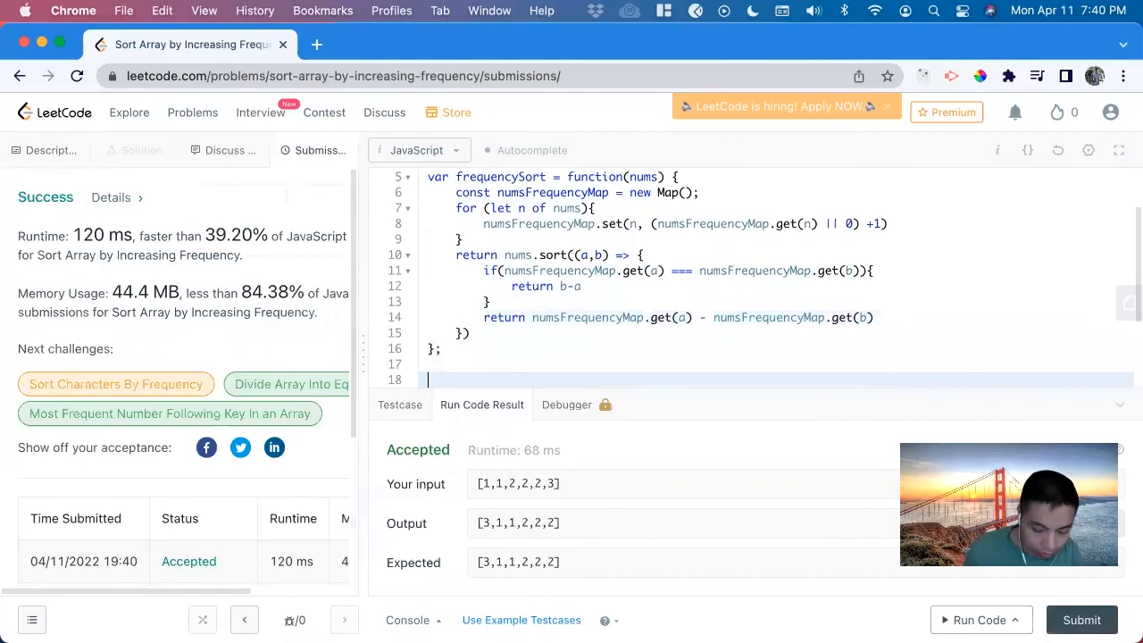
# Step: Add the comment '// Time Complexity O(nlog(n))' below the solution
pyautogui.write('// Time')
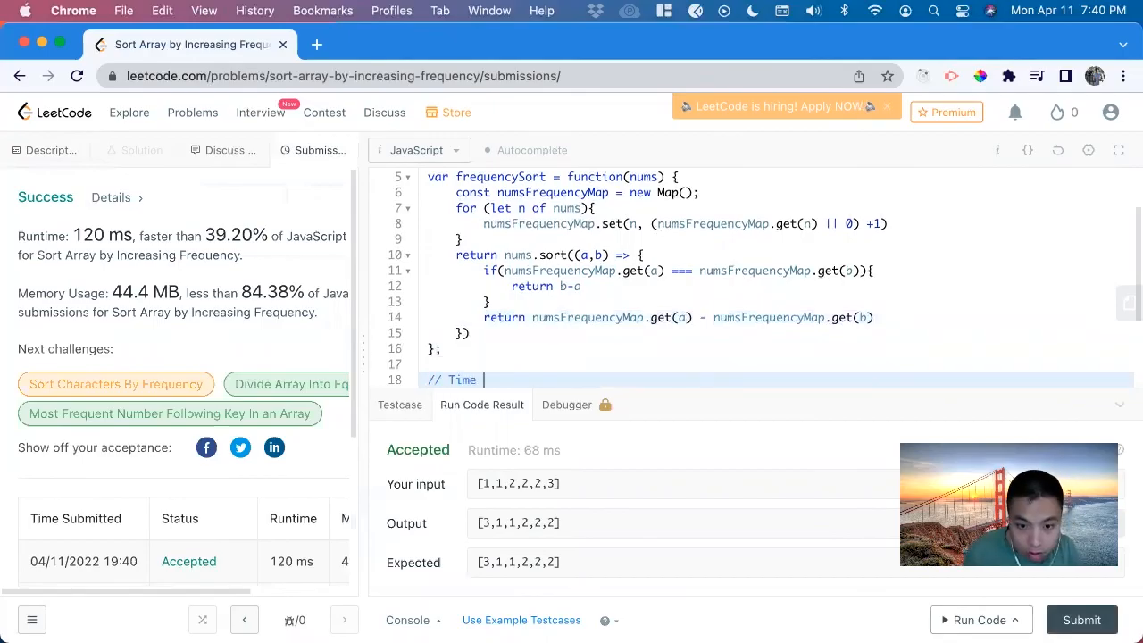
pyautogui.write('Complexity')
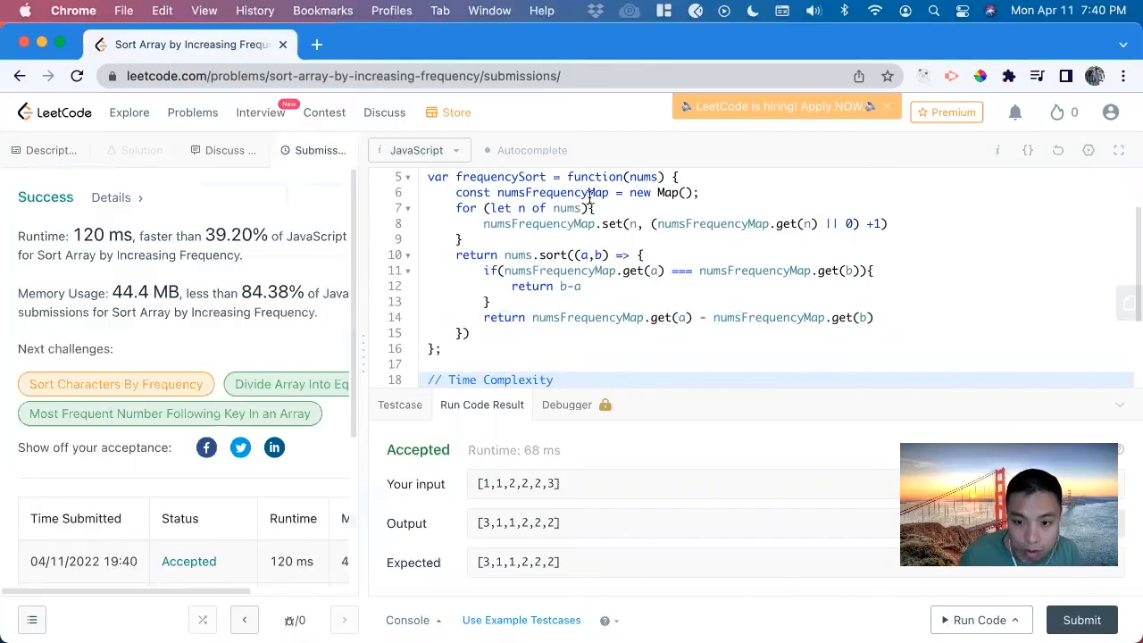
pyautogui.moveTo(570, 272)
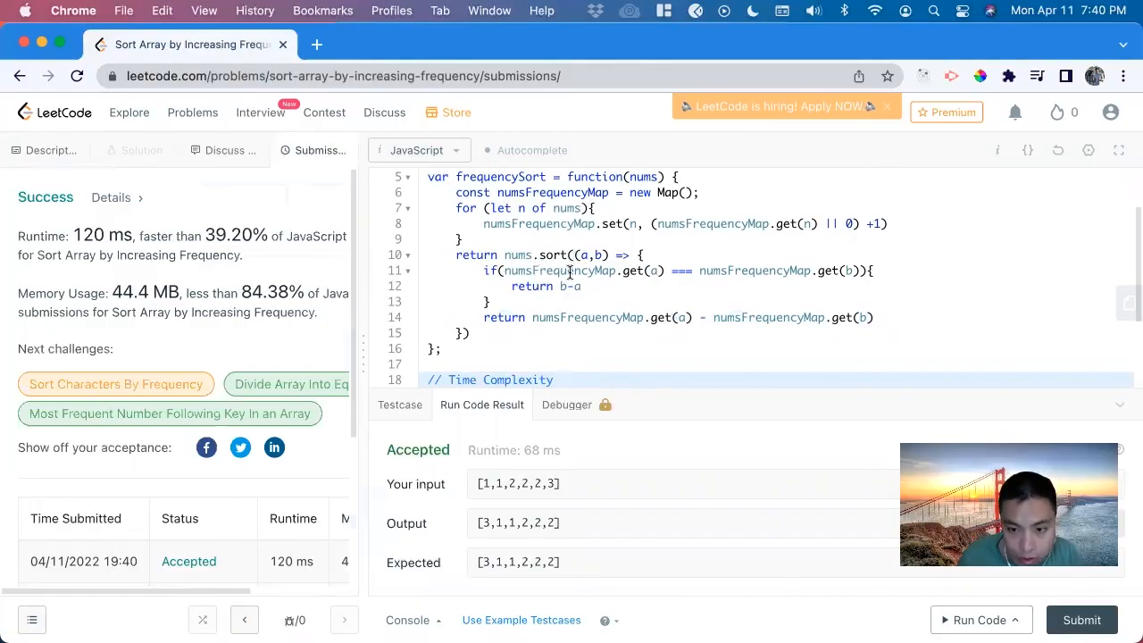
pyautogui.write('O')
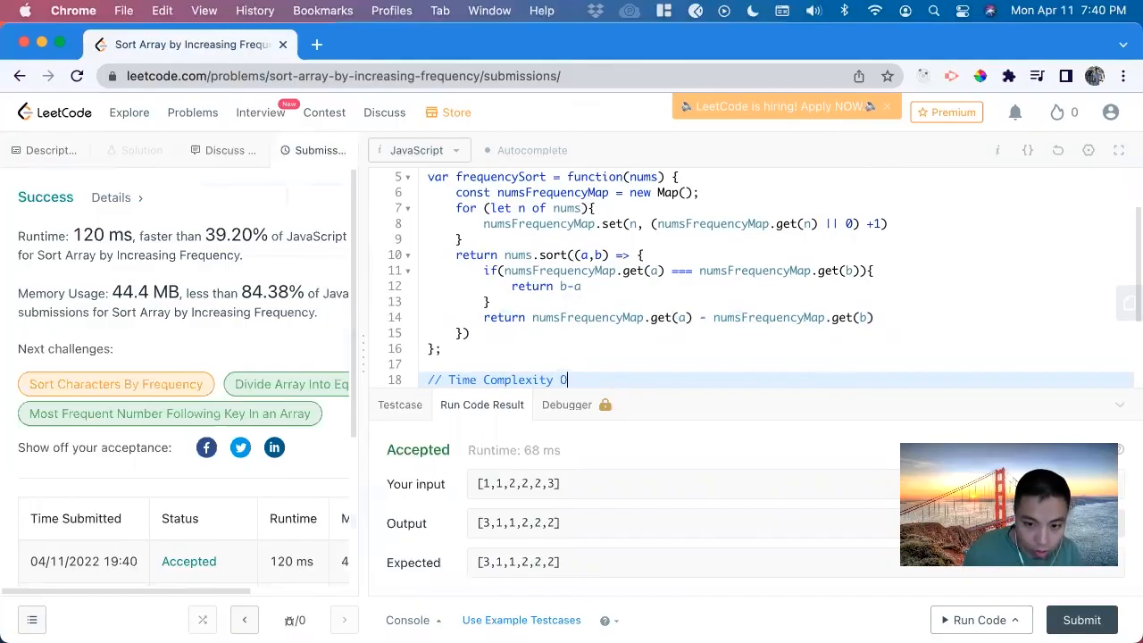
pyautogui.write('(n)')
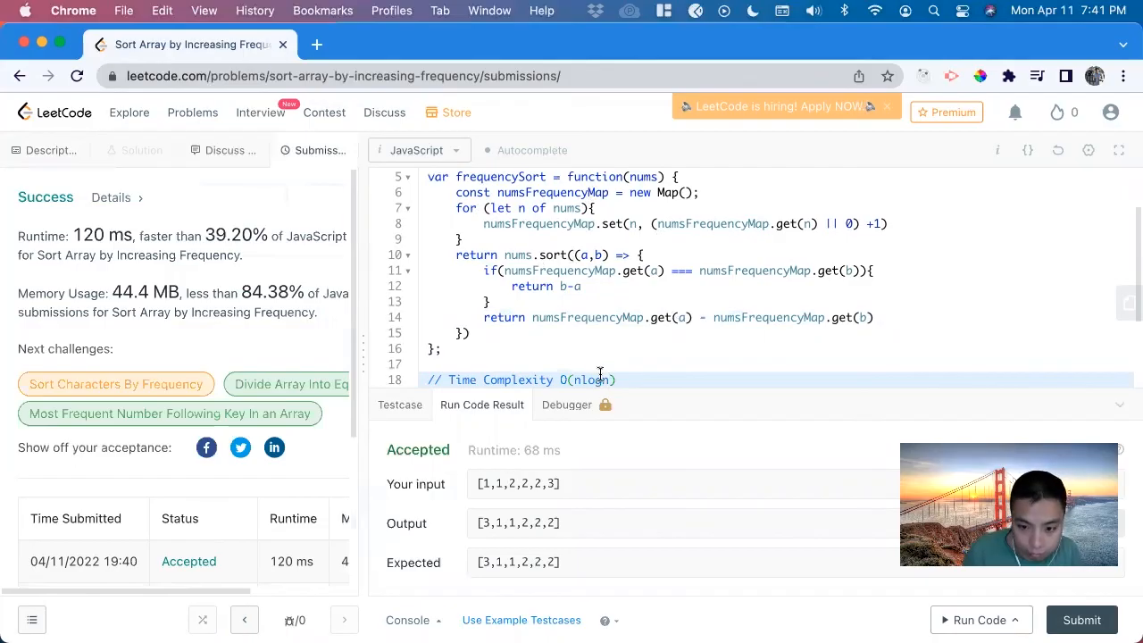
pyautogui.write('()')
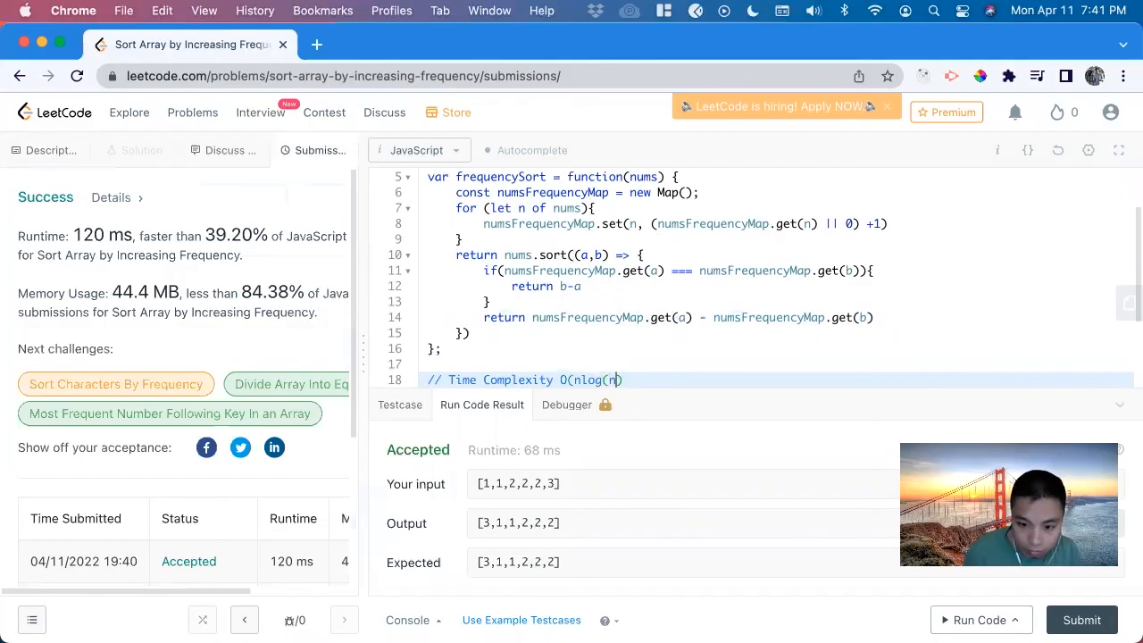
pyautogui.write(')')
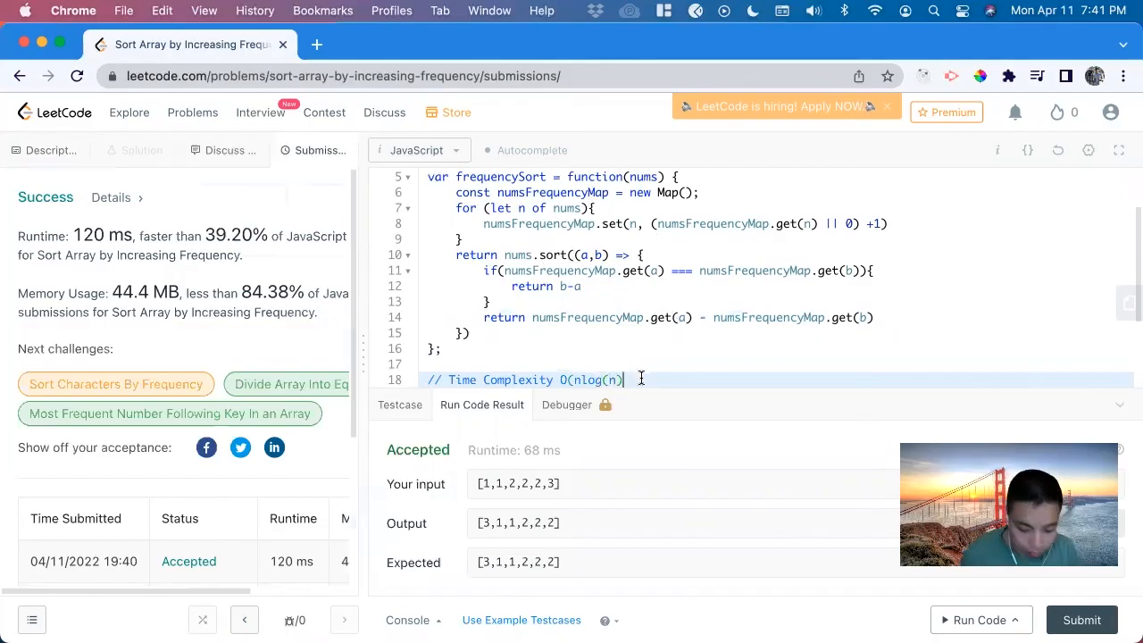
# Step: Add the comment '// Space Complexity O(n)' on the next line
pyautogui.scroll(-3)
pyautogui.write('// Space Co')
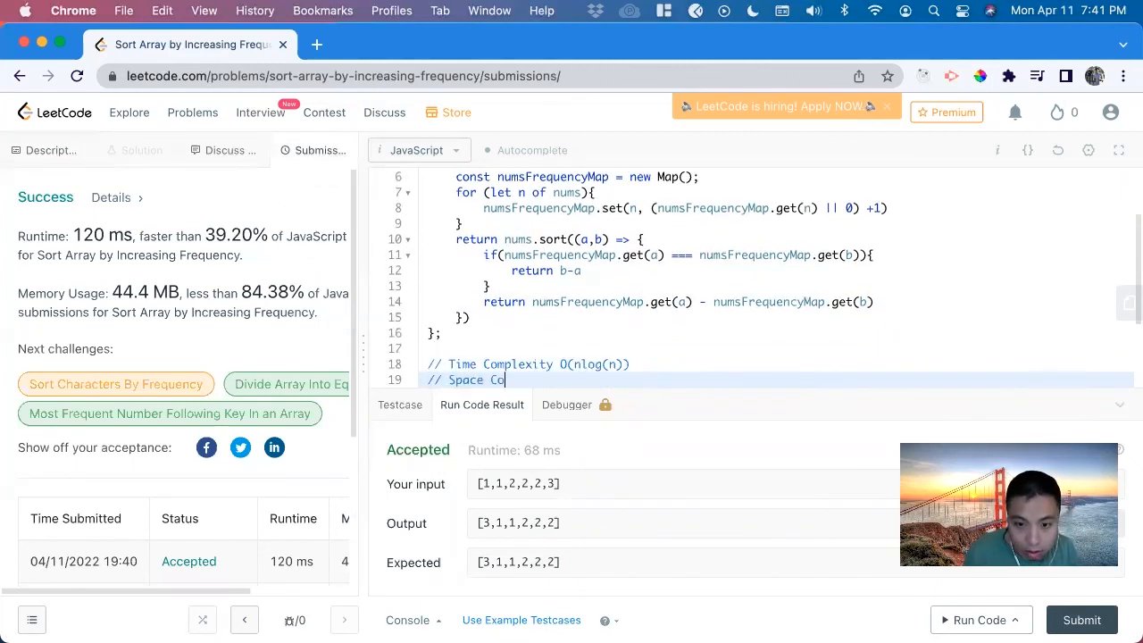
pyautogui.write('mplexity')
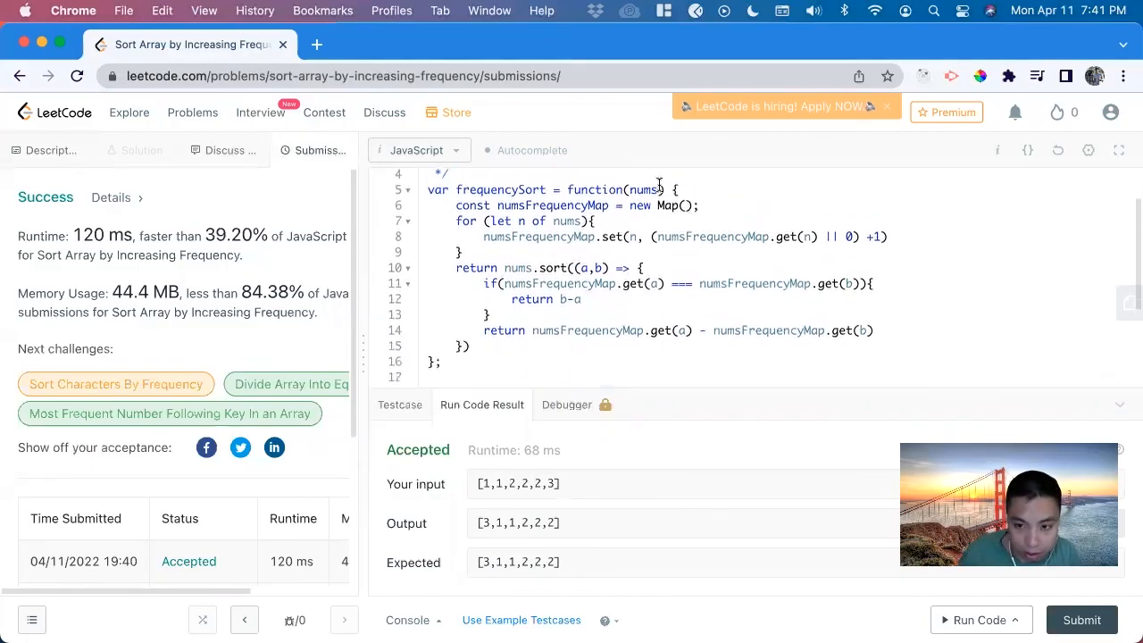
pyautogui.scroll(-3)
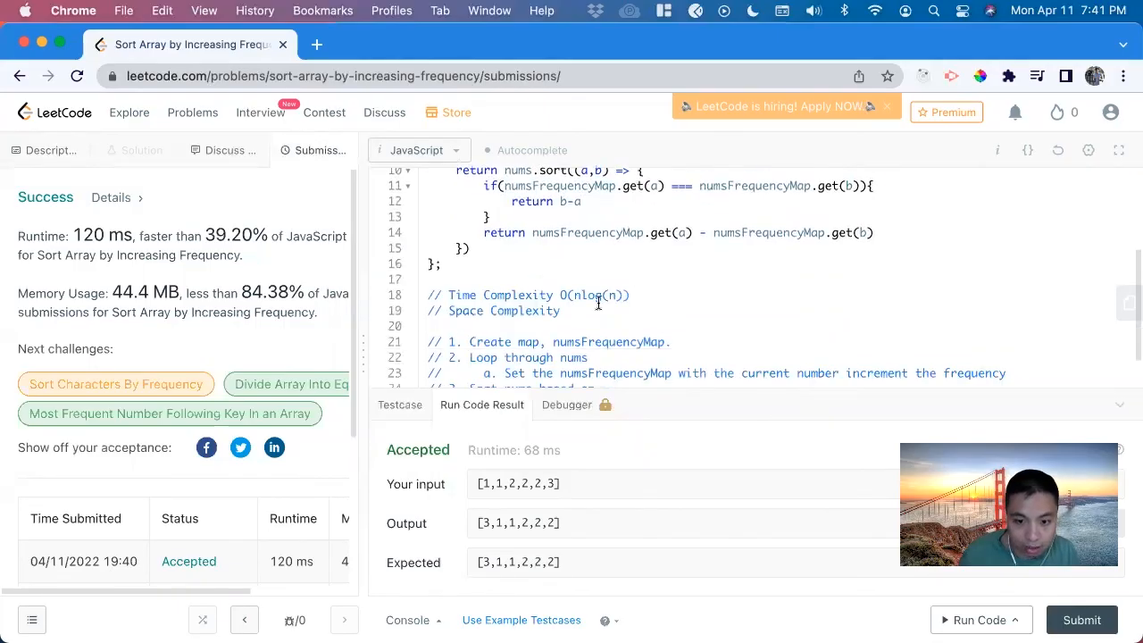
pyautogui.write('O()')
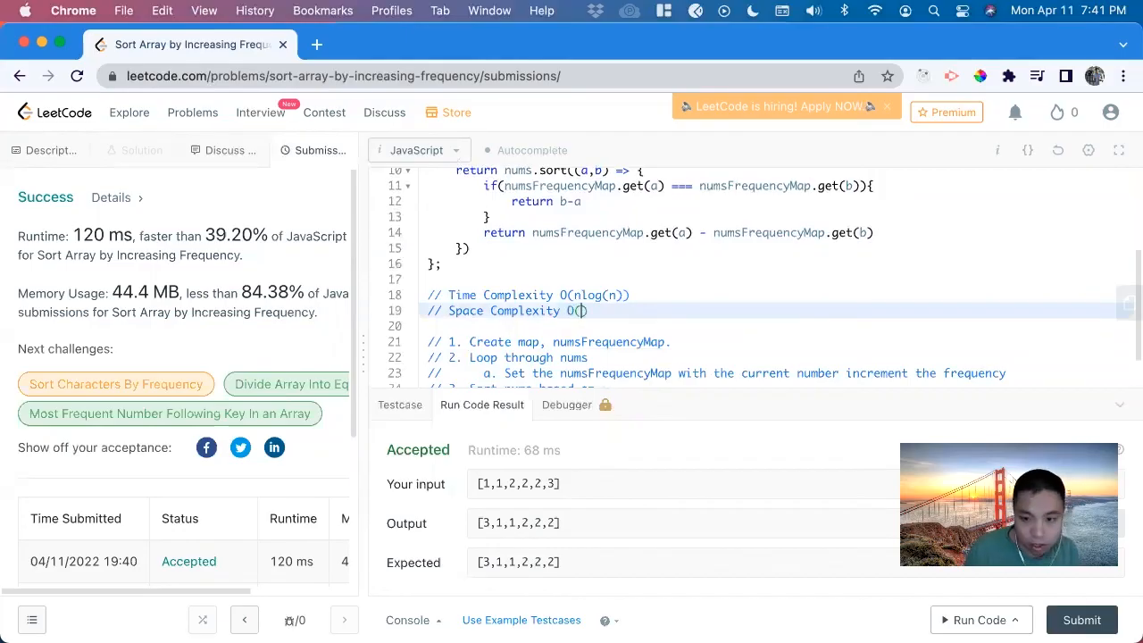
pyautogui.write('n')
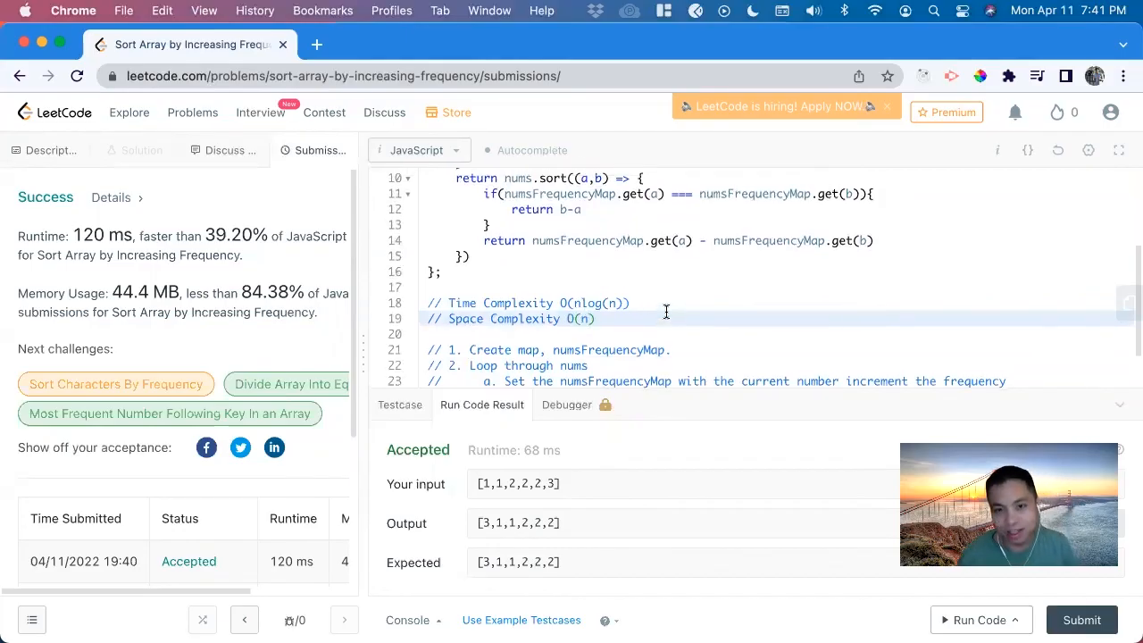